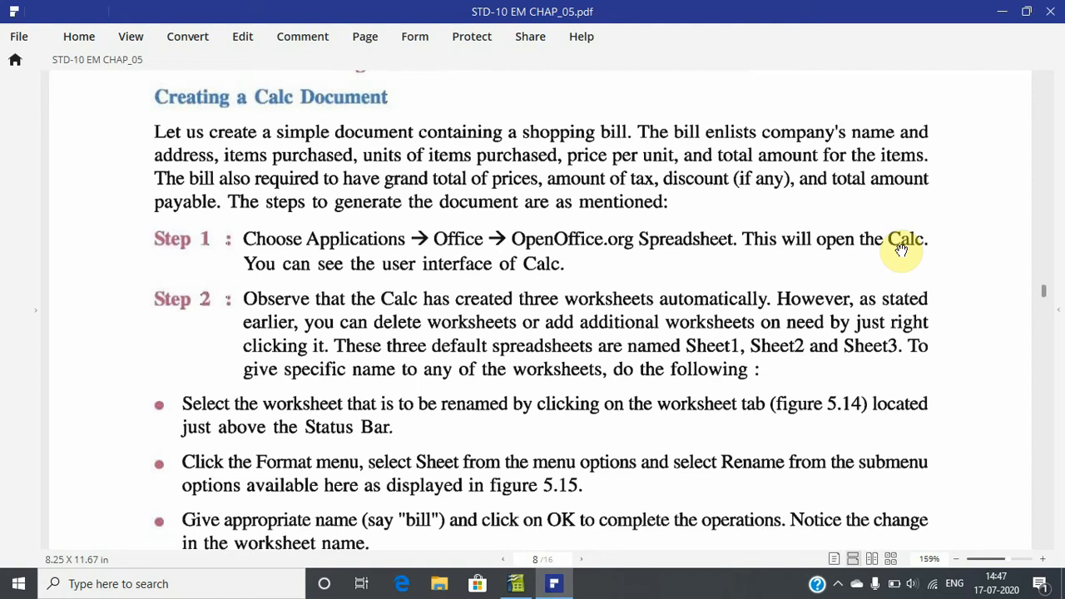
{"action": "mouse_move", "coordinate": [589, 540]}
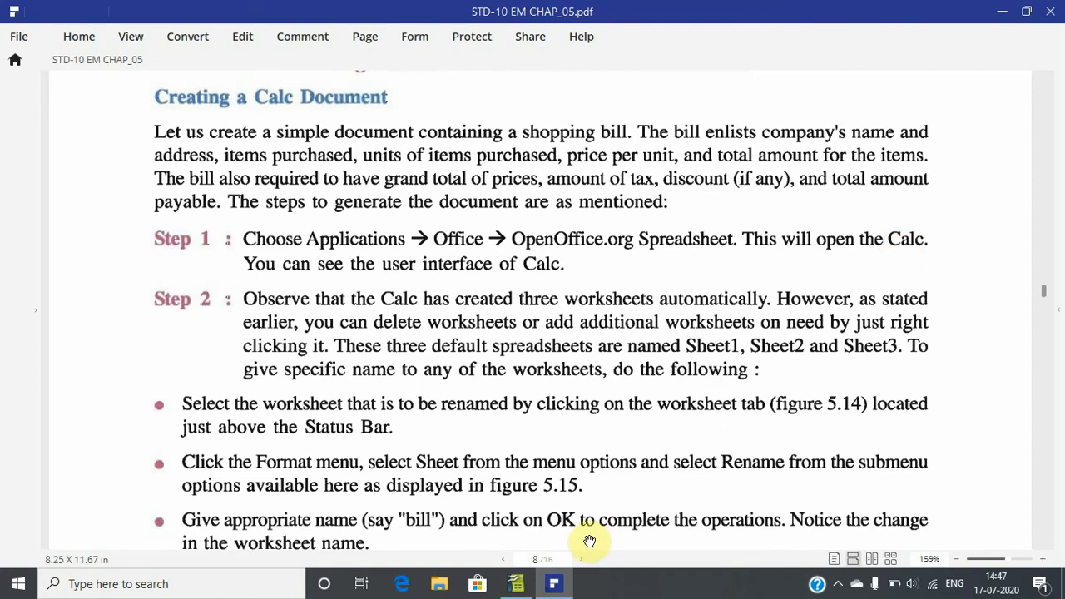
Switch from the PDF instructions to the blank bill.ods spreadsheet in Calc.
{"action": "left_click", "coordinate": [514, 583]}
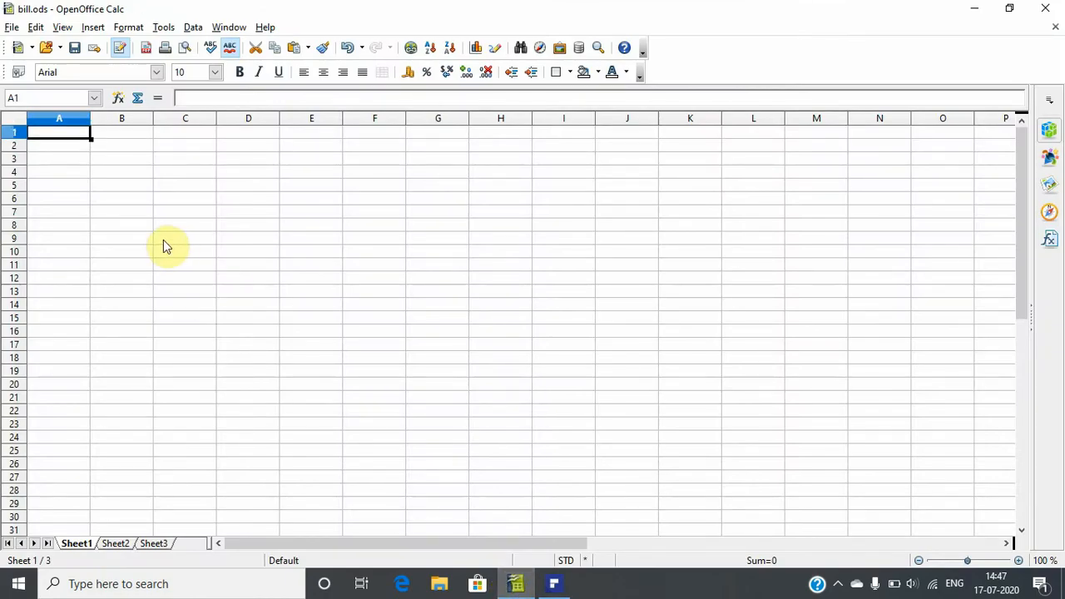
Enter the Sr.No, Item, Quantity and Price headings plus the pen and ballpen rows.
{"action": "type", "text": "Sr.No"}
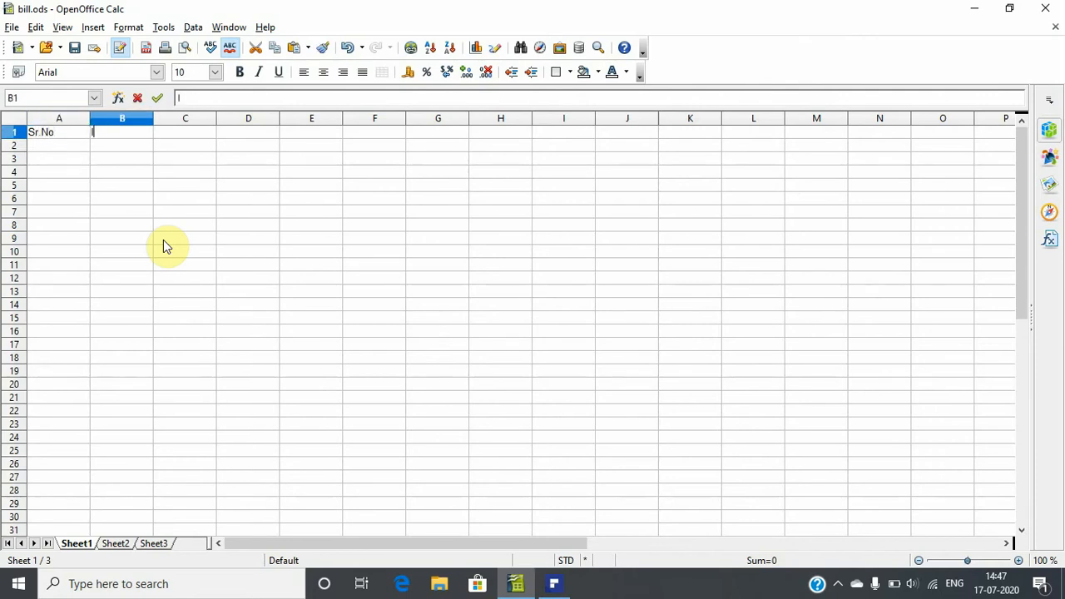
{"action": "type", "text": "Item"}
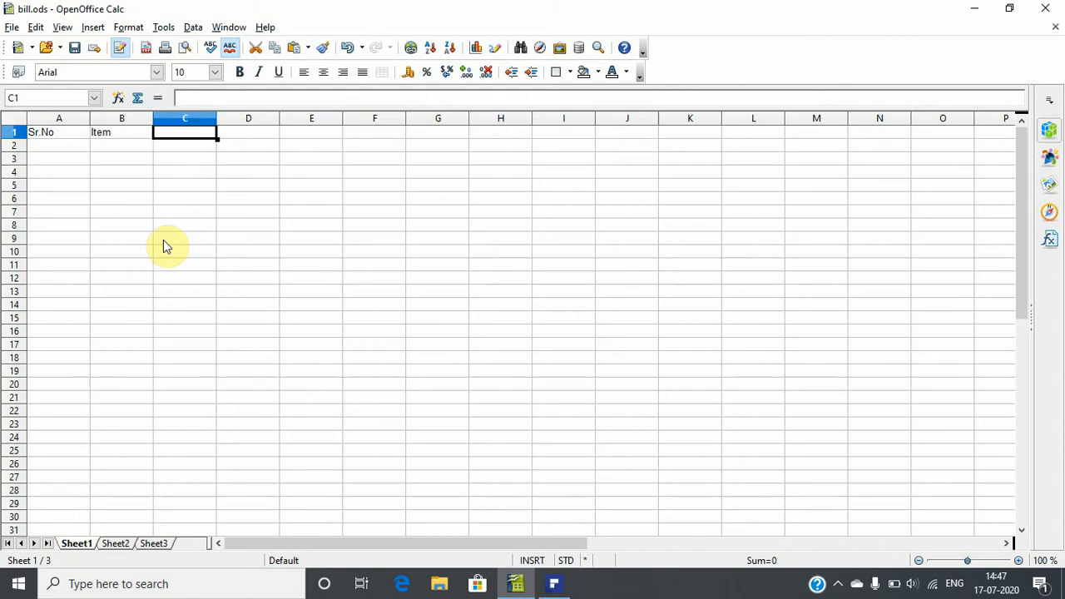
{"action": "type", "text": "Quantity"}
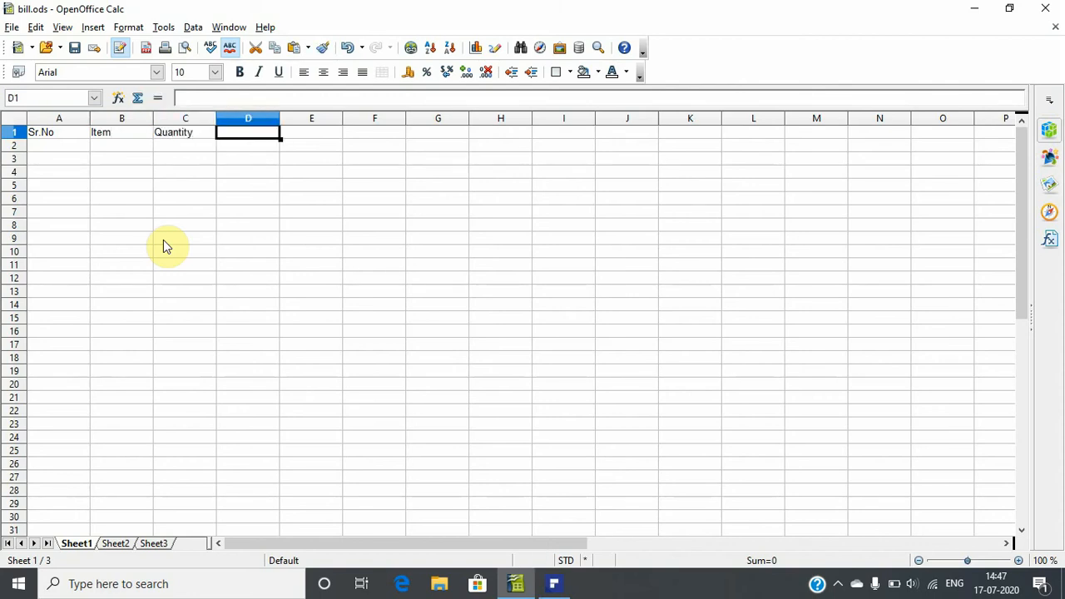
{"action": "type", "text": "PRice"}
{"action": "left_click", "coordinate": [58, 145]}
{"action": "type", "text": "1"}
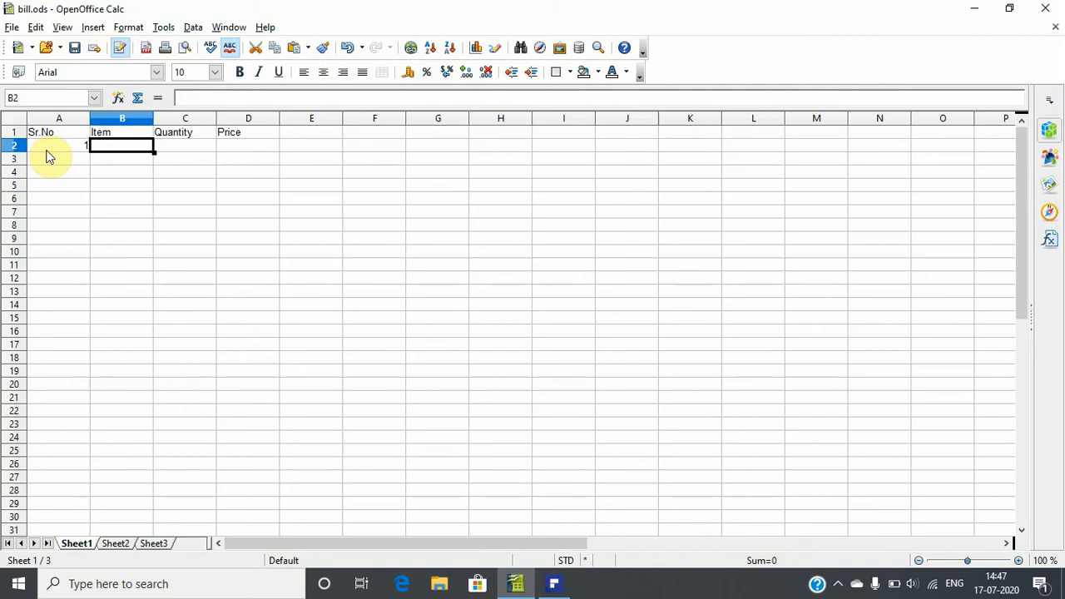
{"action": "type", "text": "pen"}
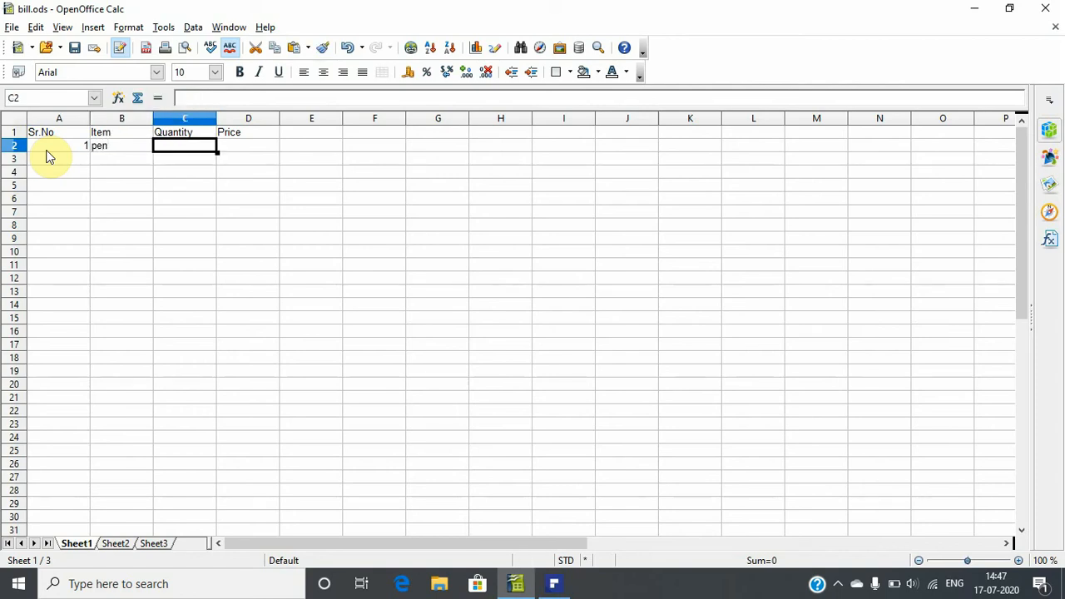
{"action": "type", "text": "10"}
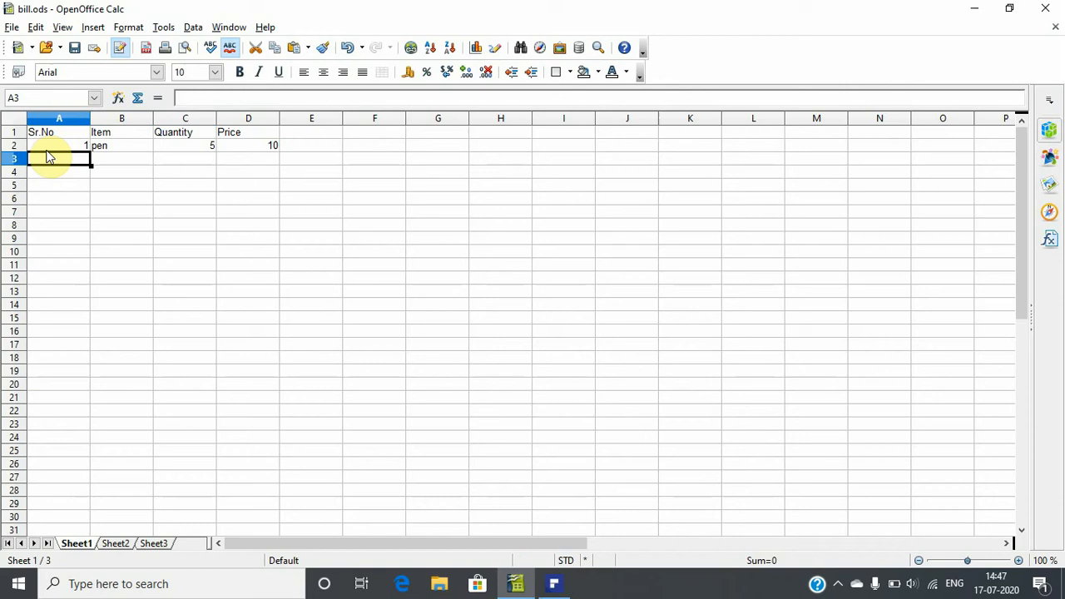
{"action": "type", "text": "ballpen"}
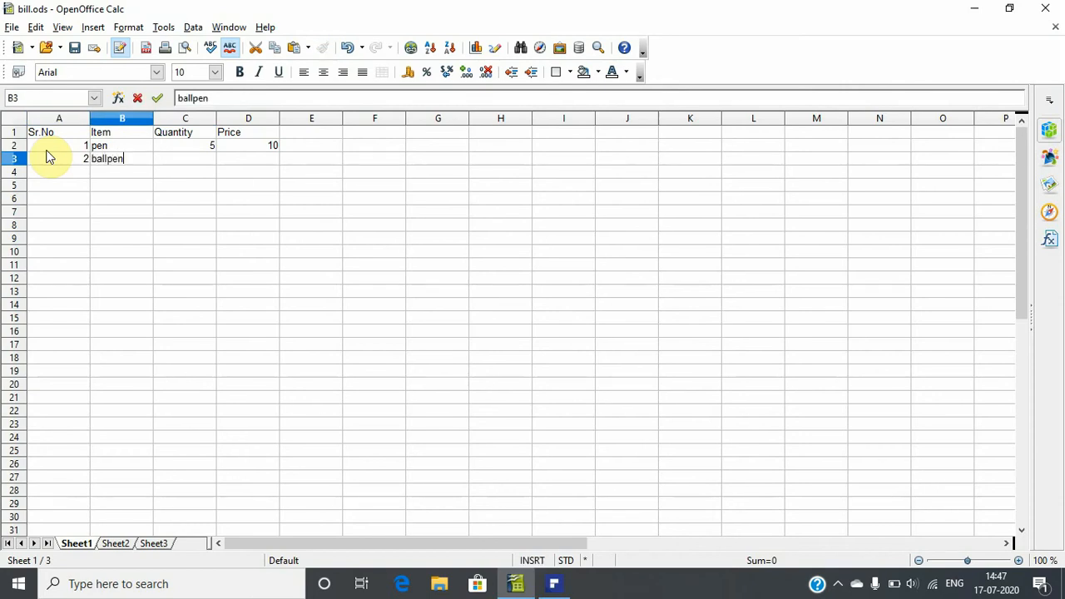
{"action": "type", "text": "10"}
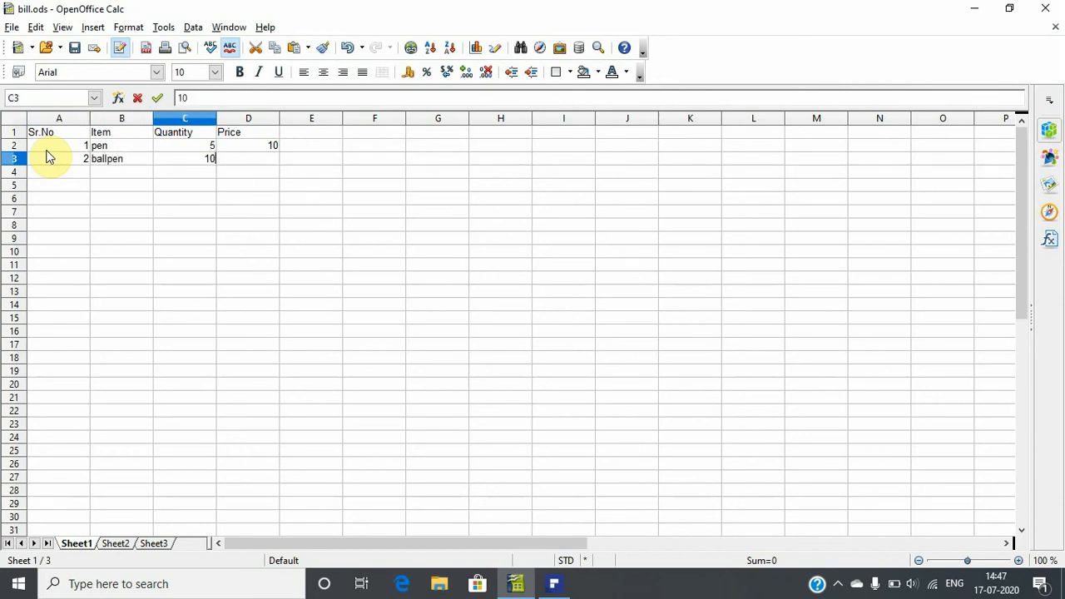
{"action": "type", "text": "20"}
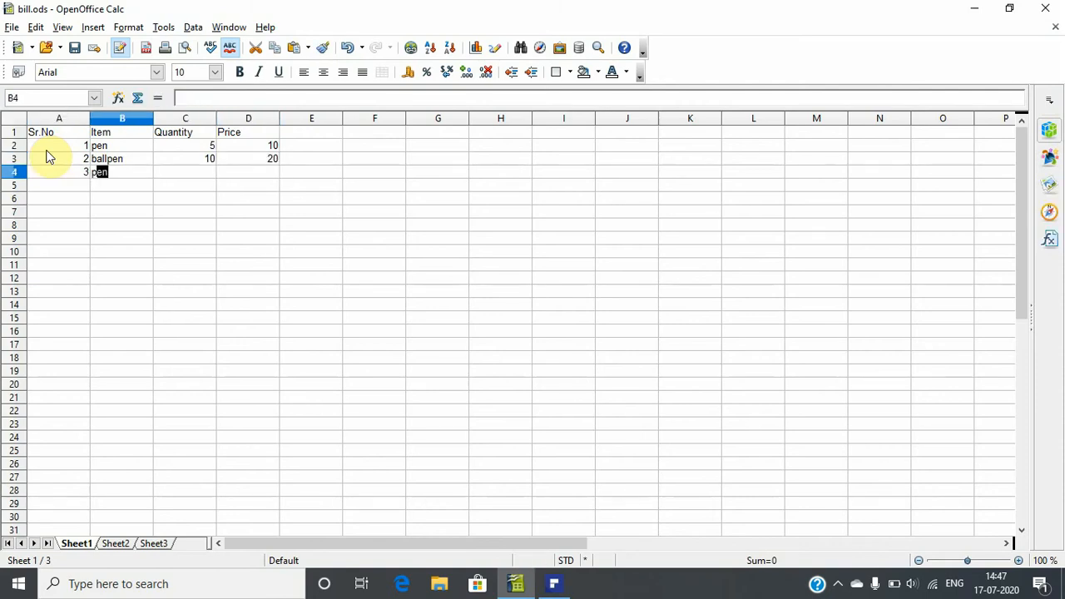
Enter the pencil, notebook and textbook rows, with textbook priced 120.
{"action": "type", "text": "pencil"}
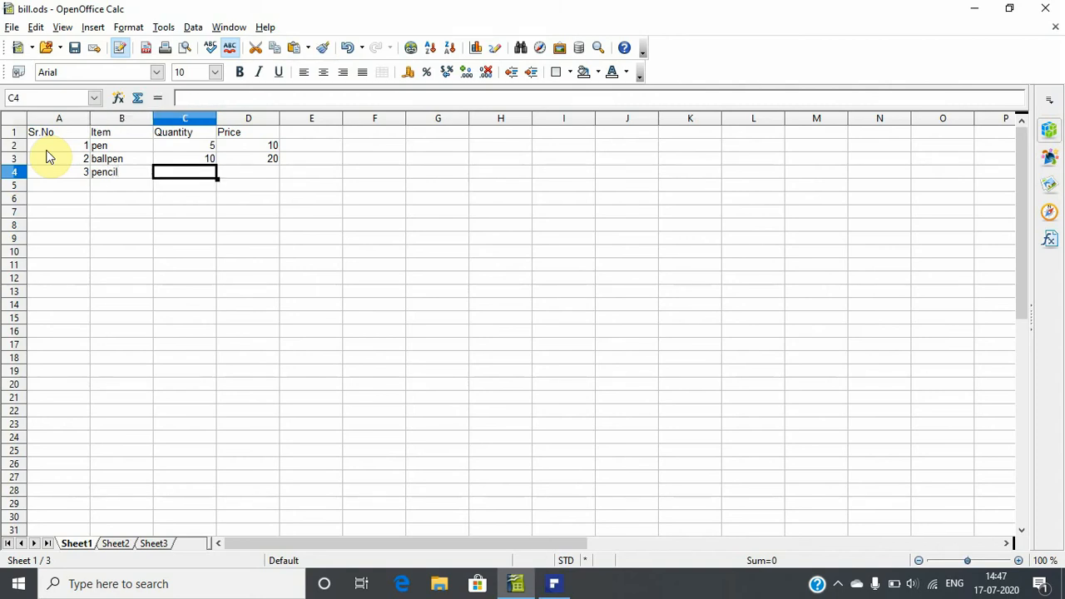
{"action": "type", "text": "12"}
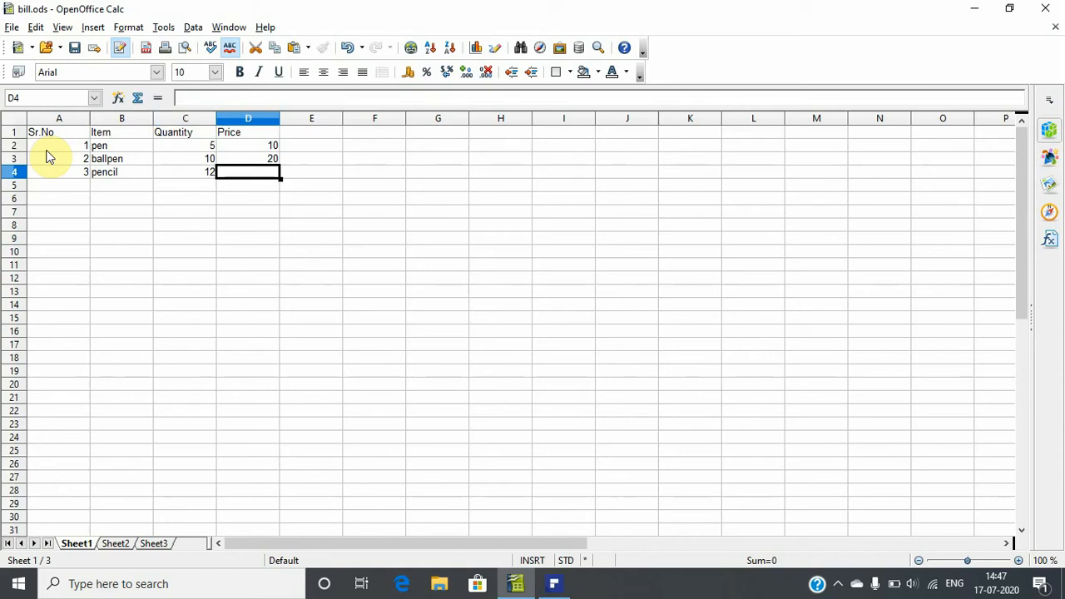
{"action": "type", "text": "5"}
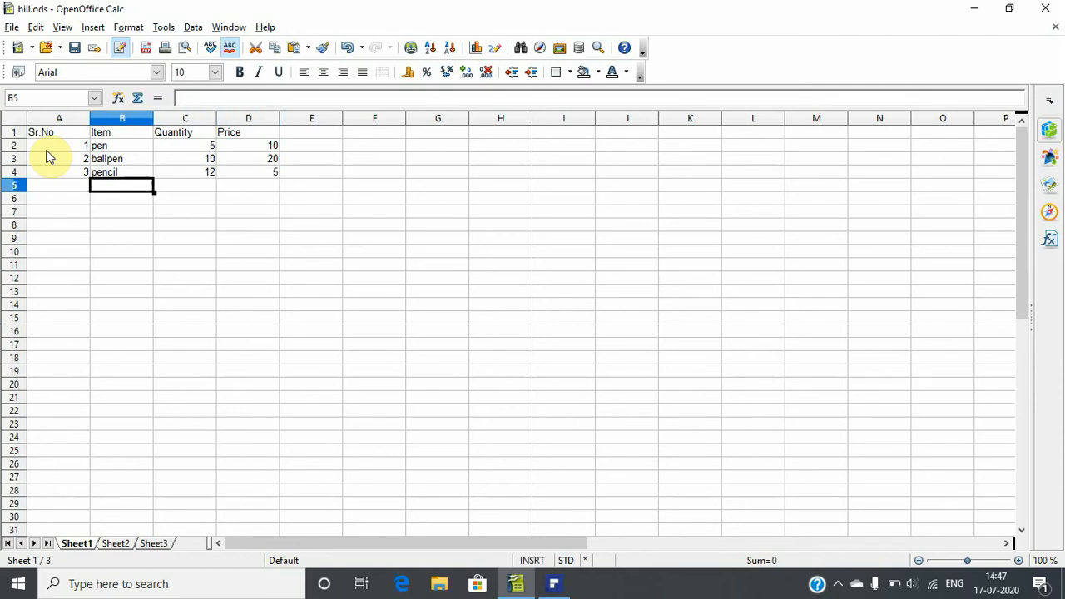
{"action": "type", "text": "4"}
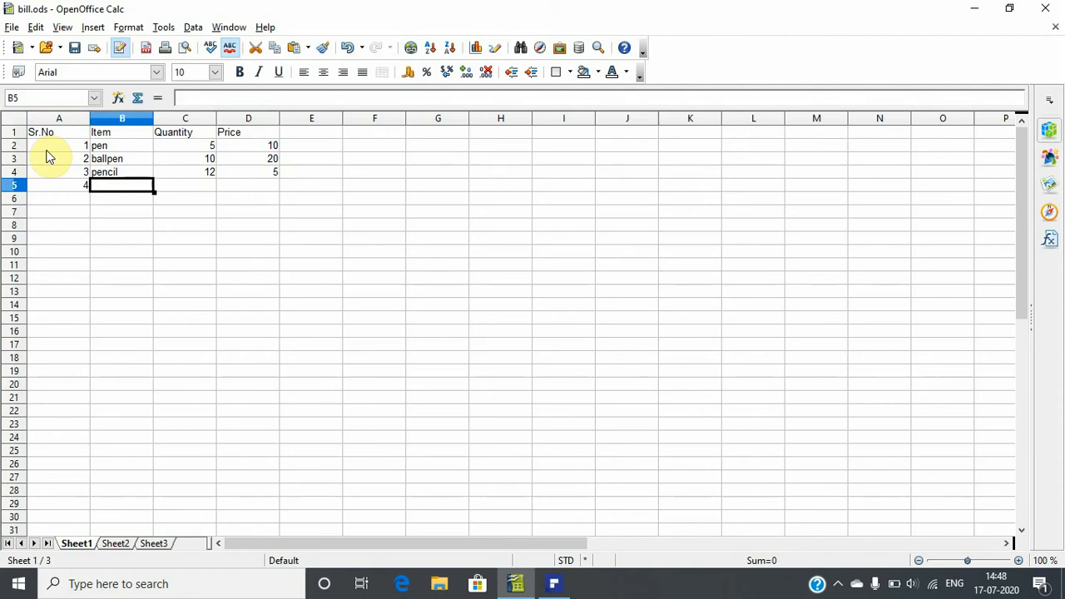
{"action": "type", "text": "notebook"}
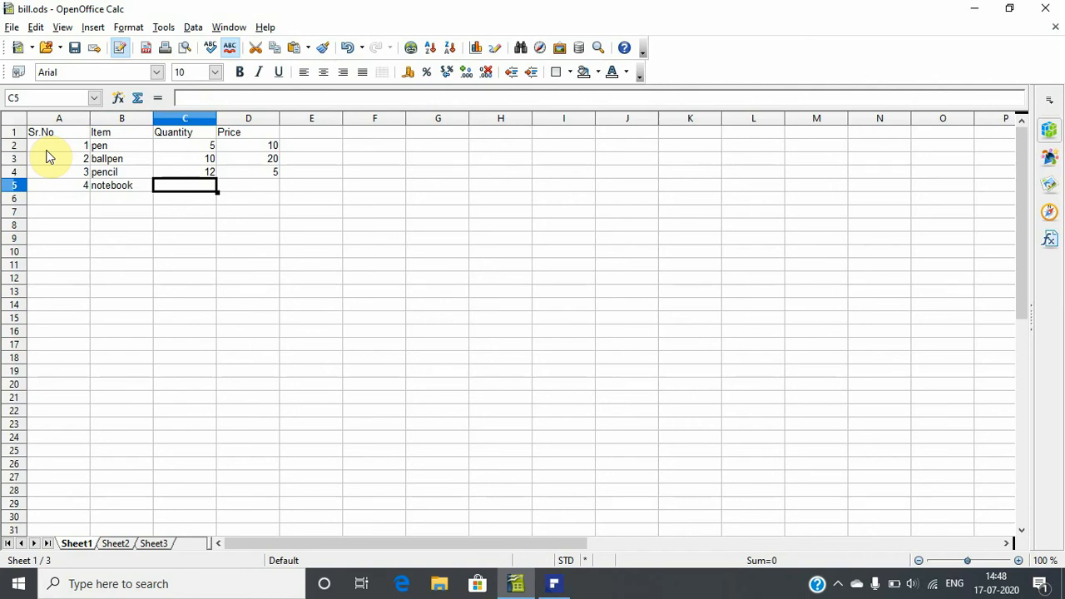
{"action": "type", "text": "5"}
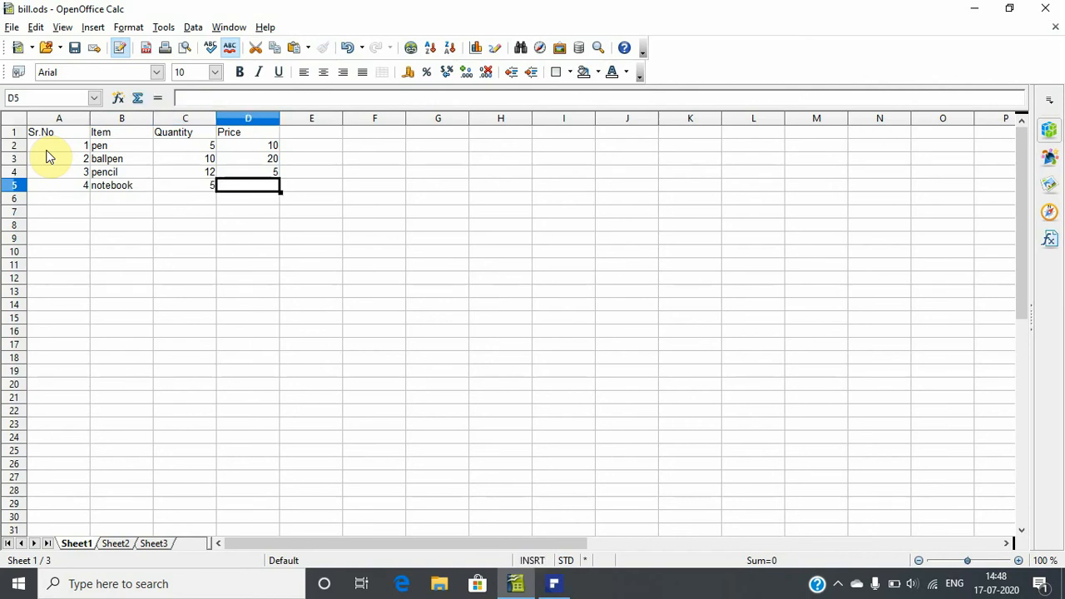
{"action": "type", "text": "3"}
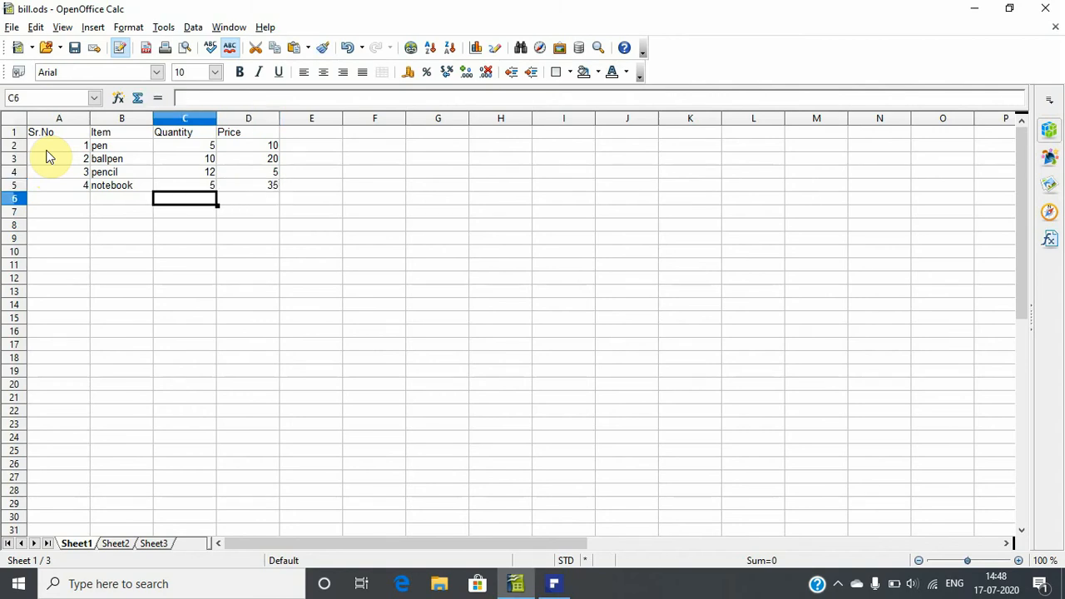
{"action": "type", "text": "5"}
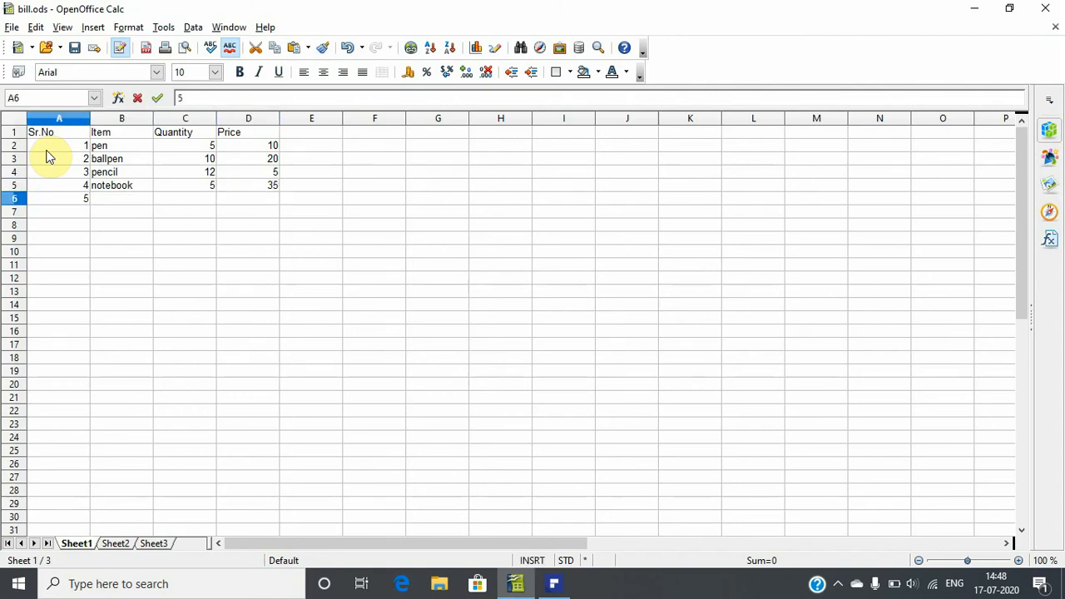
{"action": "type", "text": "textb"}
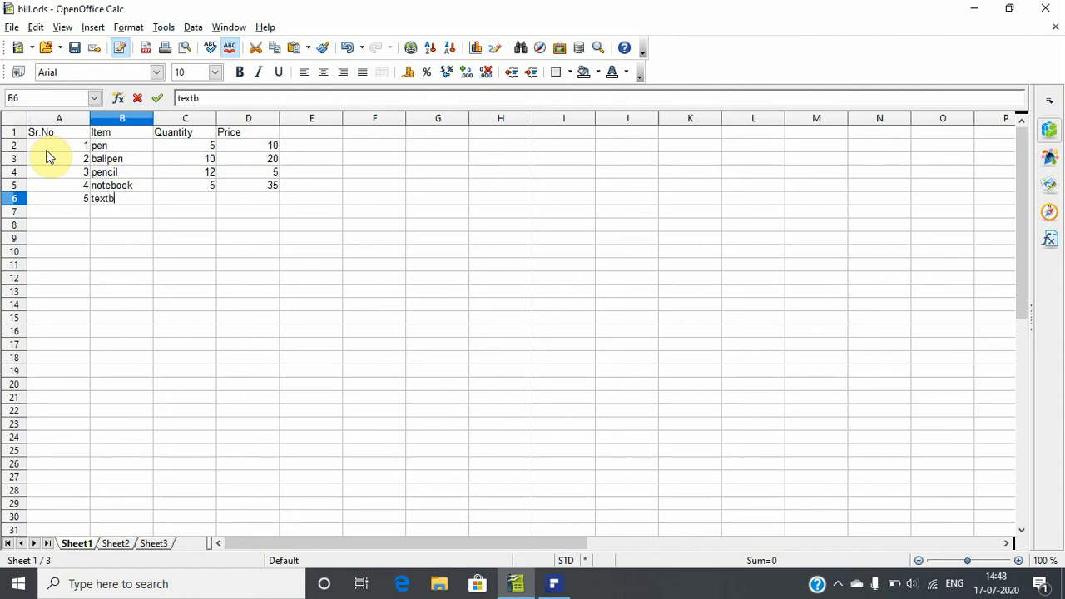
{"action": "type", "text": "ook"}
{"action": "left_click", "coordinate": [185, 198]}
{"action": "type", "text": "2"}
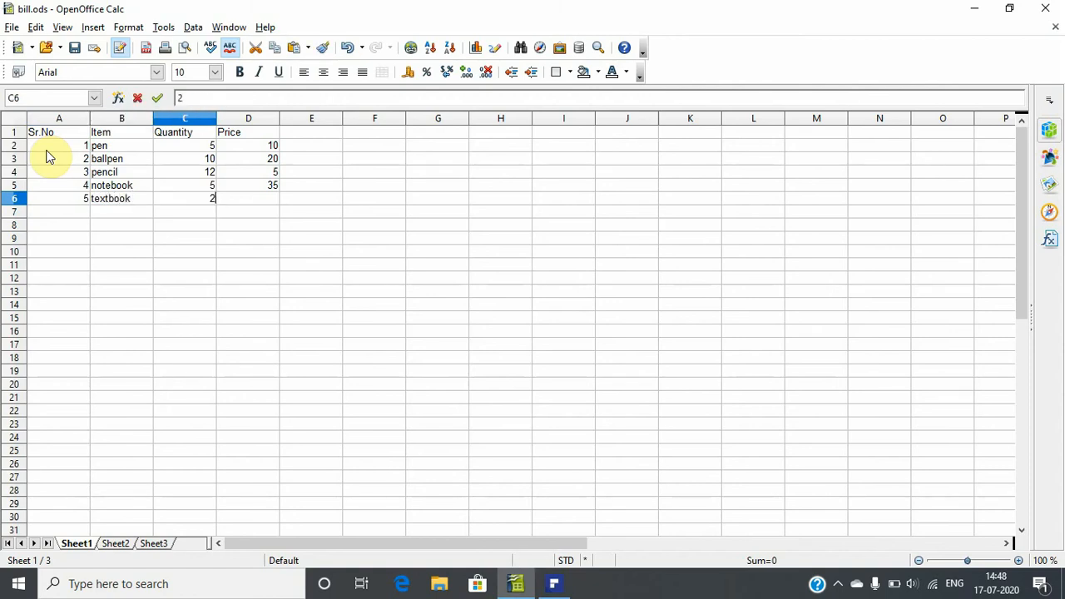
{"action": "type", "text": "120"}
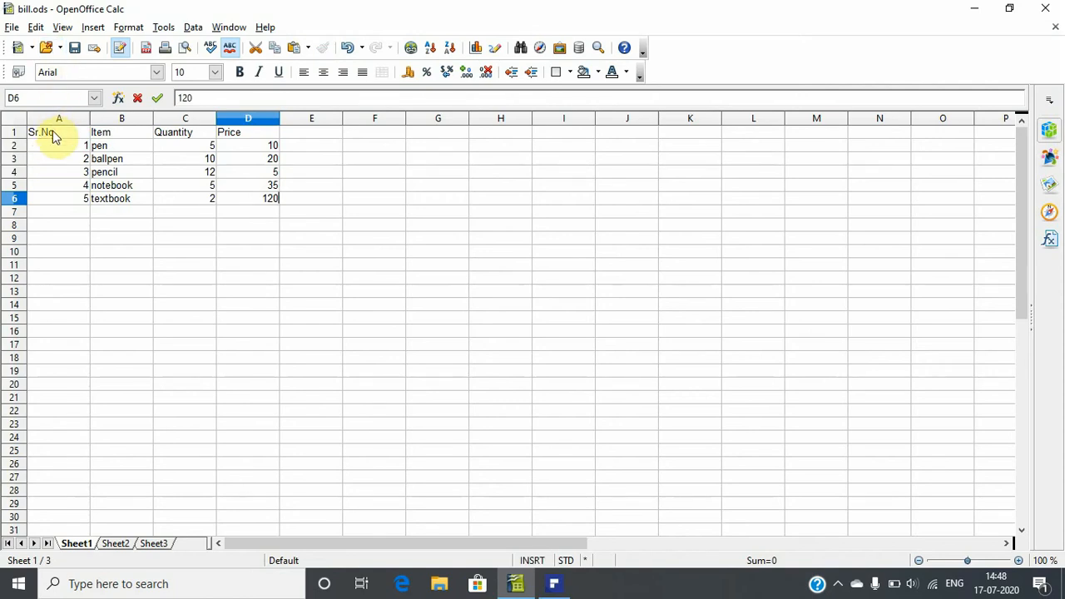
Centre-align the A1:D6 bill table and add an Amount heading in E1.
{"action": "left_click_drag", "start_coordinate": [40, 132], "coordinate": [266, 198]}
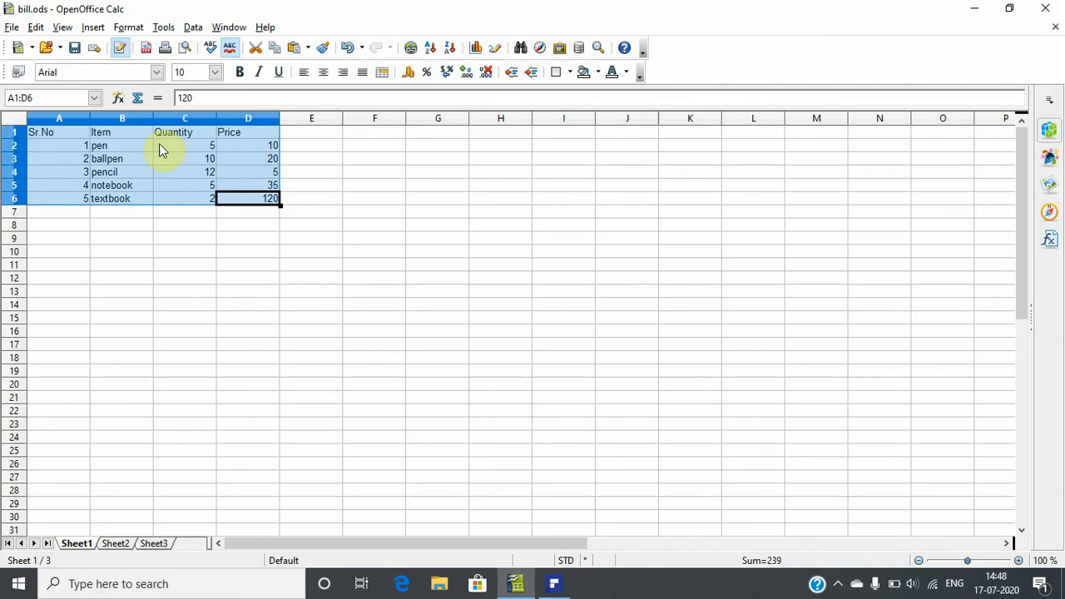
{"action": "left_click", "coordinate": [323, 71]}
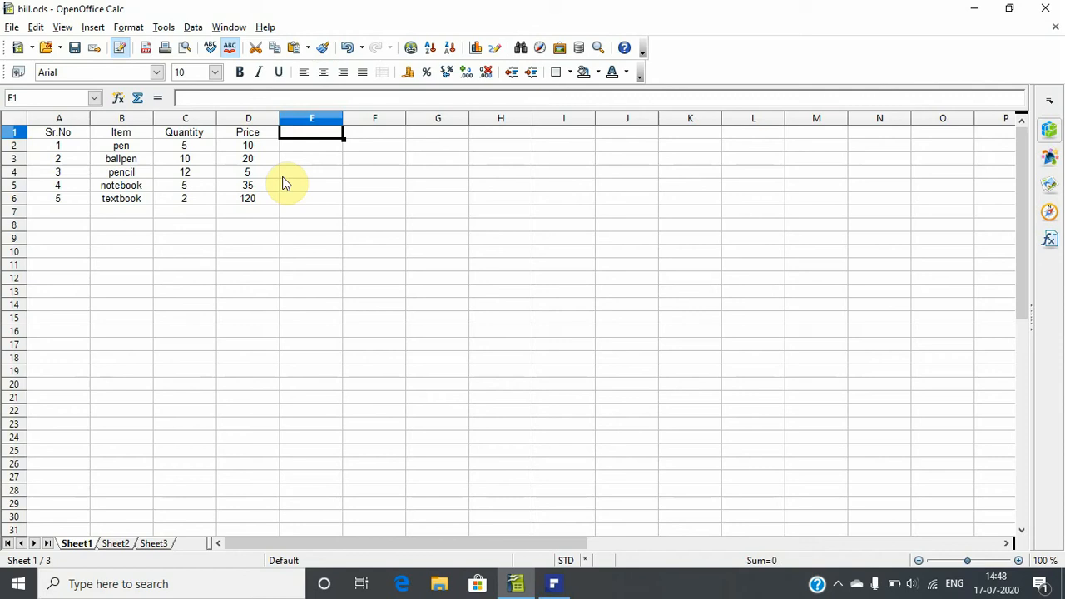
{"action": "type", "text": "Amount"}
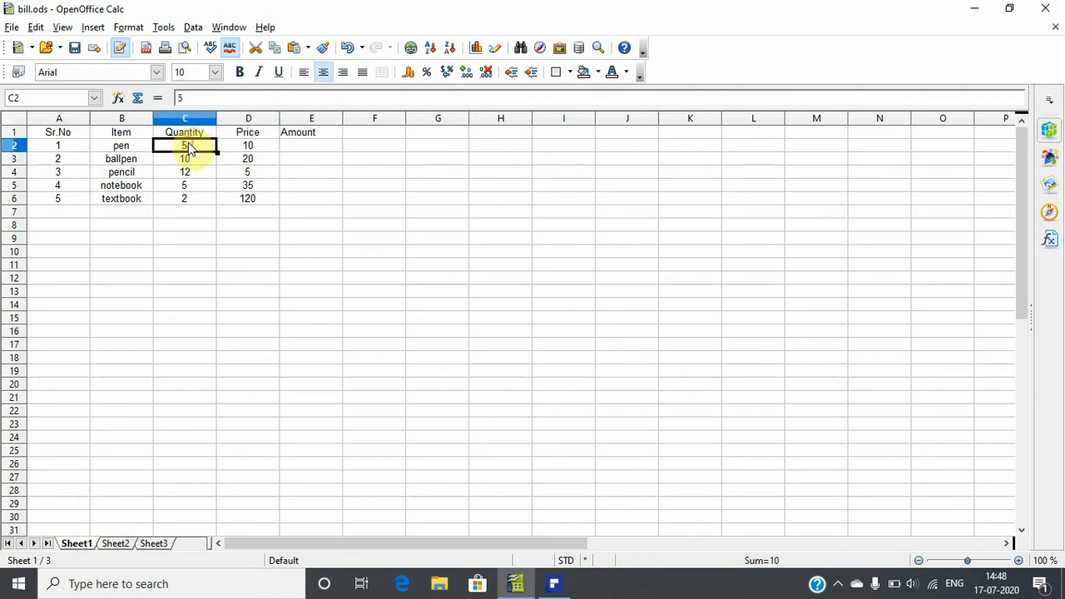
Build the pen's Amount formula in E2 as quantity times price, giving 50.
{"action": "left_click", "coordinate": [248, 145]}
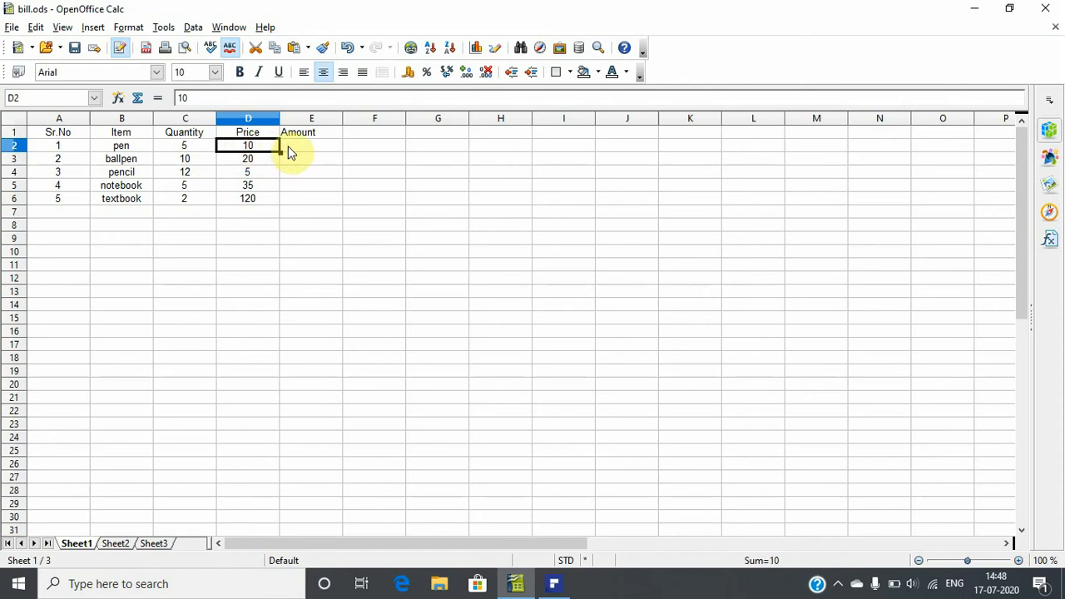
{"action": "left_click", "coordinate": [311, 145]}
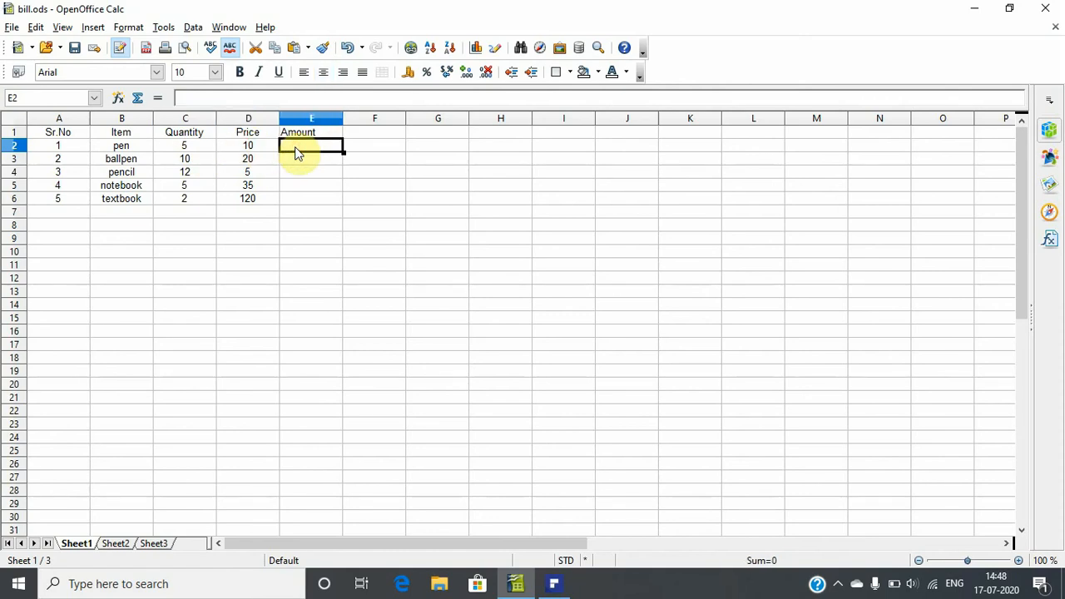
{"action": "type", "text": "=C2"}
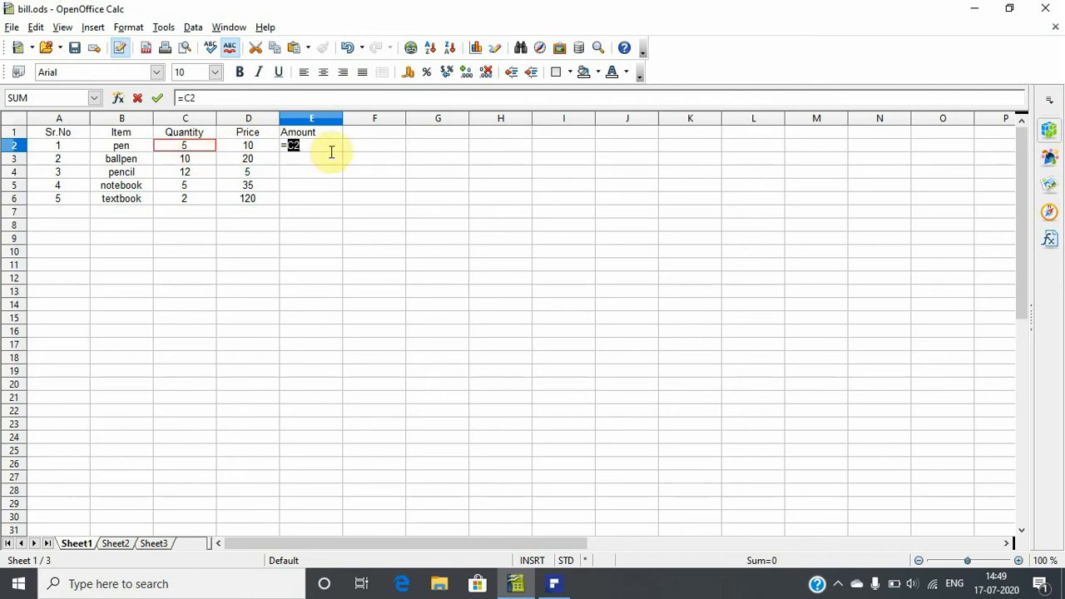
{"action": "type", "text": "*"}
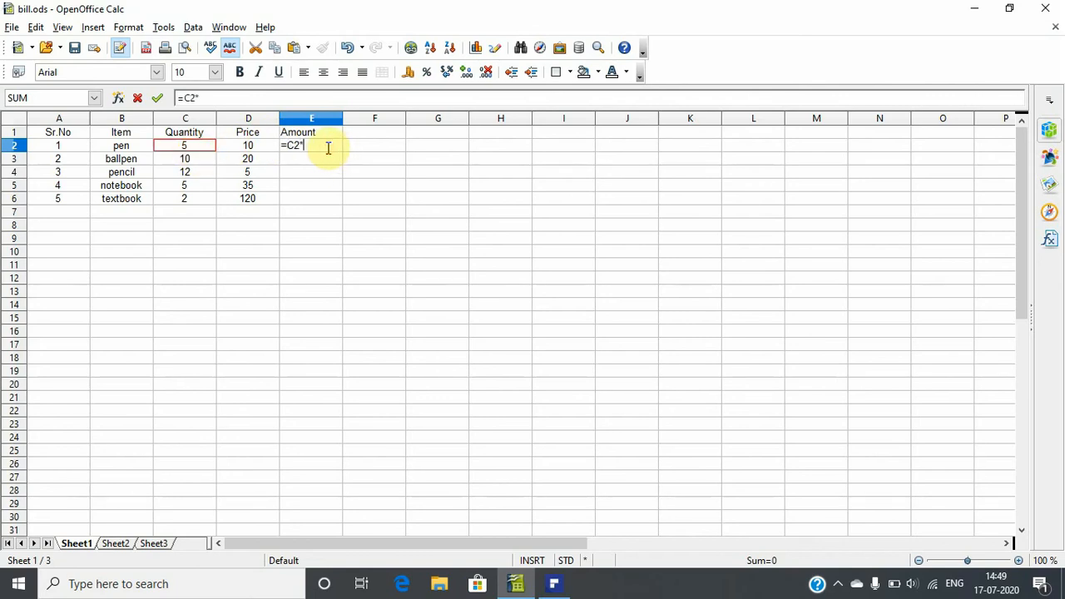
{"action": "left_click", "coordinate": [248, 145]}
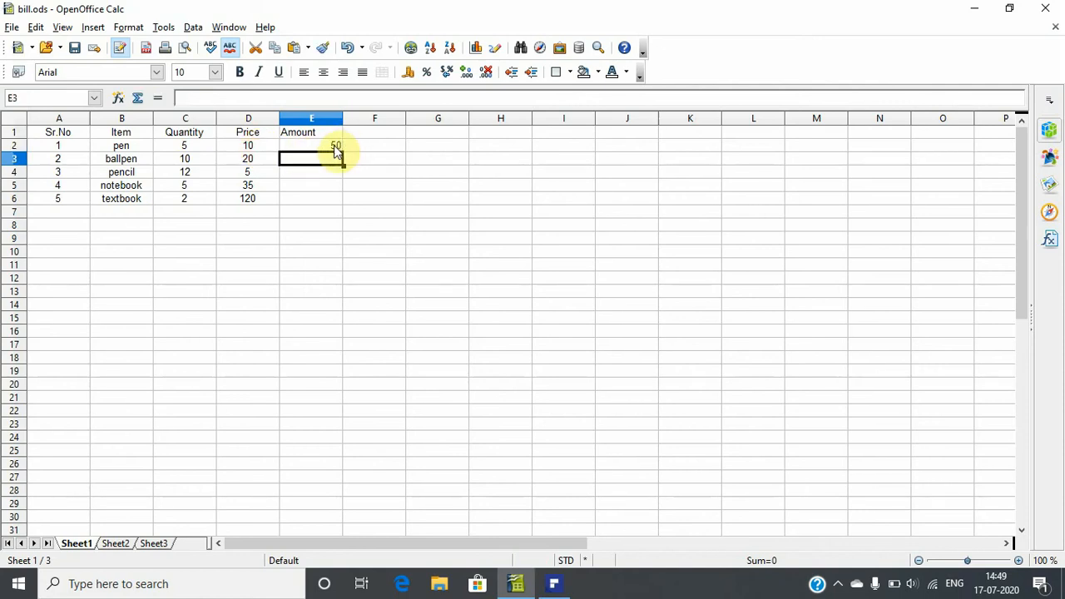
{"action": "mouse_move", "coordinate": [243, 212]}
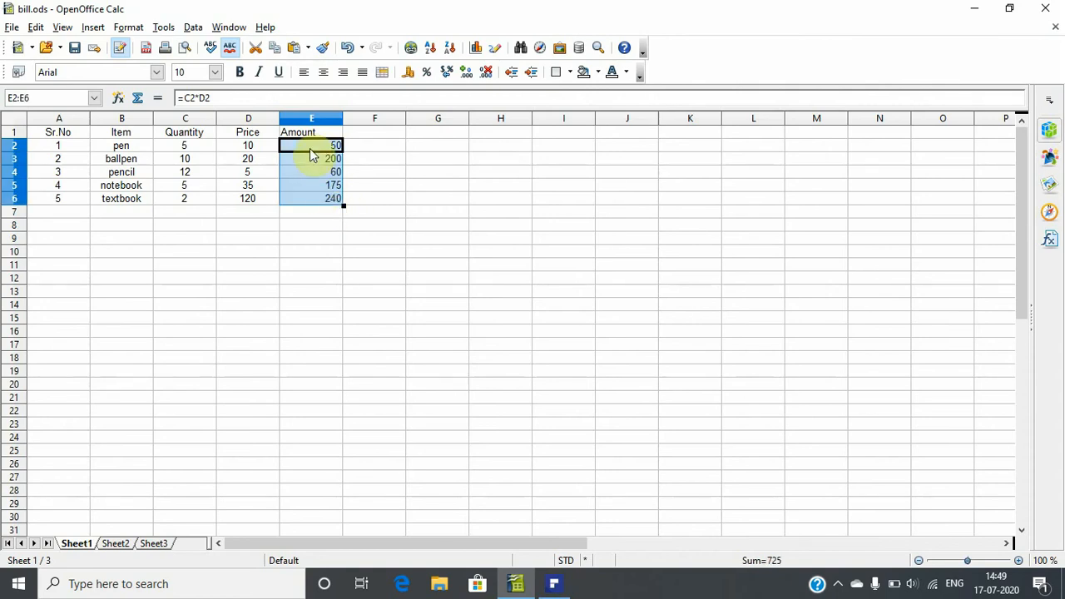
{"action": "left_click", "coordinate": [311, 145]}
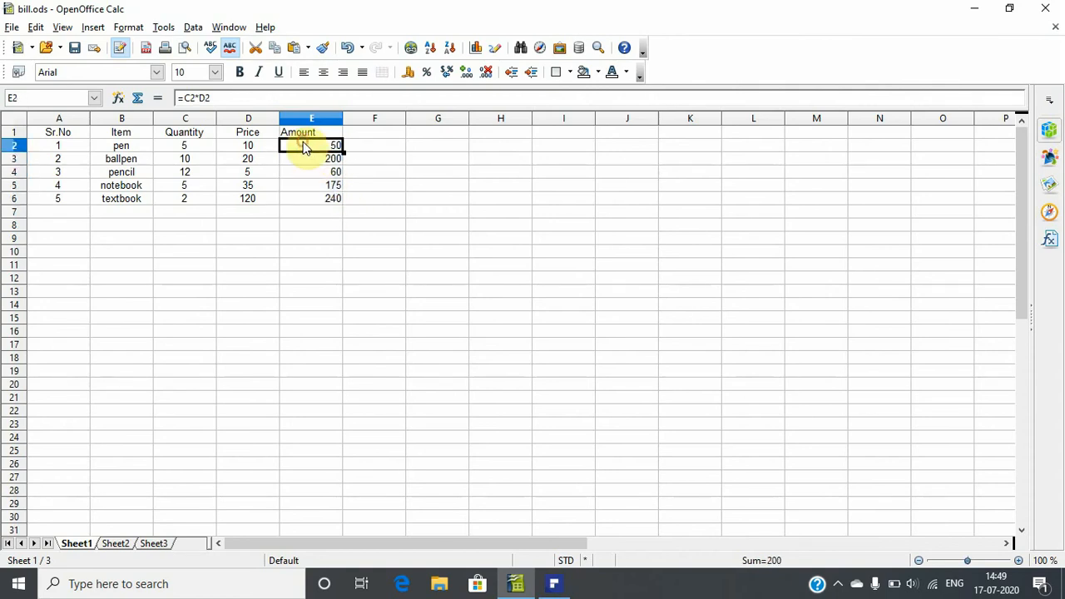
{"action": "left_click", "coordinate": [311, 158]}
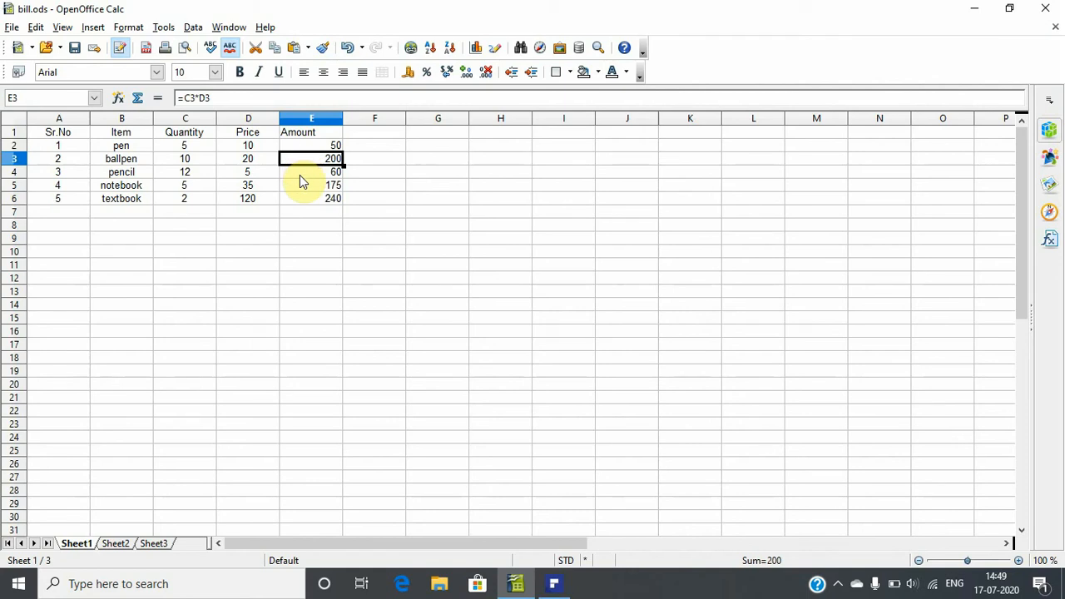
{"action": "left_click", "coordinate": [311, 185]}
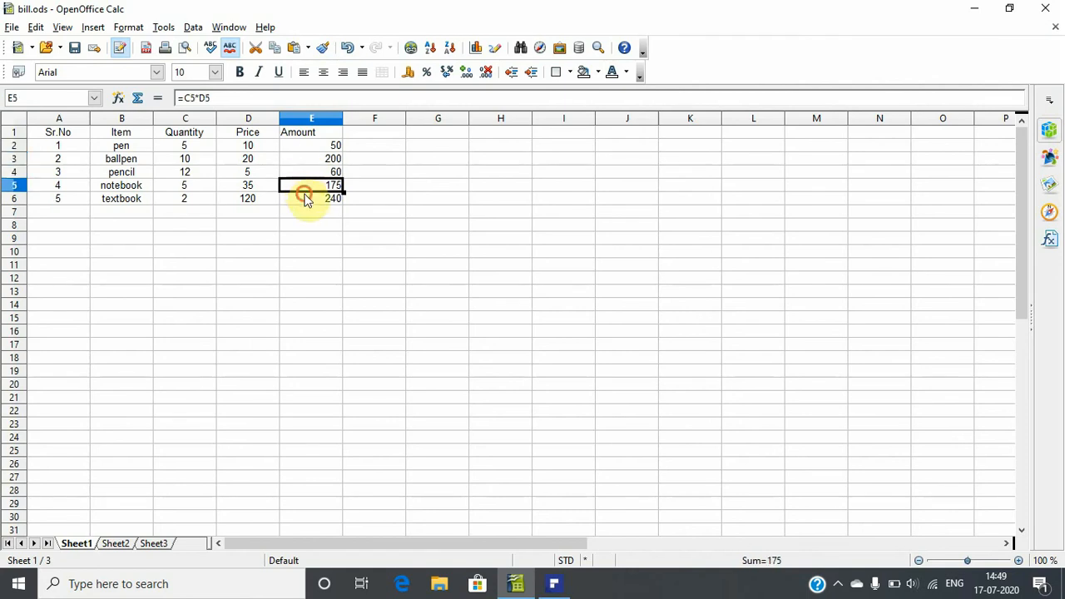
{"action": "left_click", "coordinate": [312, 198]}
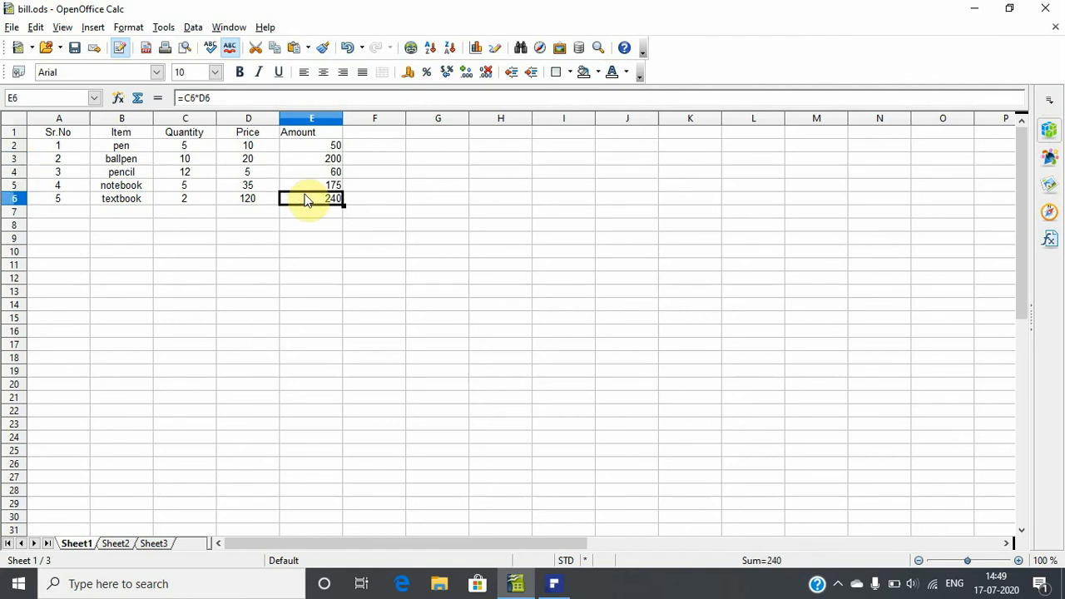
{"action": "left_click", "coordinate": [248, 211]}
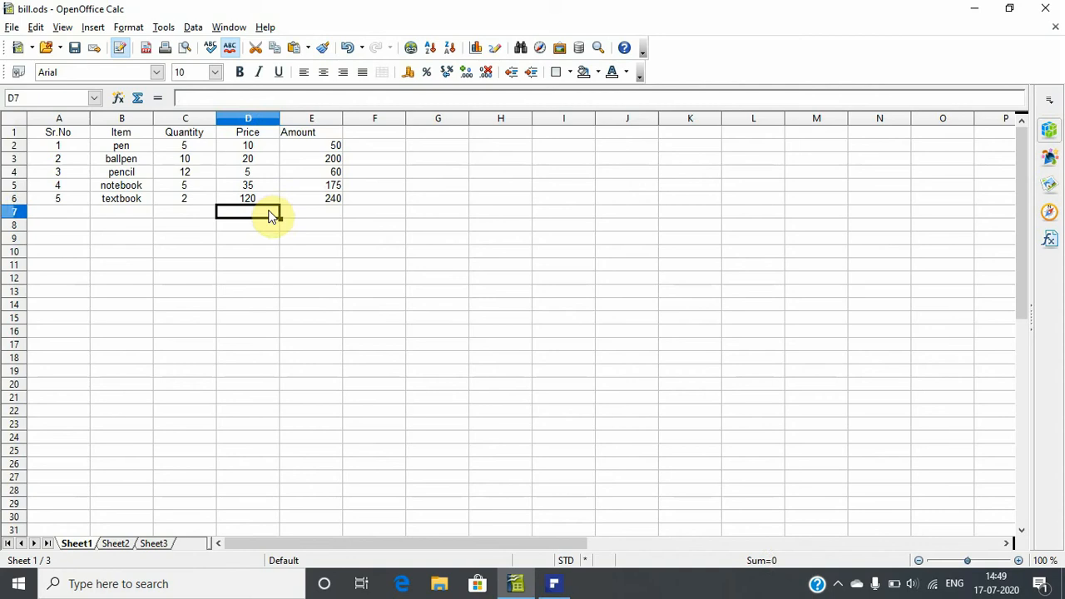
Label D7 Total and enter =SUM(E2:E6) in E7.
{"action": "type", "text": "Total"}
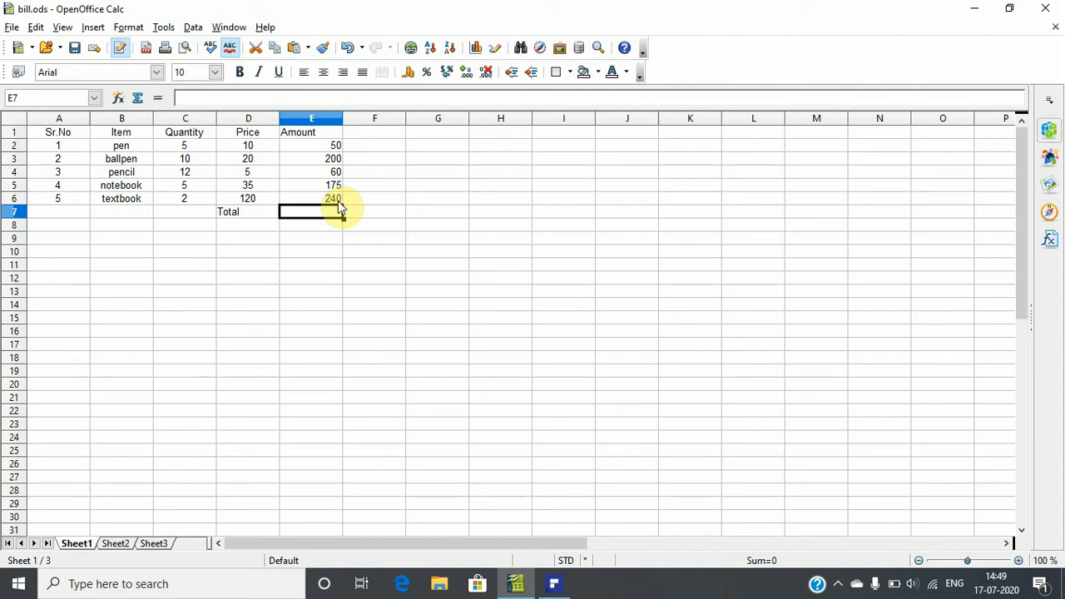
{"action": "type", "text": "="}
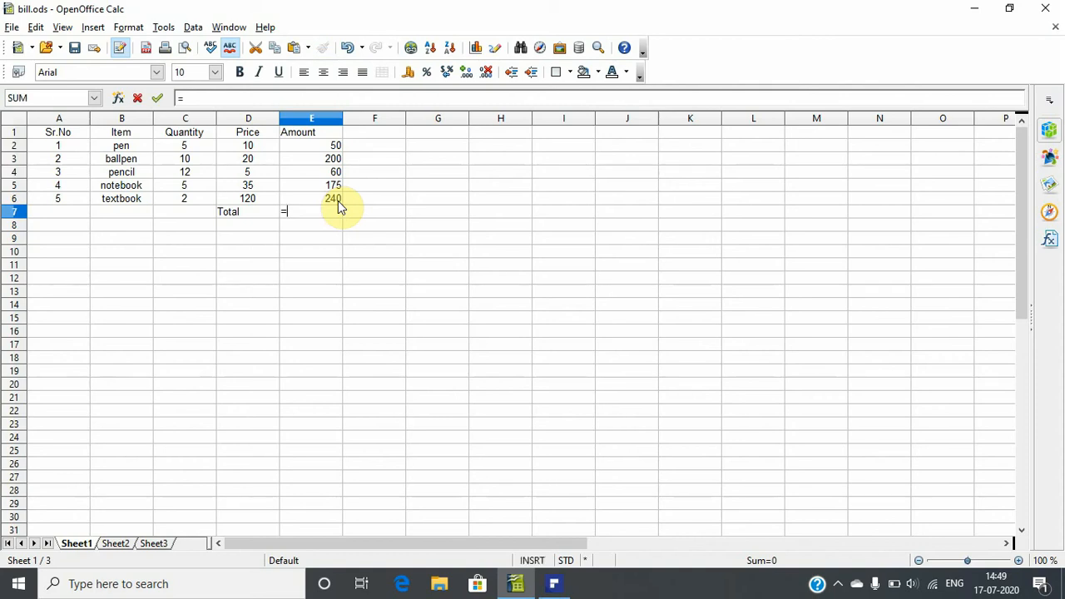
{"action": "type", "text": "s"}
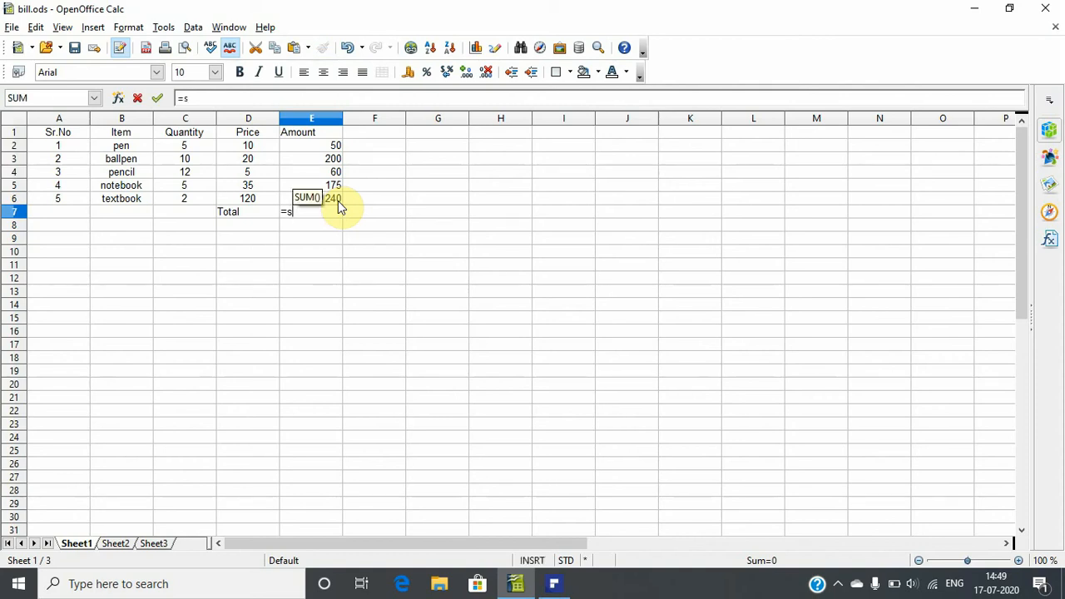
{"action": "type", "text": "um"}
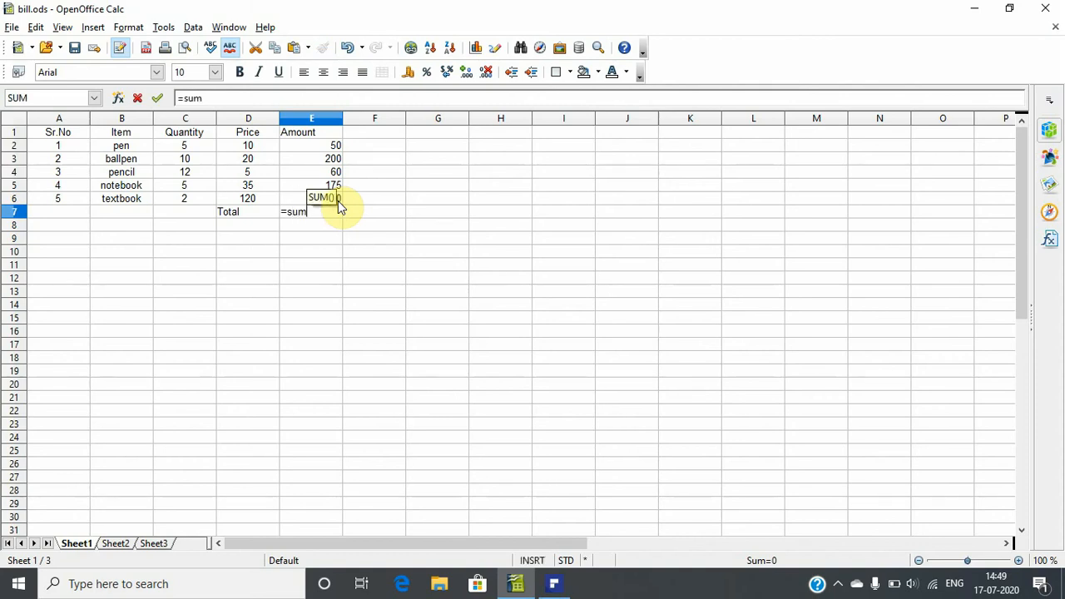
{"action": "type", "text": "("}
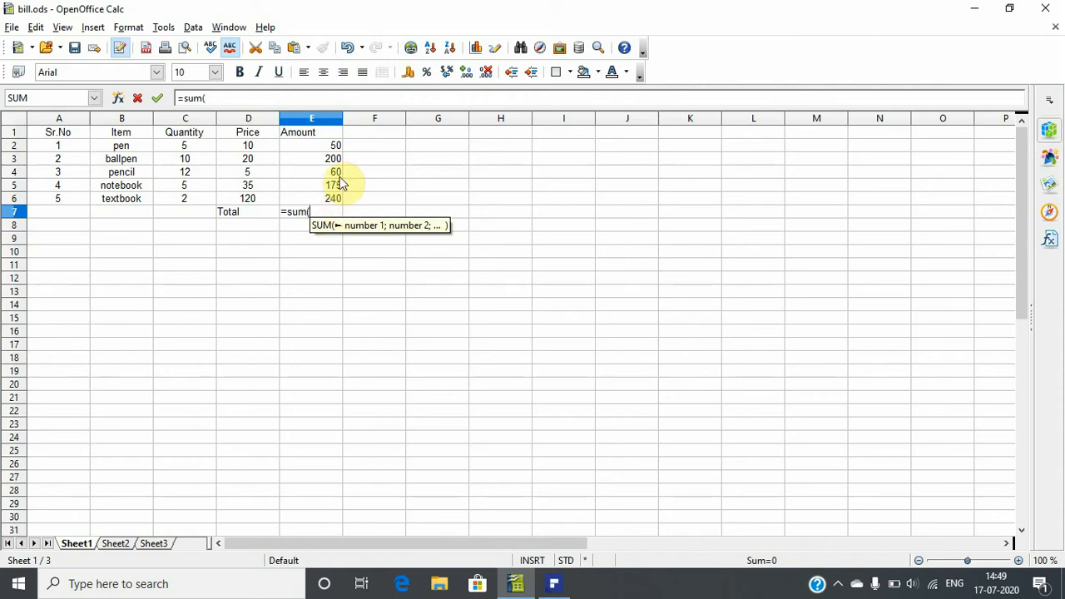
{"action": "left_click", "coordinate": [312, 145]}
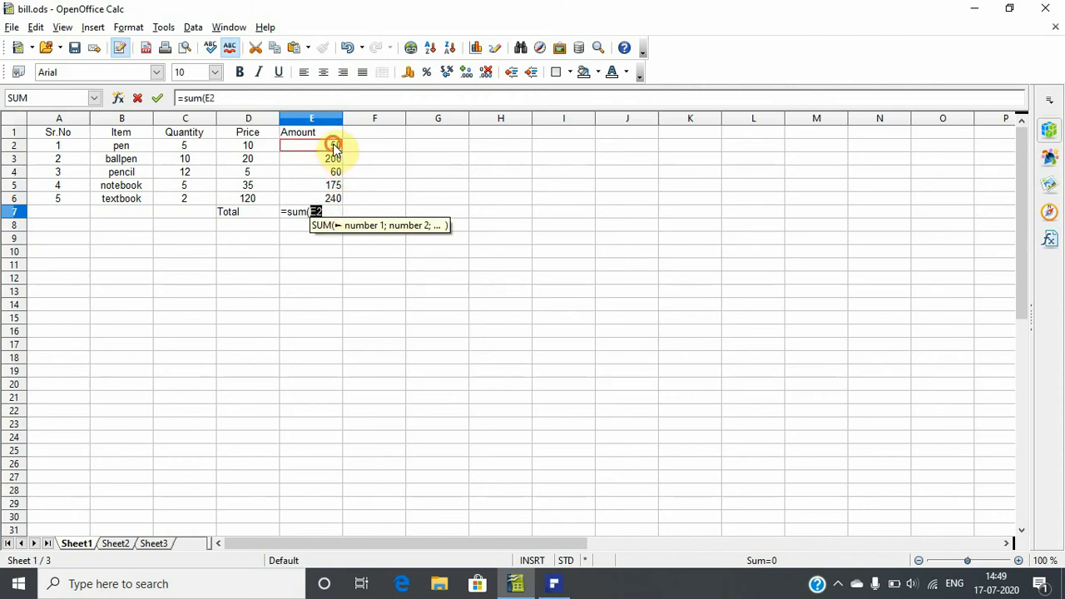
{"action": "left_click_drag", "start_coordinate": [312, 145], "coordinate": [312, 198]}
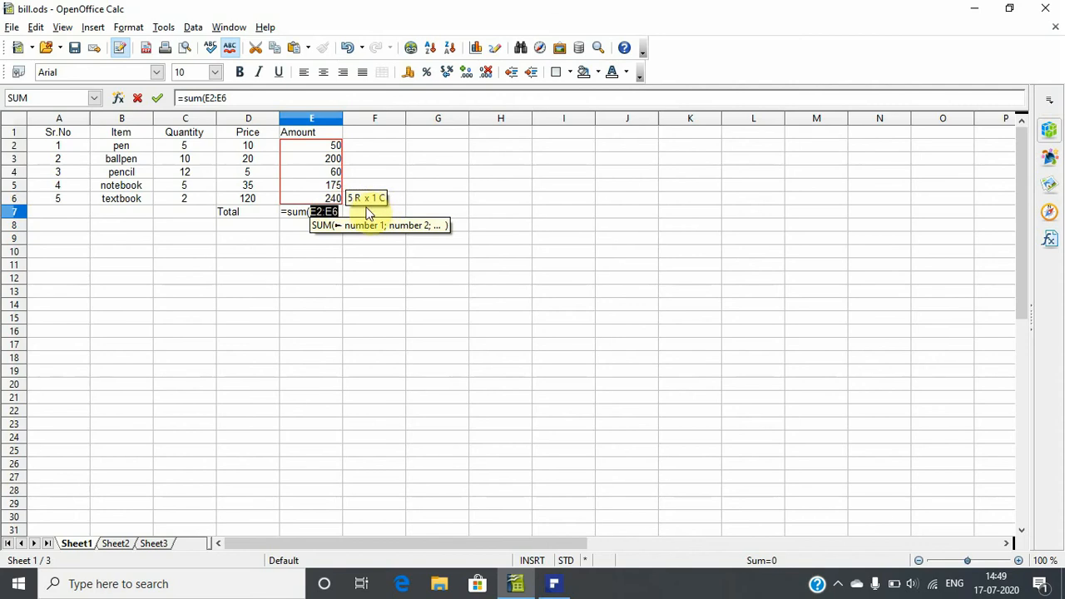
{"action": "left_click", "coordinate": [374, 198]}
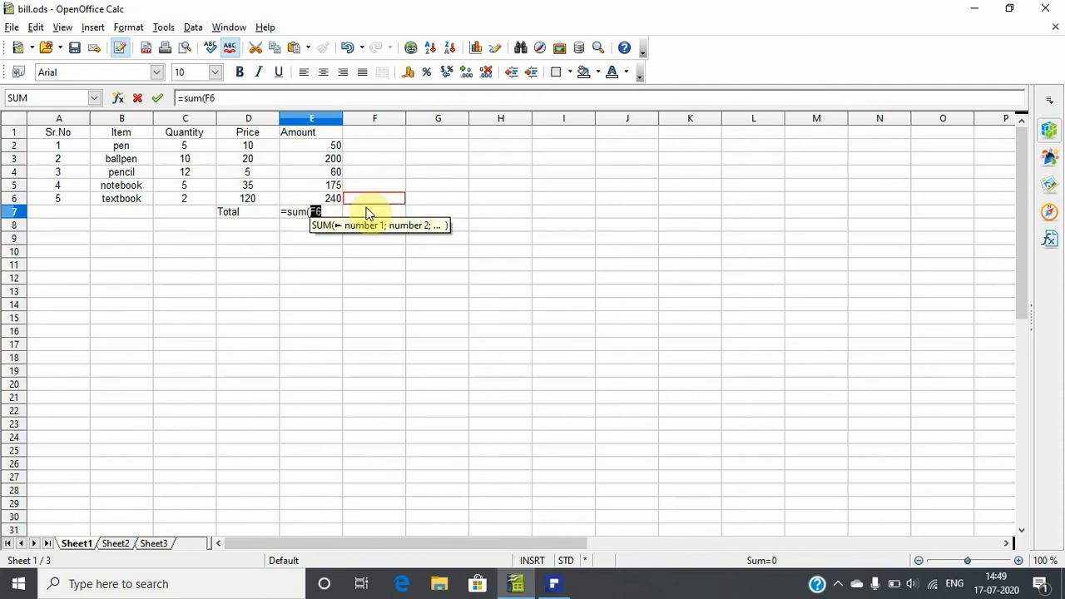
{"action": "left_click", "coordinate": [312, 144]}
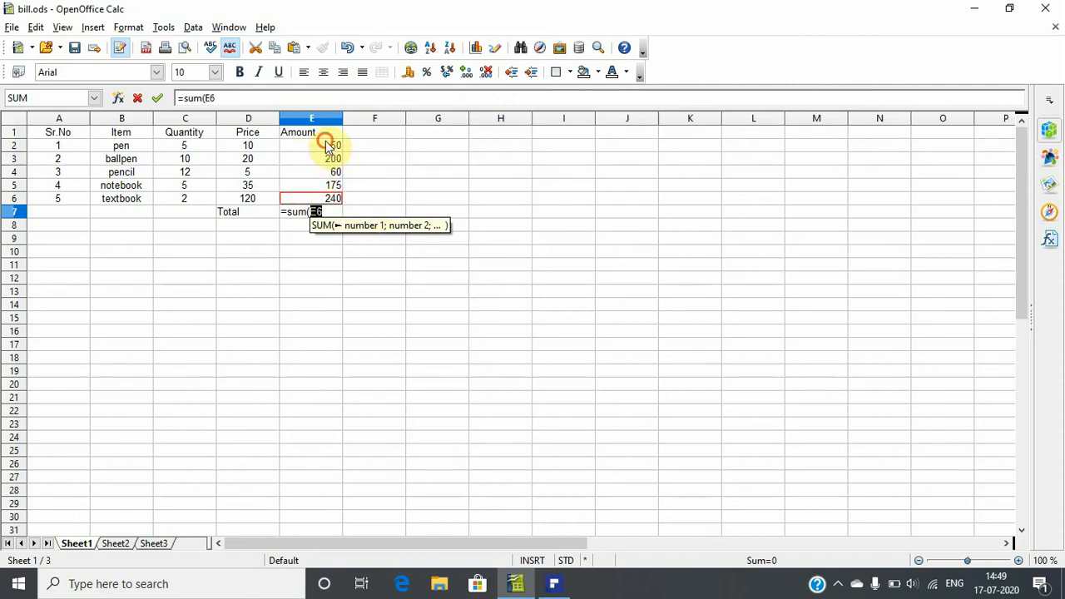
{"action": "left_click_drag", "start_coordinate": [312, 145], "coordinate": [312, 198]}
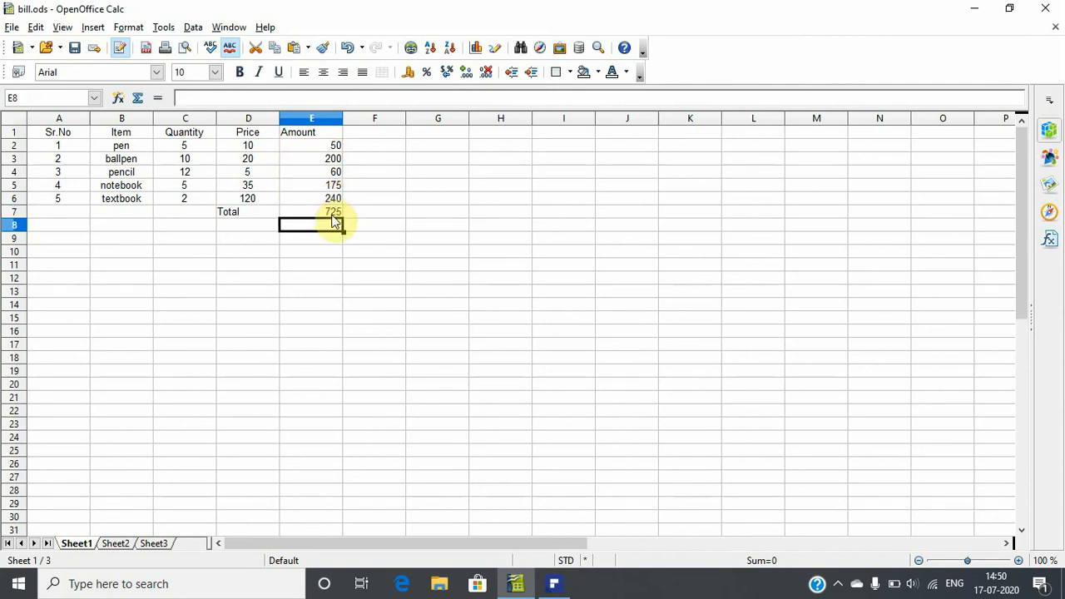
Check the 725 total formula and bold the Total label and value.
{"action": "left_click", "coordinate": [311, 211]}
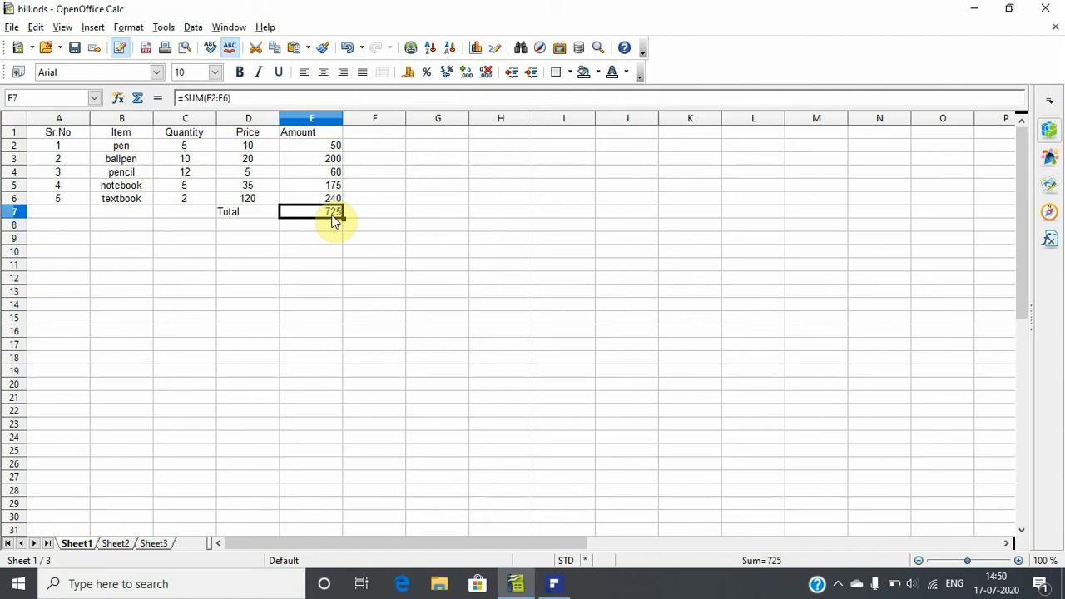
{"action": "left_click", "coordinate": [312, 145]}
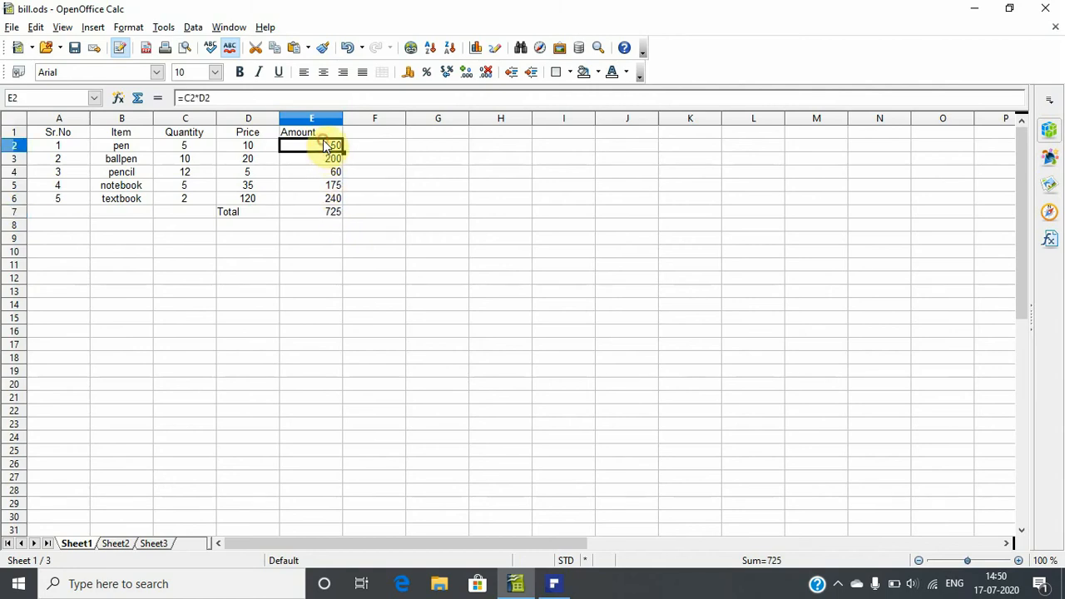
{"action": "left_click", "coordinate": [312, 198]}
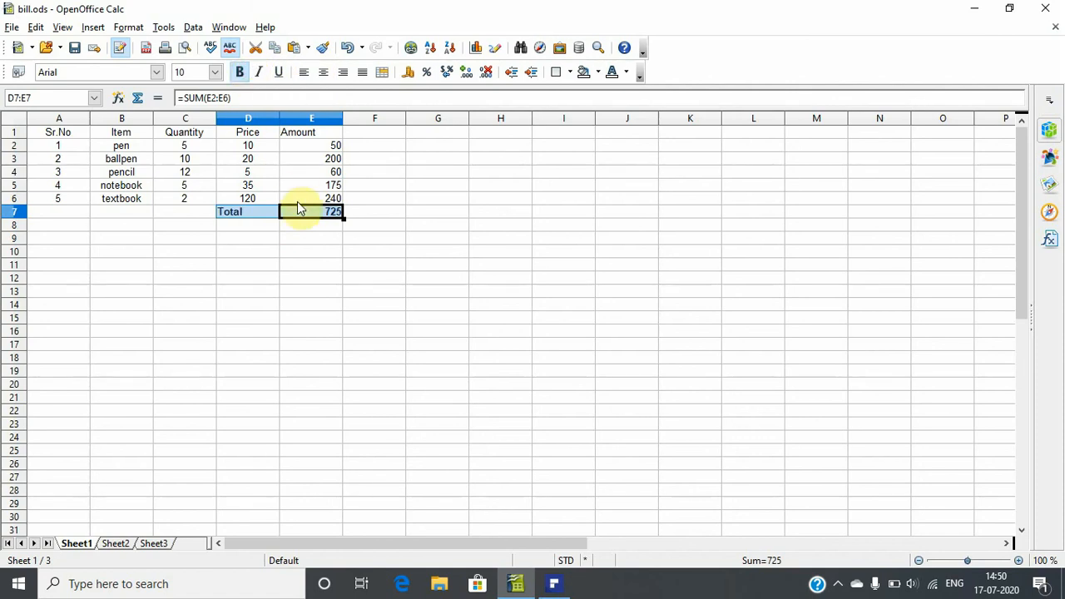
{"action": "left_click", "coordinate": [311, 225]}
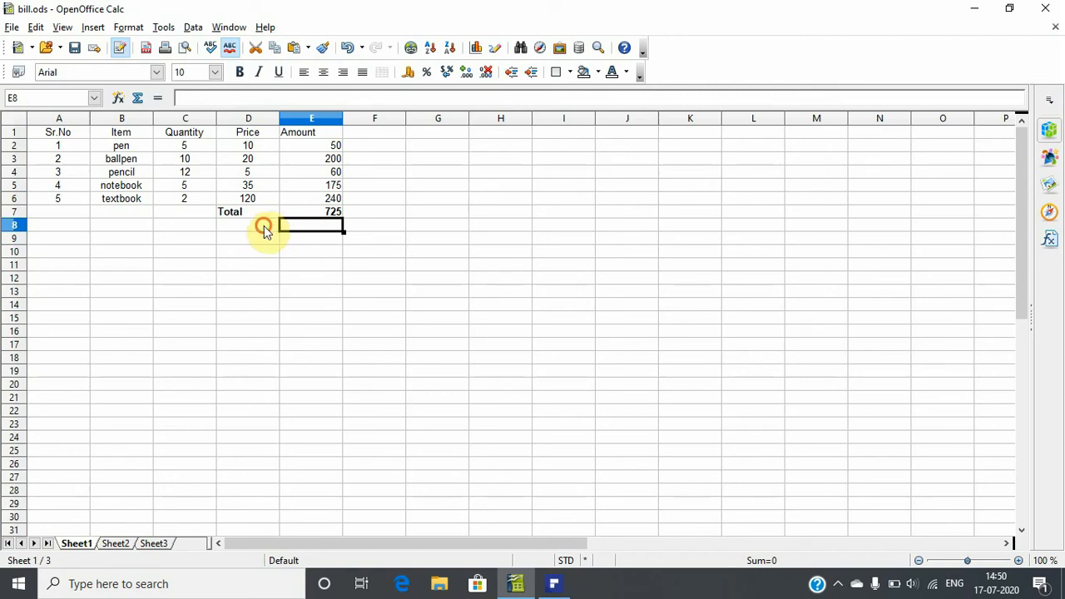
Add a Taxes label in D8 and =E7*7/100 in E8, giving 50.75.
{"action": "type", "text": "Taxes"}
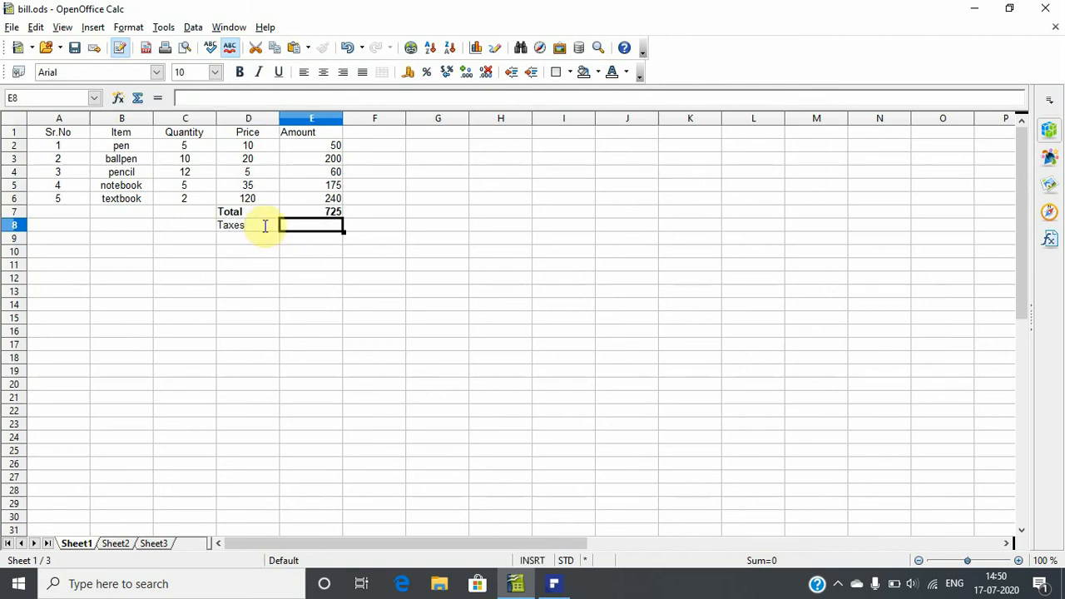
{"action": "type", "text": "="}
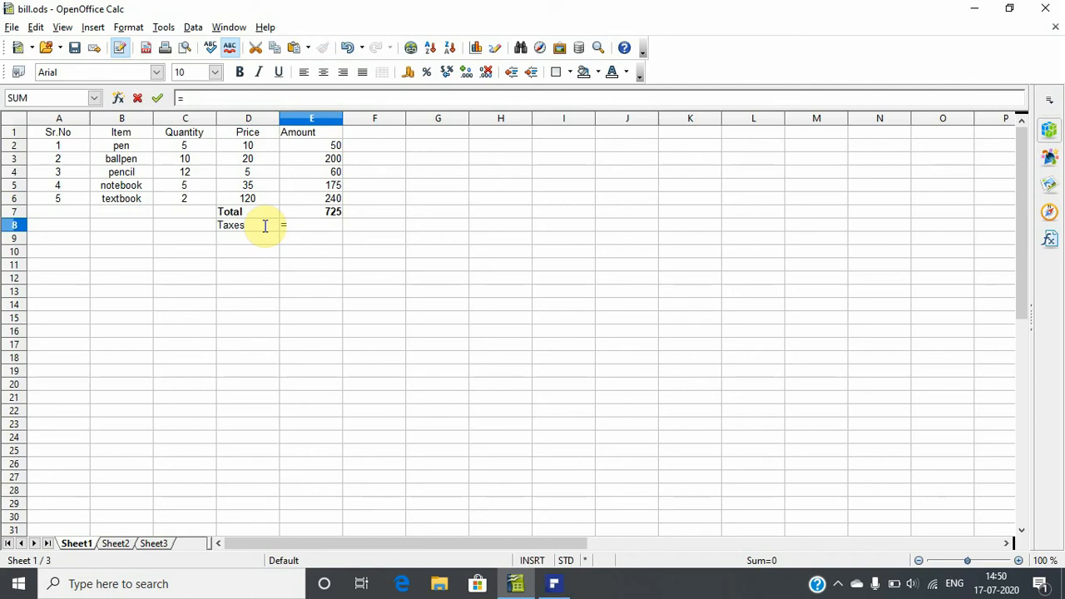
{"action": "left_click", "coordinate": [312, 212]}
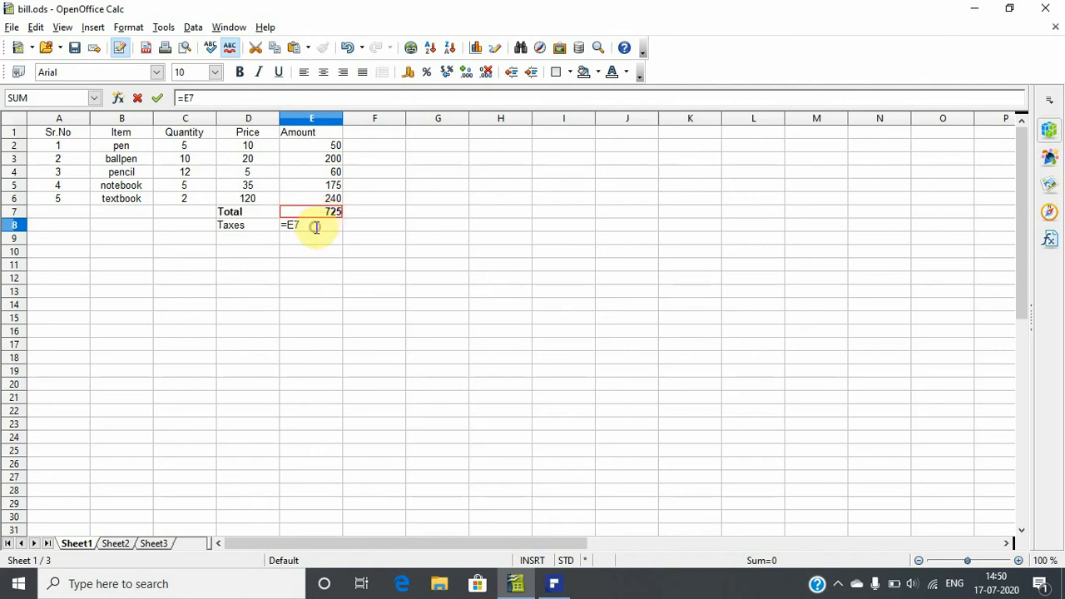
{"action": "type", "text": "*"}
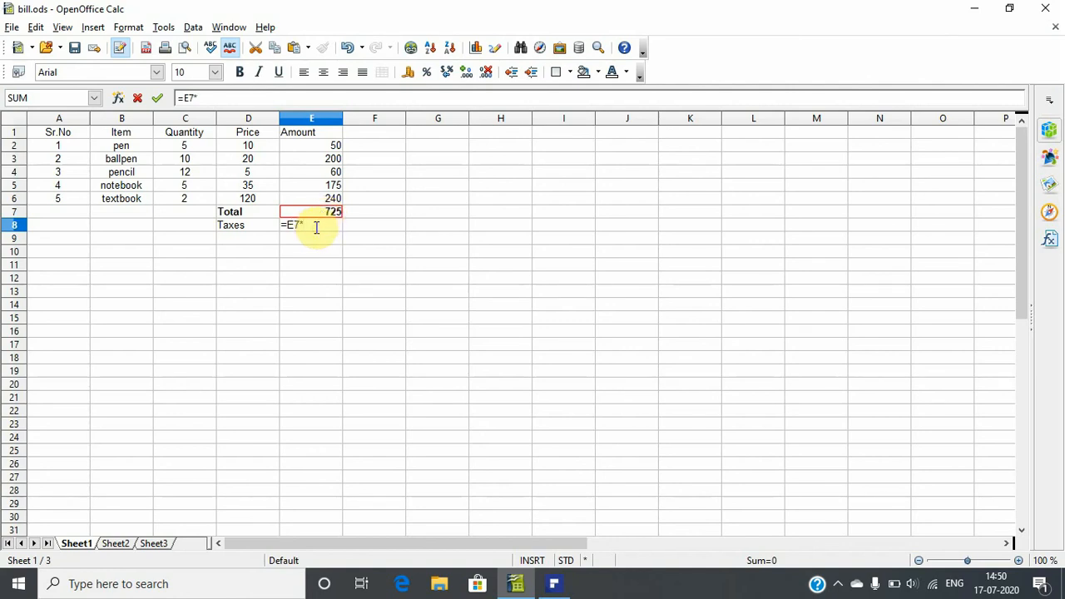
{"action": "type", "text": "7/"}
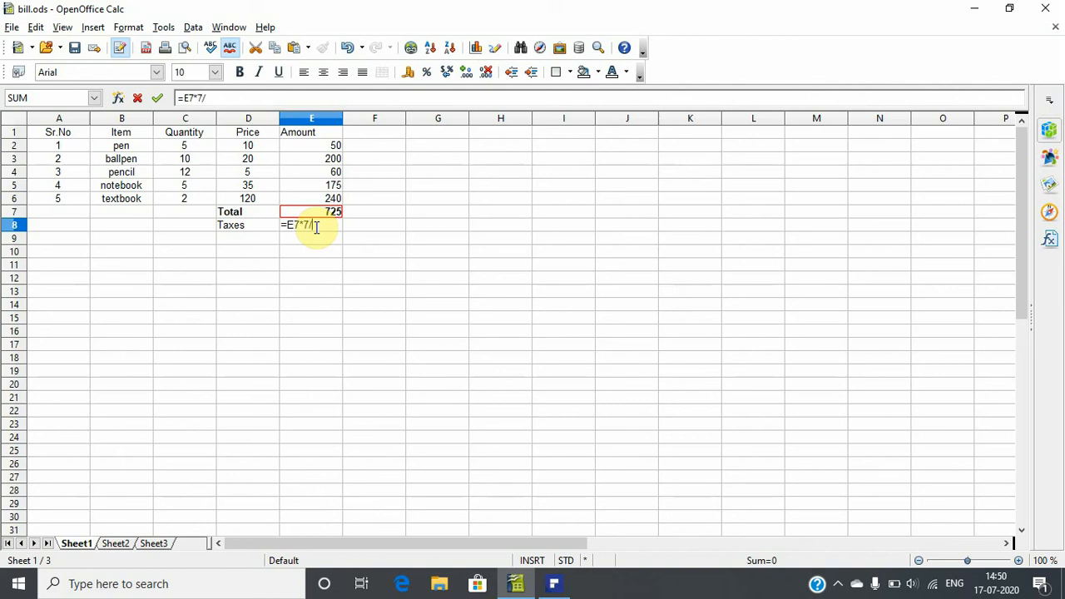
{"action": "type", "text": "100"}
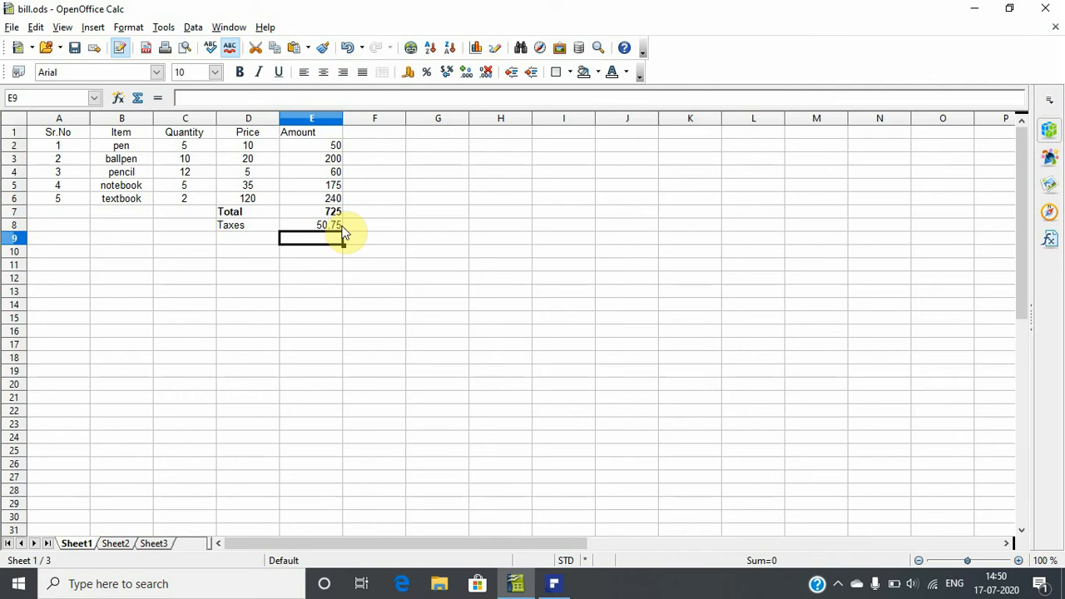
Add a Net amount label in D9 and =E7+E8 in E9, giving 775.75.
{"action": "left_click", "coordinate": [248, 238]}
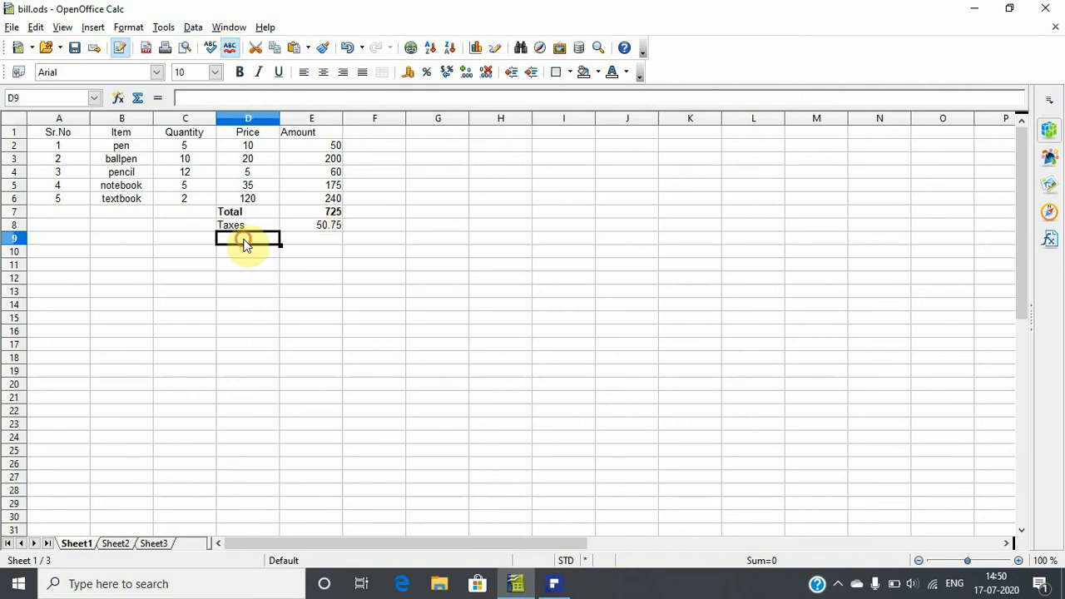
{"action": "type", "text": "Net a"}
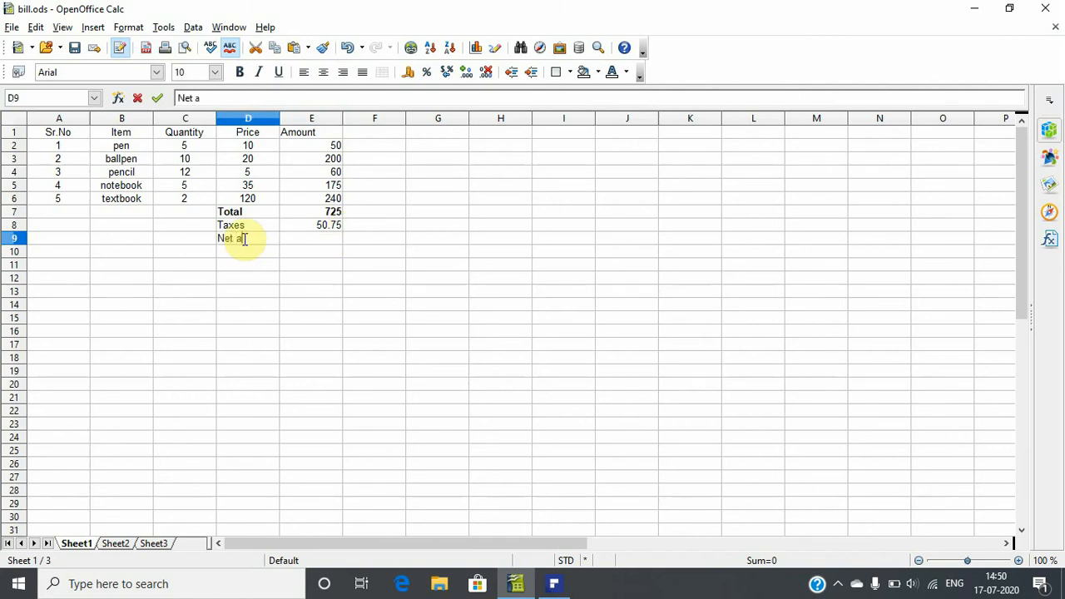
{"action": "type", "text": "mount"}
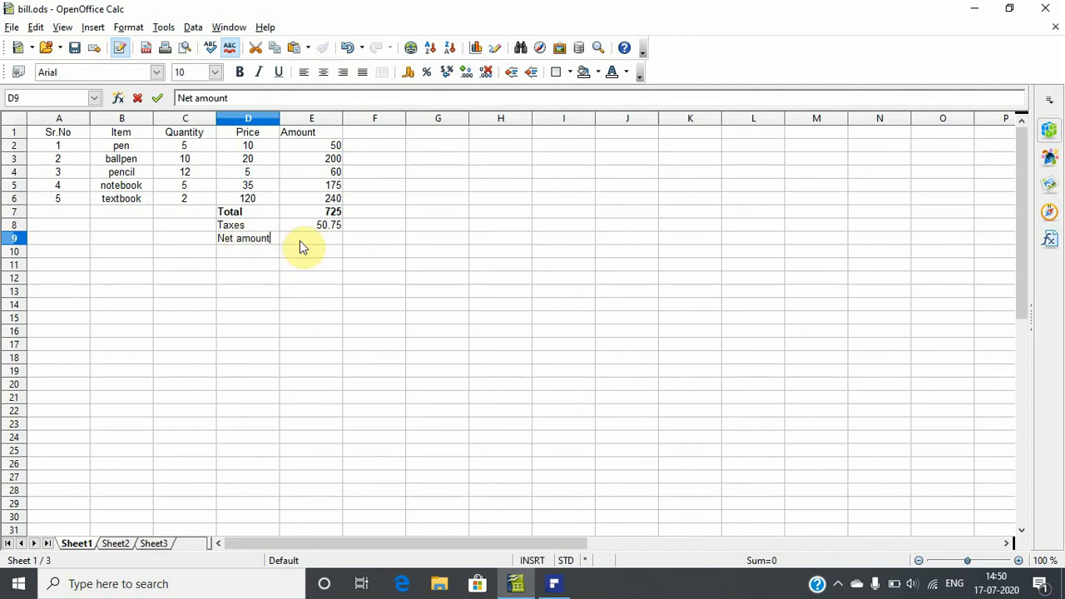
{"action": "type", "text": "="}
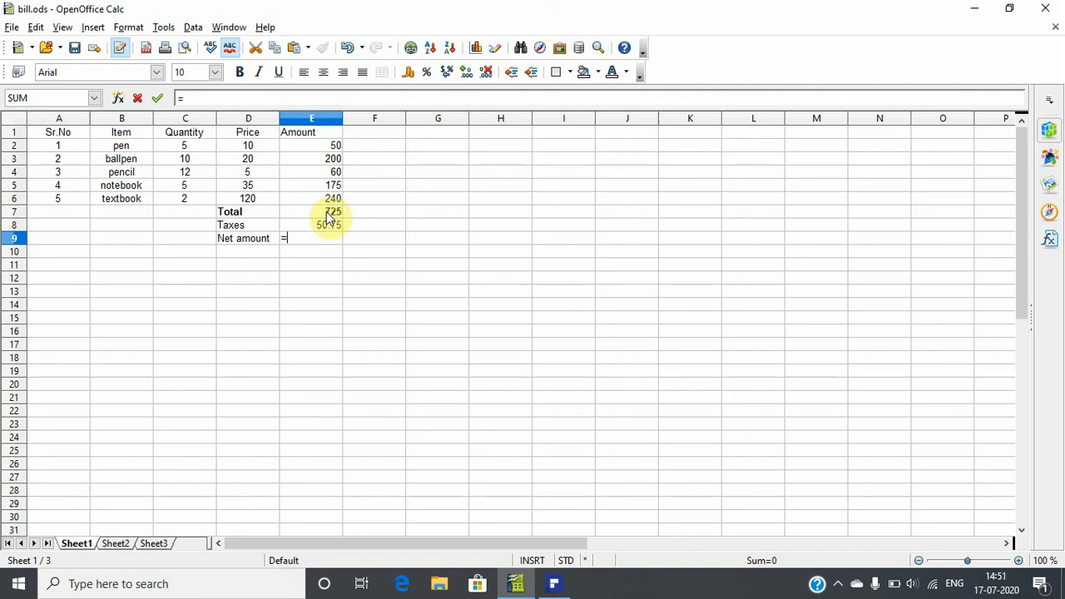
{"action": "left_click", "coordinate": [312, 212]}
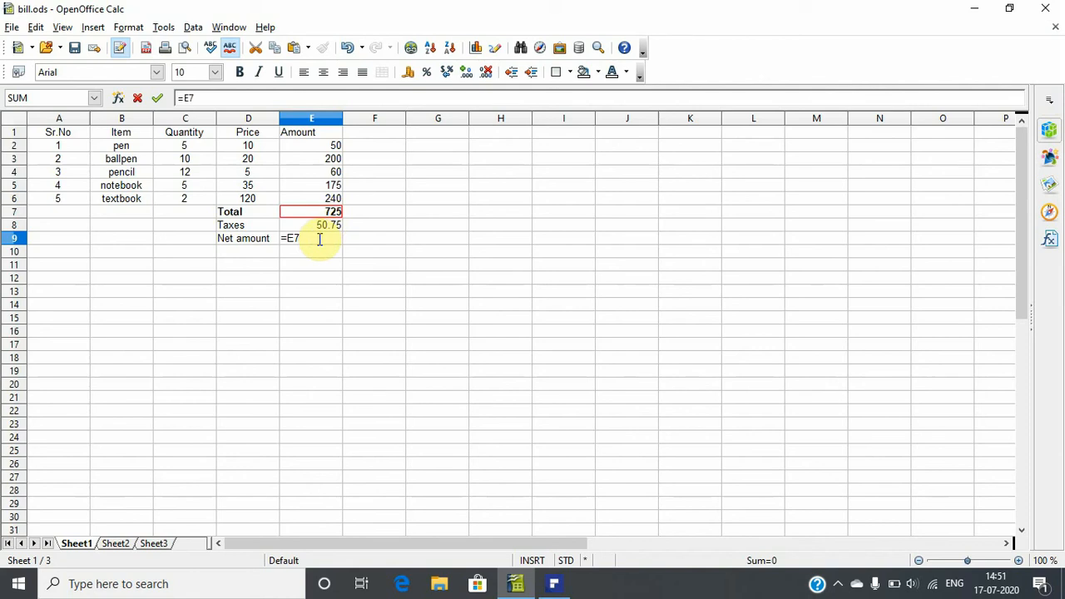
{"action": "type", "text": "+"}
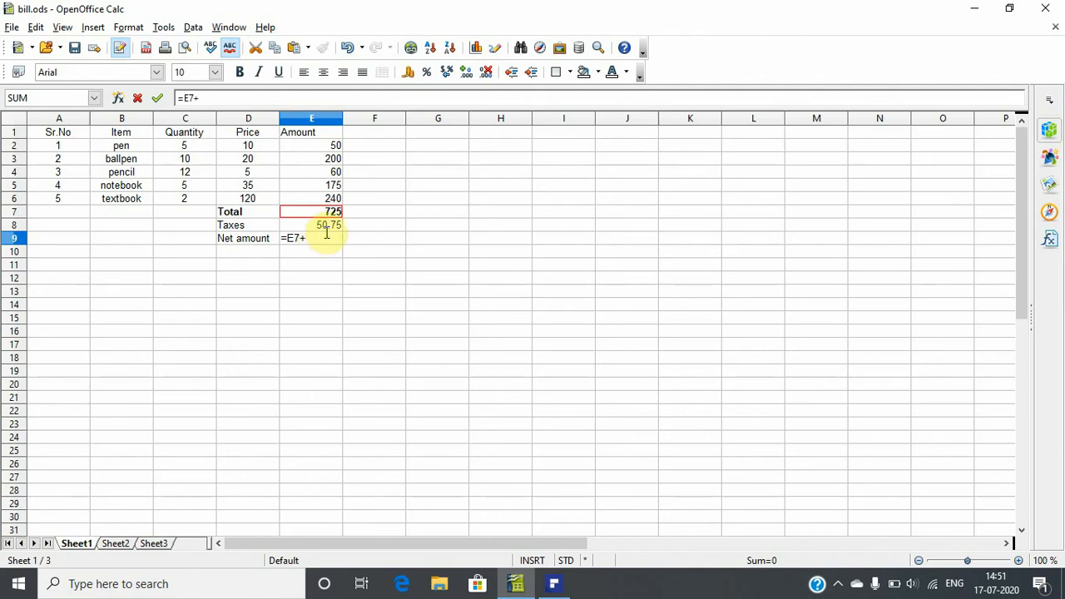
{"action": "left_click", "coordinate": [312, 225]}
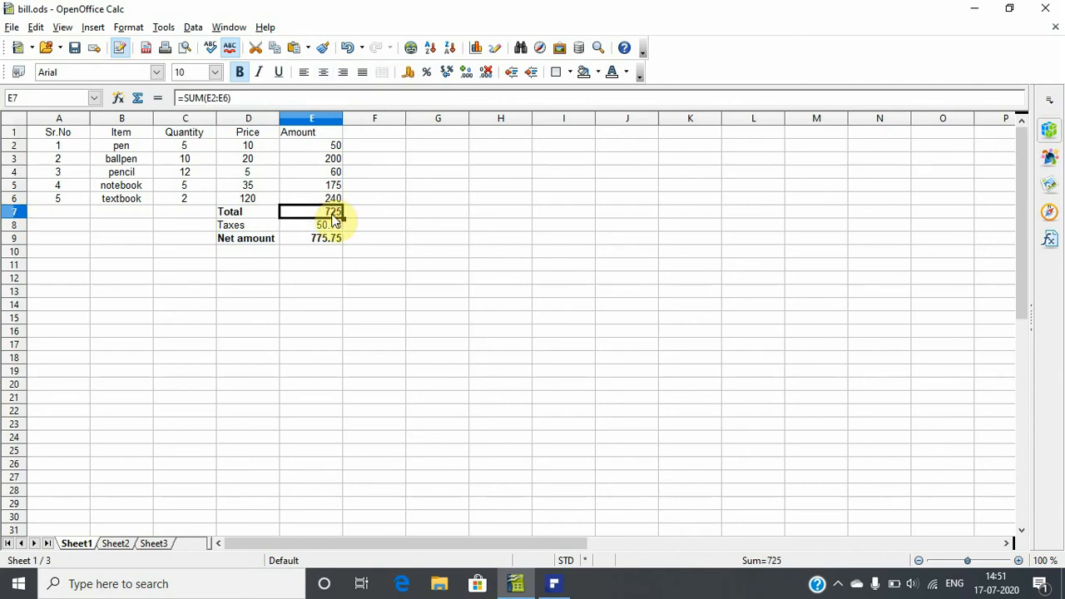
Replace E7's SUM formula with =E2+E3+E4+E5+E6, still totalling 725.
{"action": "key", "text": "Delete"}
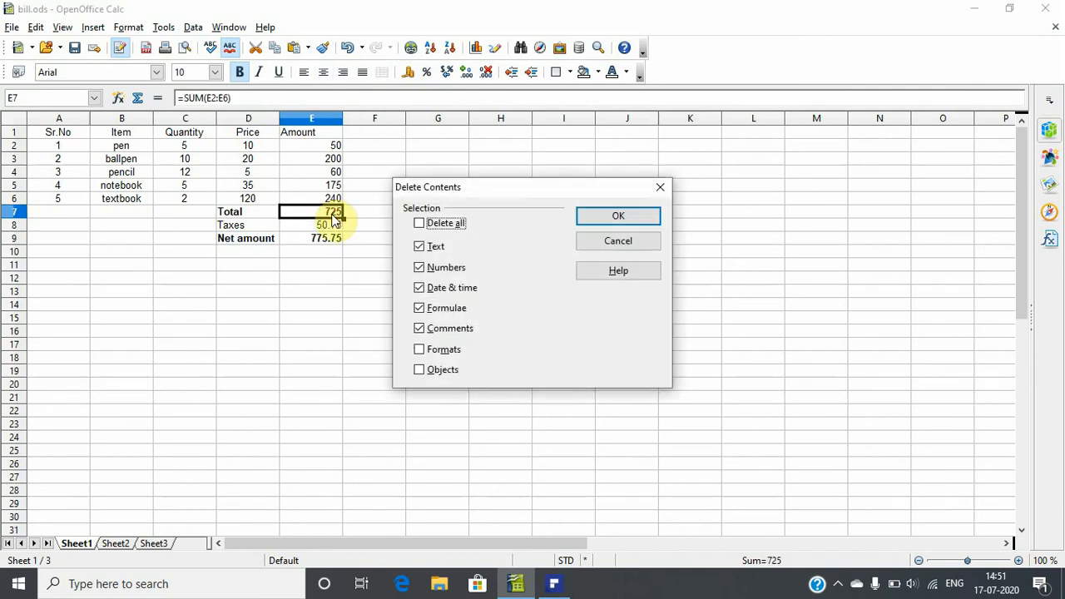
{"action": "left_click", "coordinate": [618, 216]}
{"action": "type", "text": "=E2"}
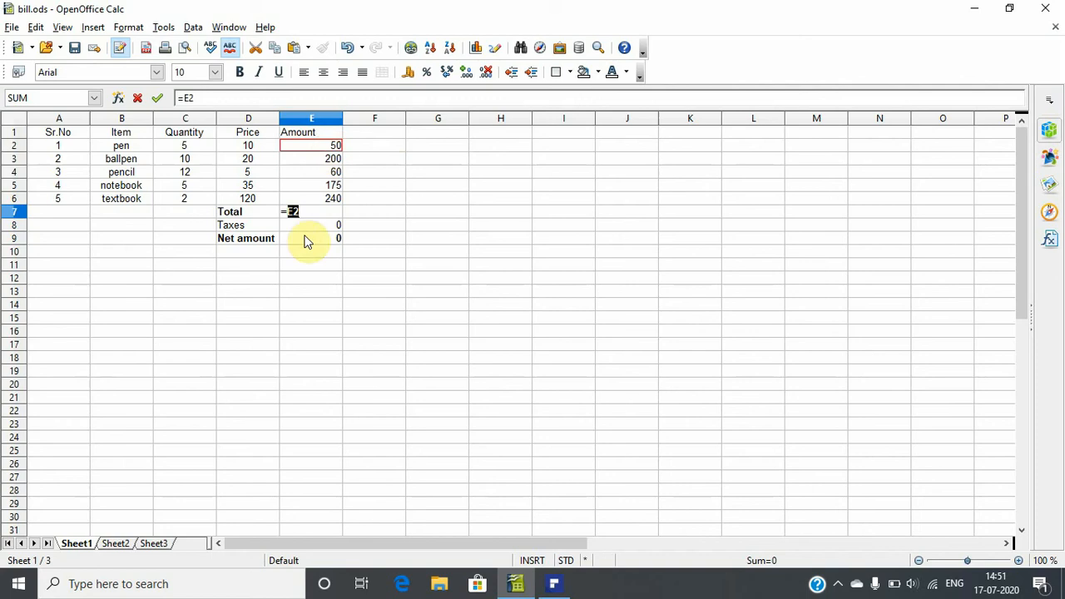
{"action": "type", "text": "+"}
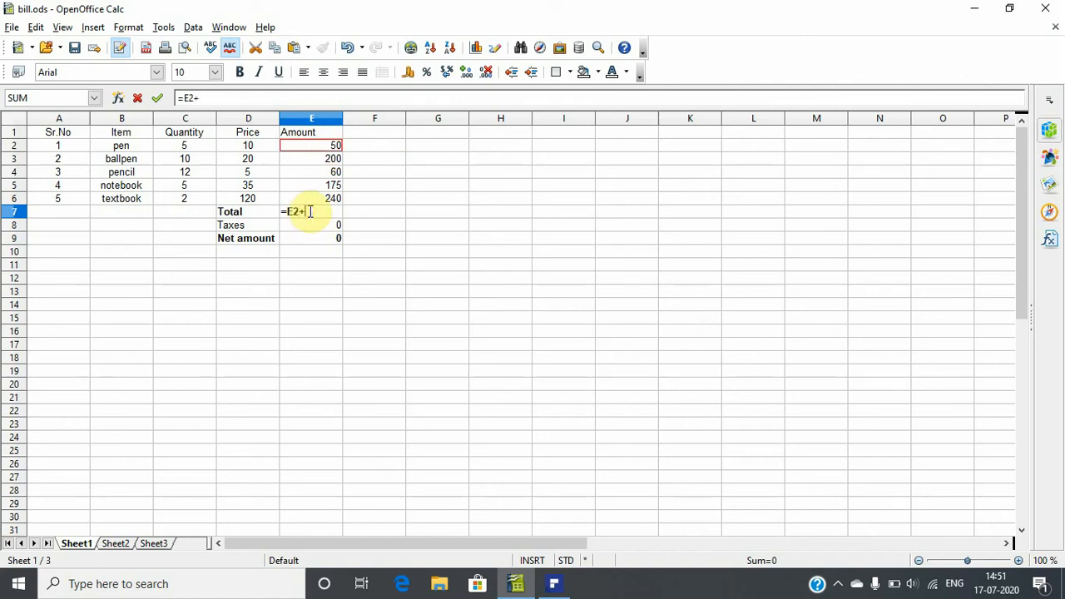
{"action": "left_click", "coordinate": [312, 158]}
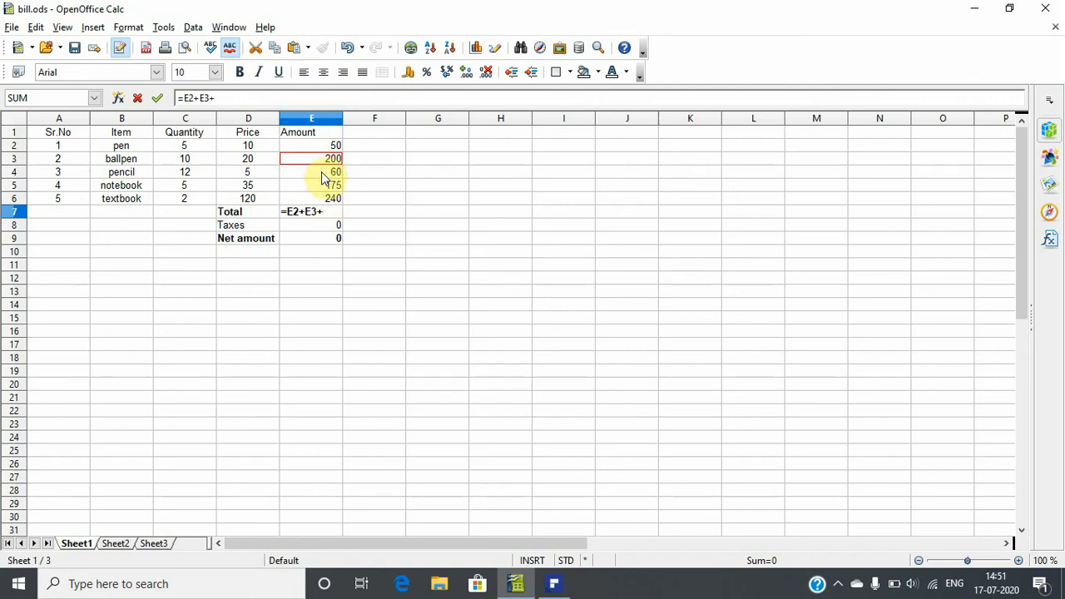
{"action": "left_click", "coordinate": [312, 172]}
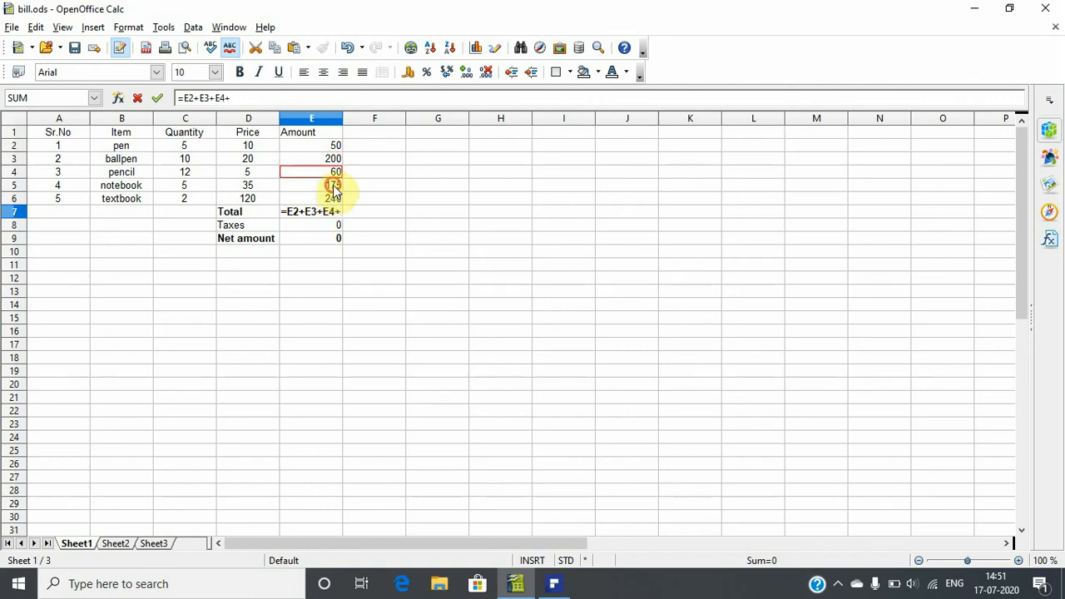
{"action": "left_click", "coordinate": [311, 185]}
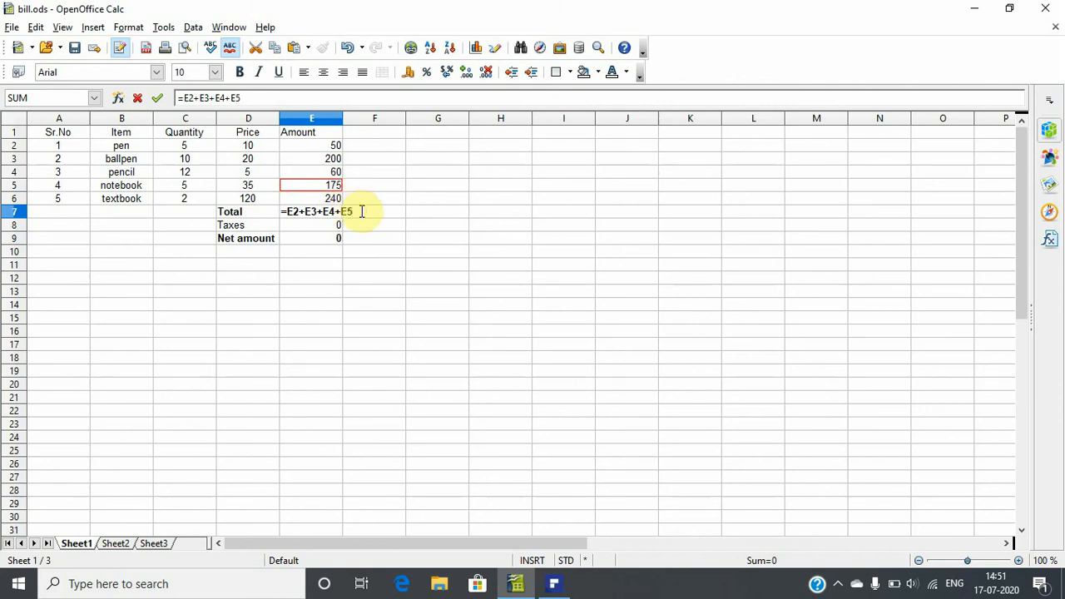
{"action": "left_click", "coordinate": [312, 198]}
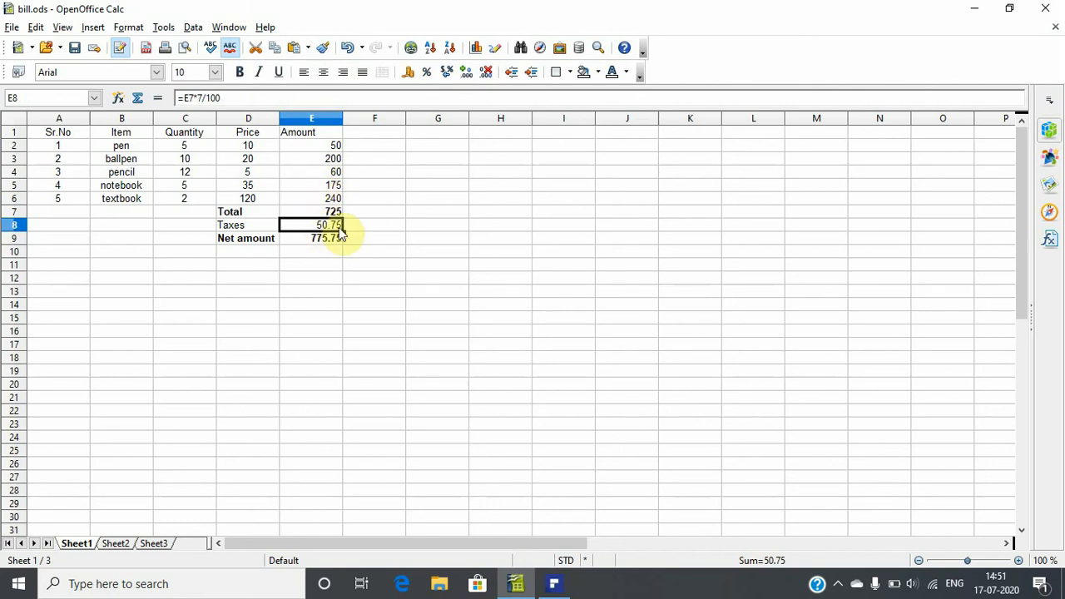
{"action": "left_click", "coordinate": [312, 211]}
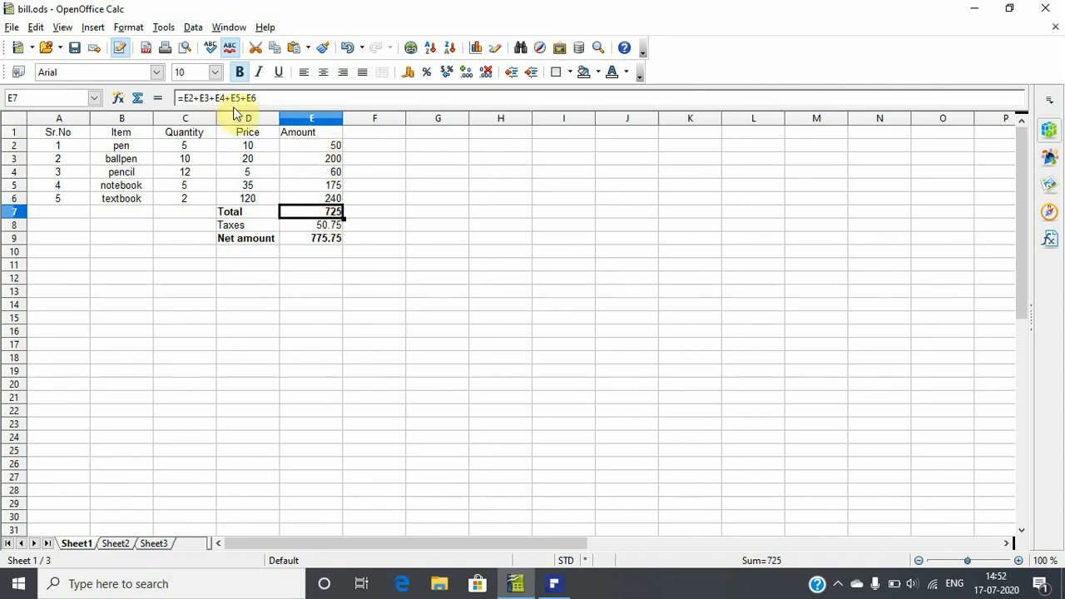
{"action": "mouse_move", "coordinate": [247, 114]}
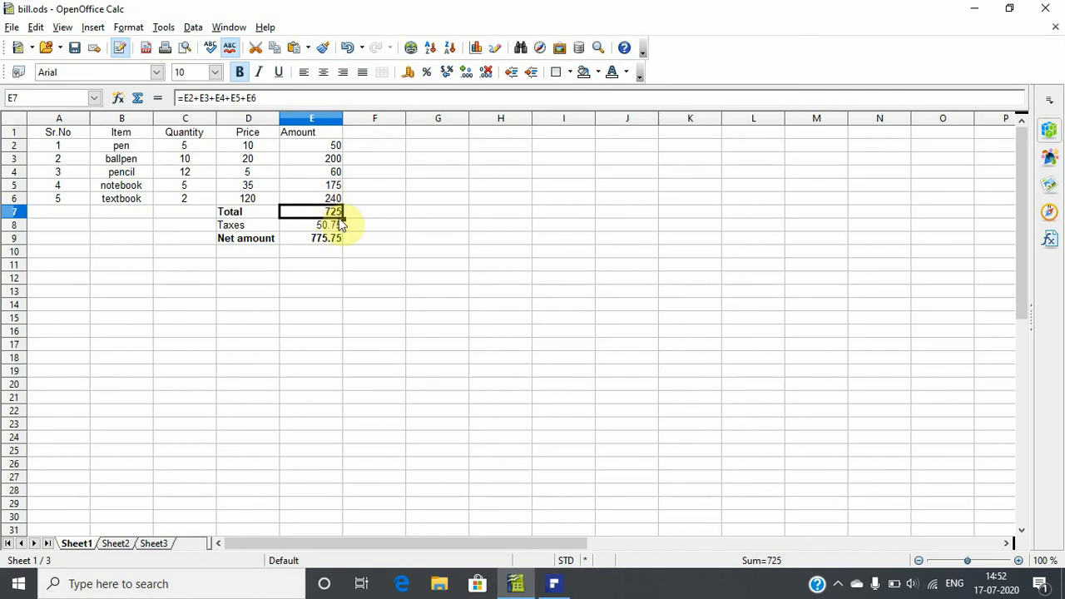
{"action": "left_click", "coordinate": [312, 225]}
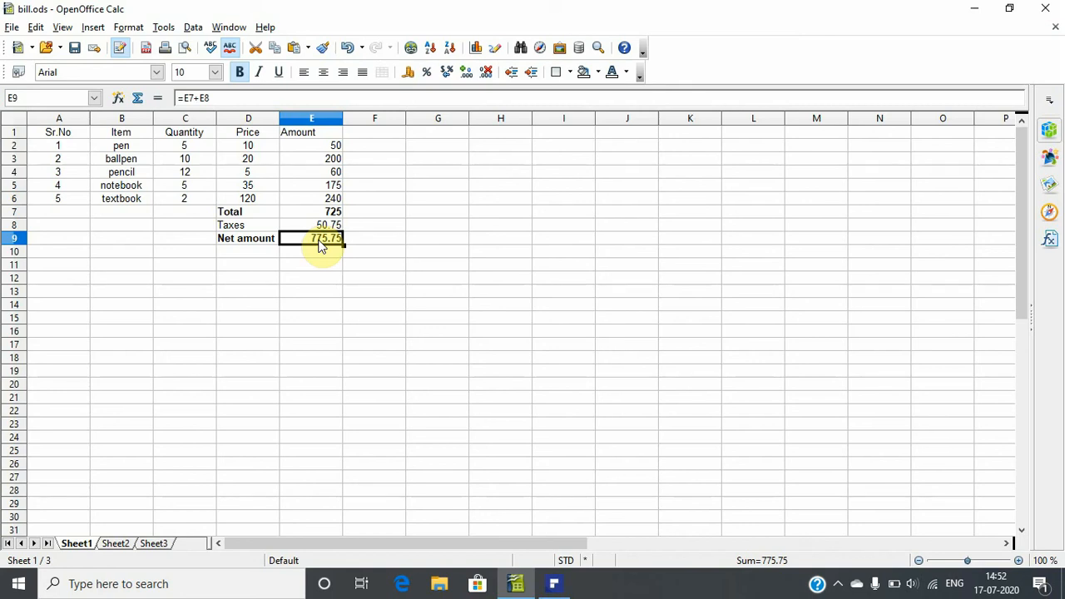
{"action": "mouse_move", "coordinate": [59, 132]}
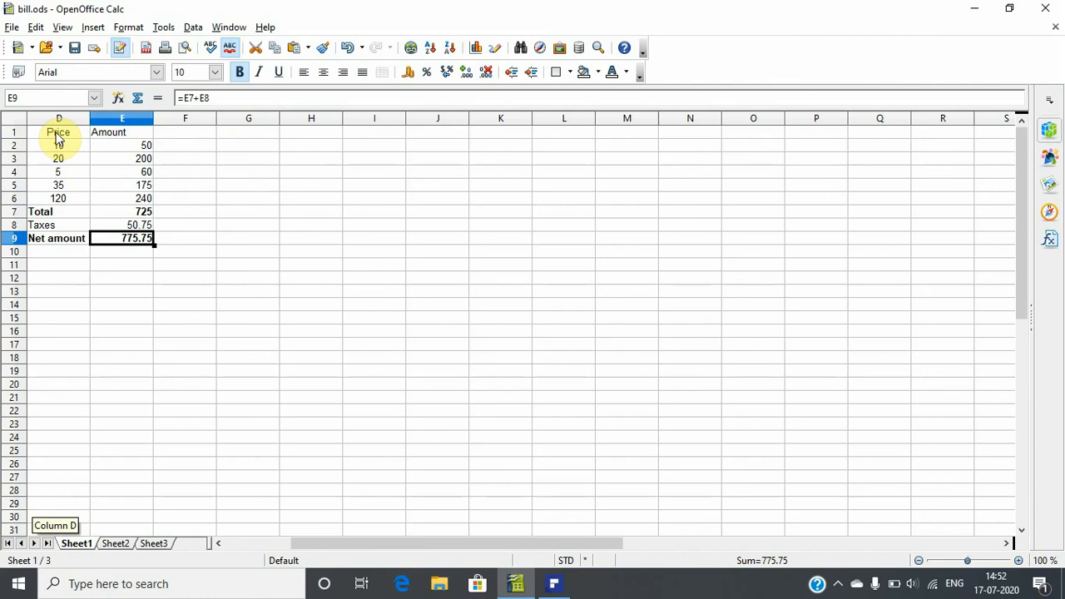
Cut the bill table from A1:E9 and paste it starting at F1.
{"action": "left_click_drag", "start_coordinate": [386, 542], "coordinate": [237, 543]}
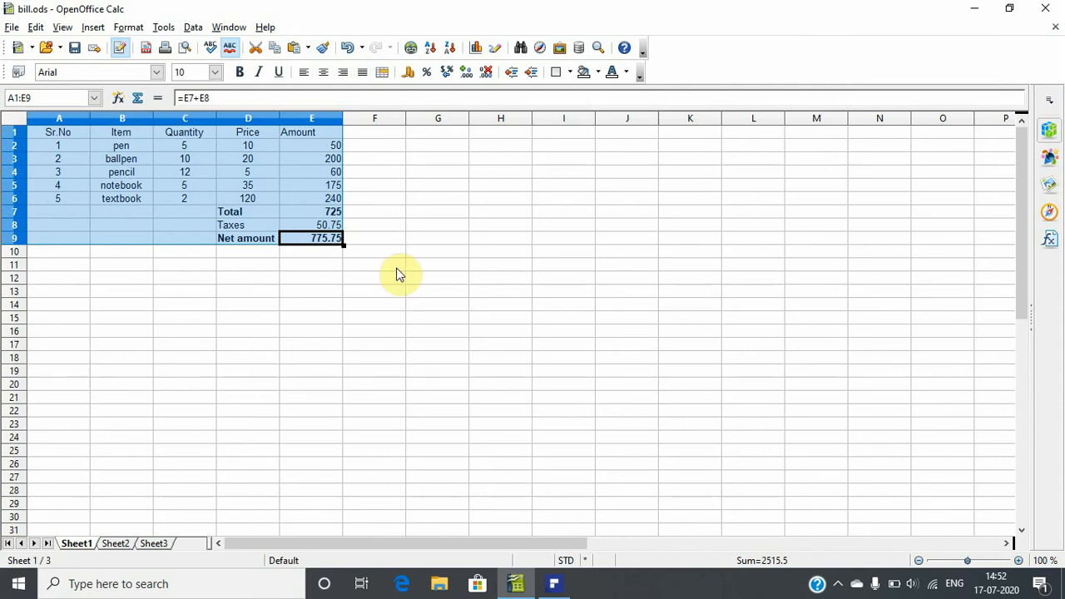
{"action": "key", "text": "Delete"}
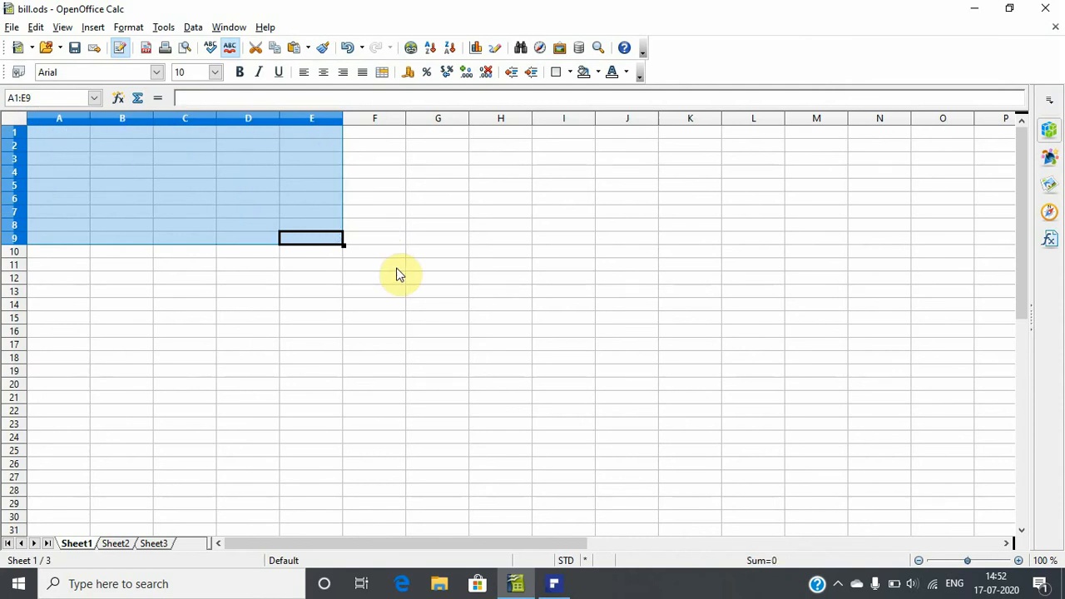
{"action": "mouse_move", "coordinate": [395, 177]}
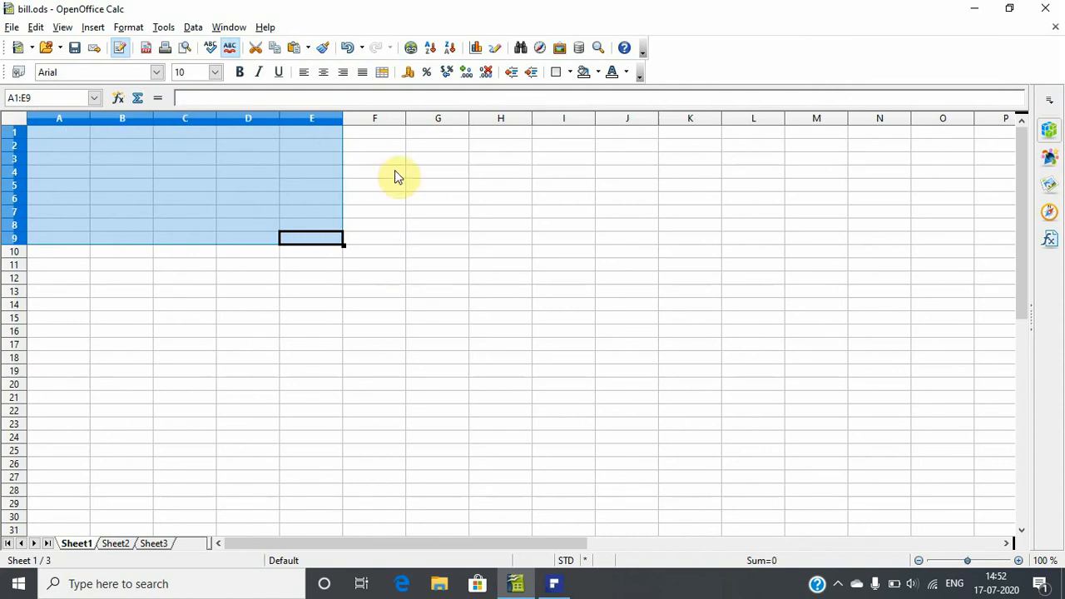
{"action": "left_click", "coordinate": [373, 132]}
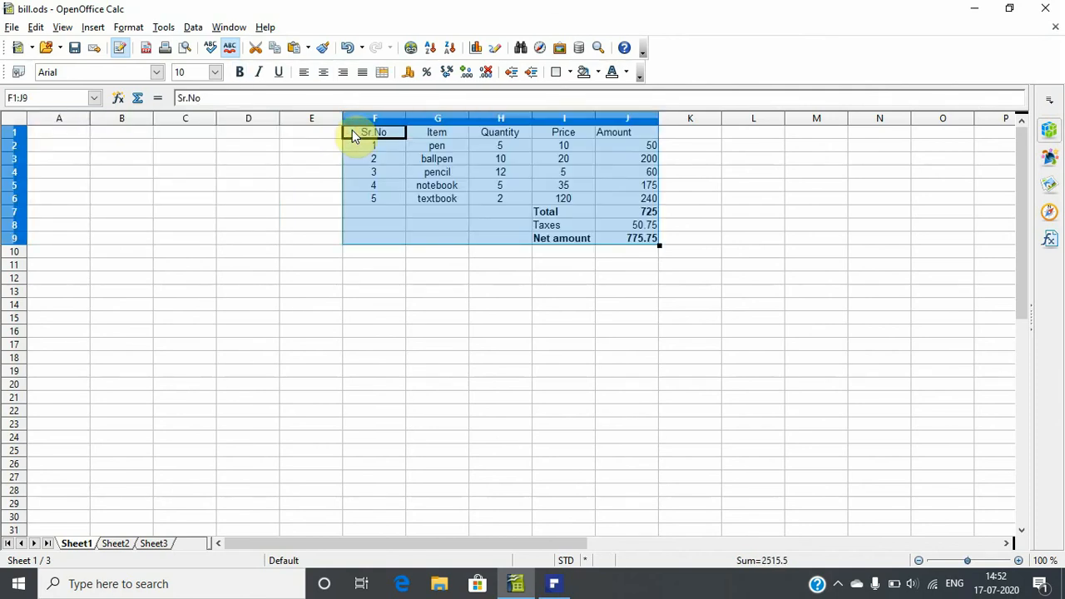
{"action": "mouse_move", "coordinate": [185, 165]}
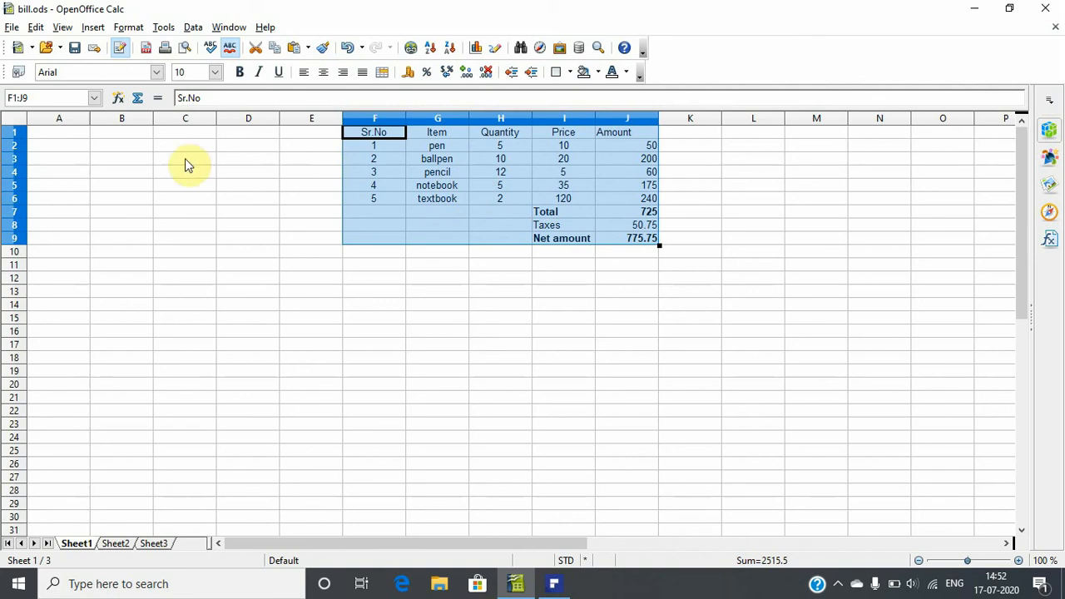
{"action": "mouse_move", "coordinate": [281, 135]}
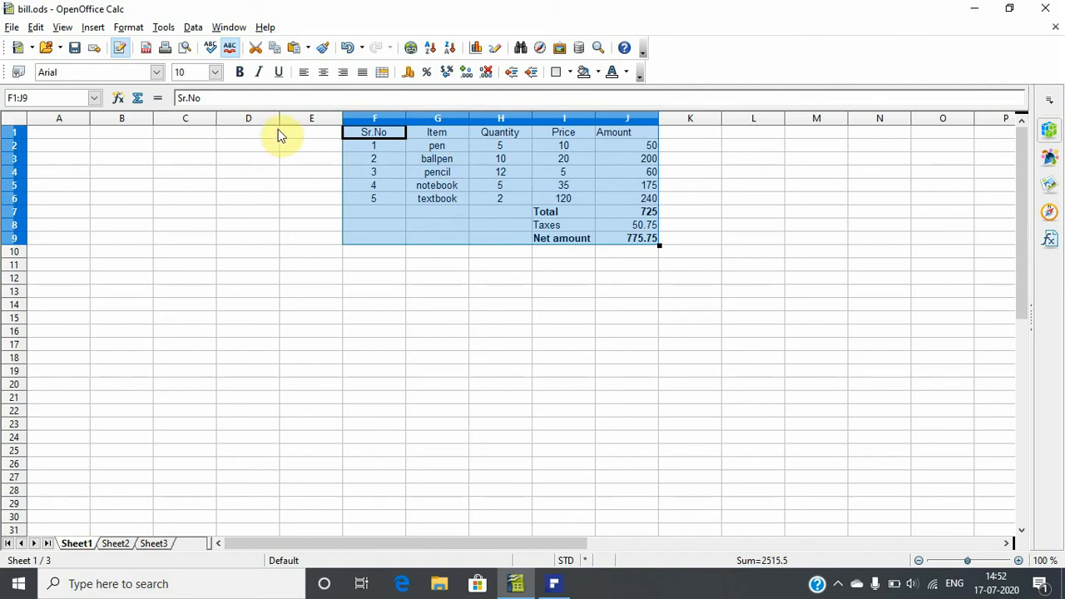
{"action": "mouse_move", "coordinate": [315, 161]}
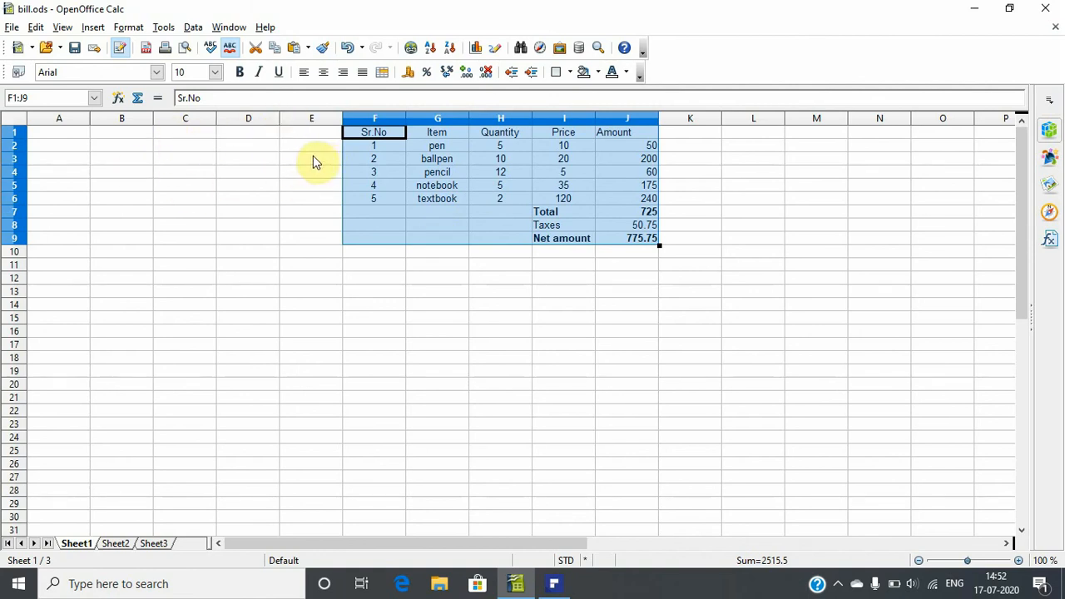
{"action": "mouse_move", "coordinate": [627, 148]}
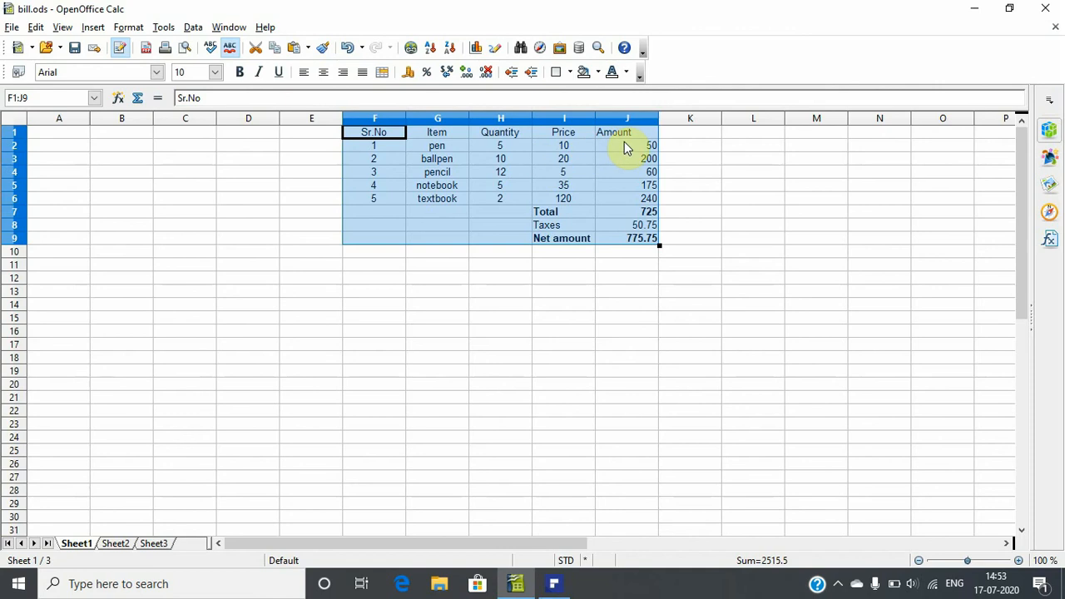
Verify the moved formulas in J2, J4, J7, J8 and J9.
{"action": "left_click", "coordinate": [627, 146]}
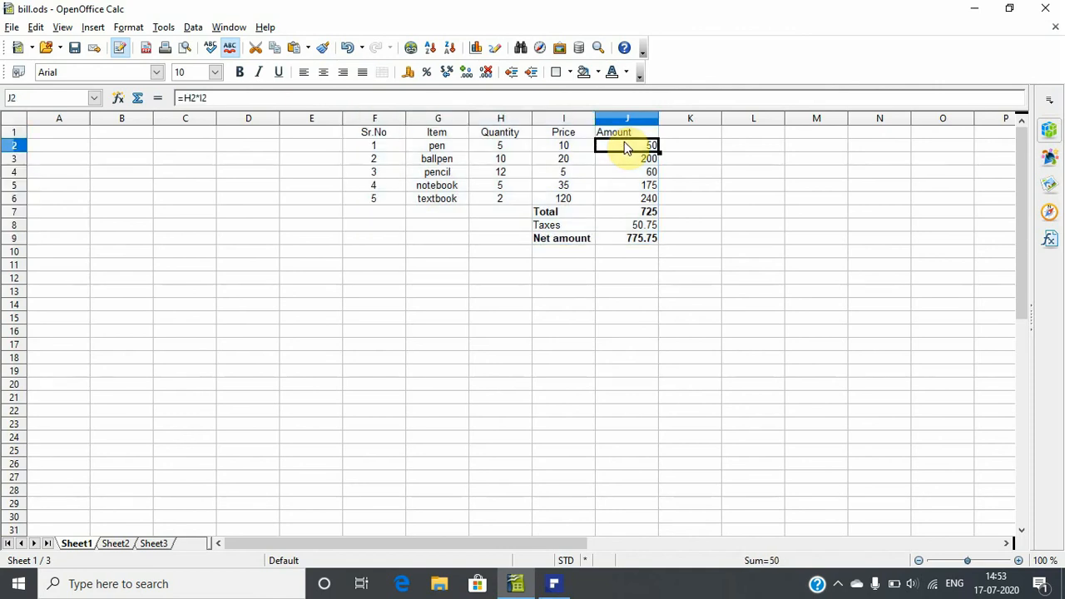
{"action": "mouse_move", "coordinate": [199, 112]}
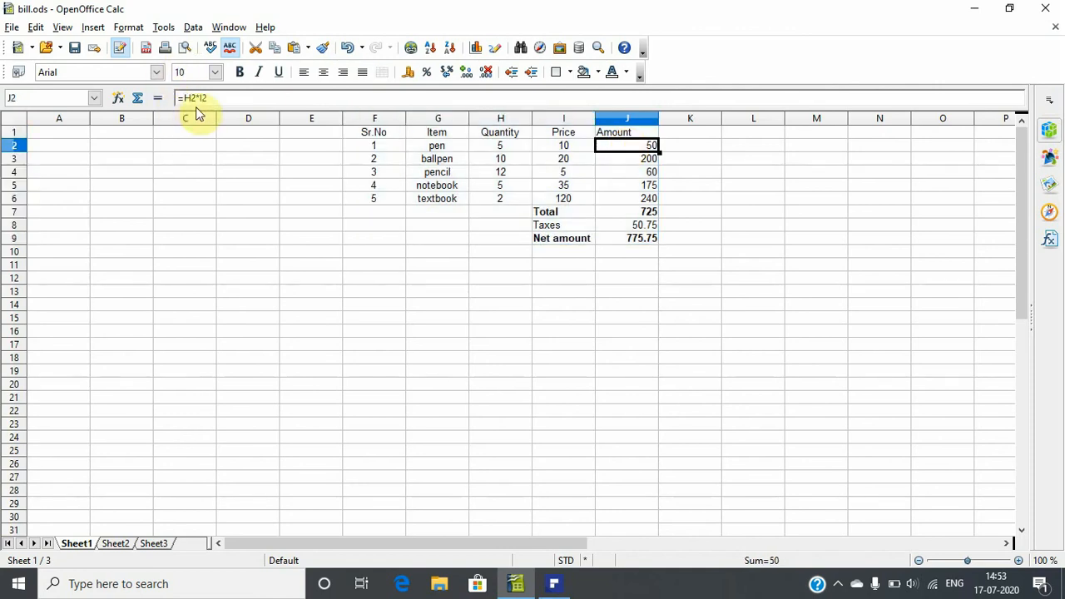
{"action": "mouse_move", "coordinate": [204, 100]}
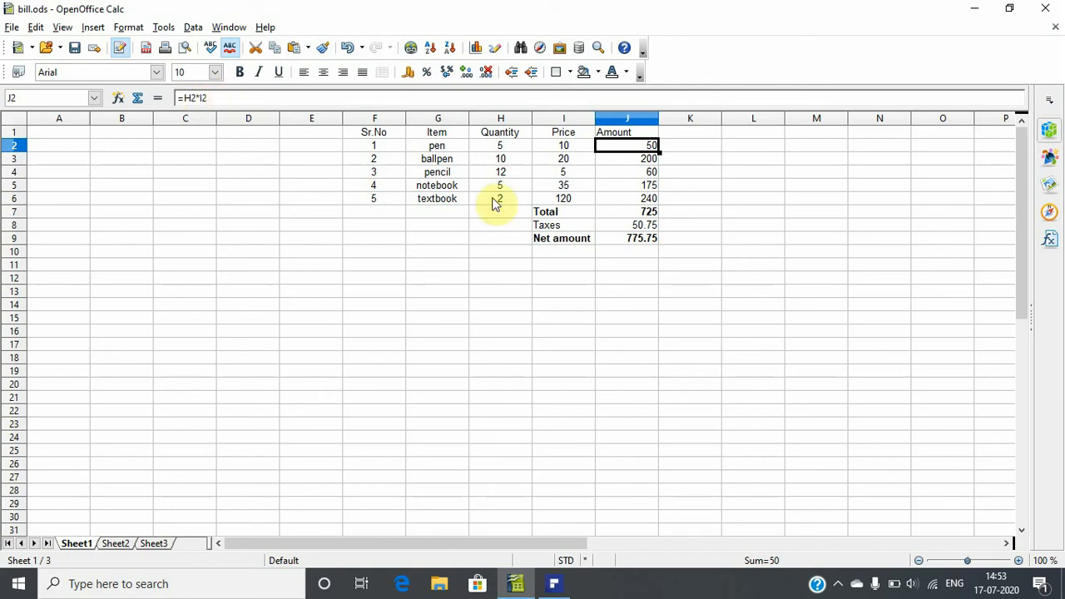
{"action": "left_click", "coordinate": [627, 210]}
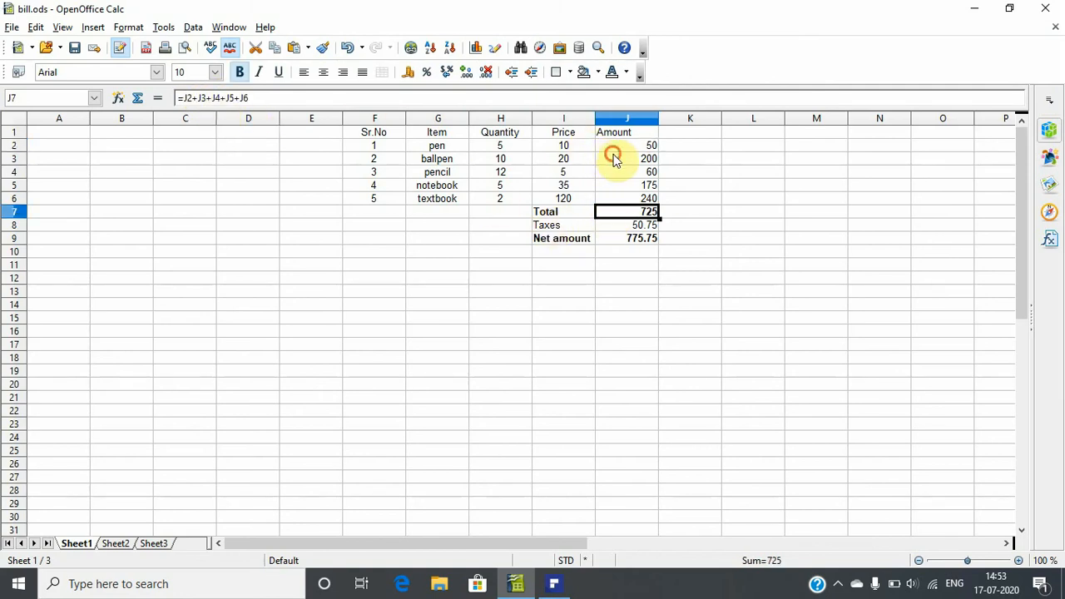
{"action": "left_click", "coordinate": [628, 146]}
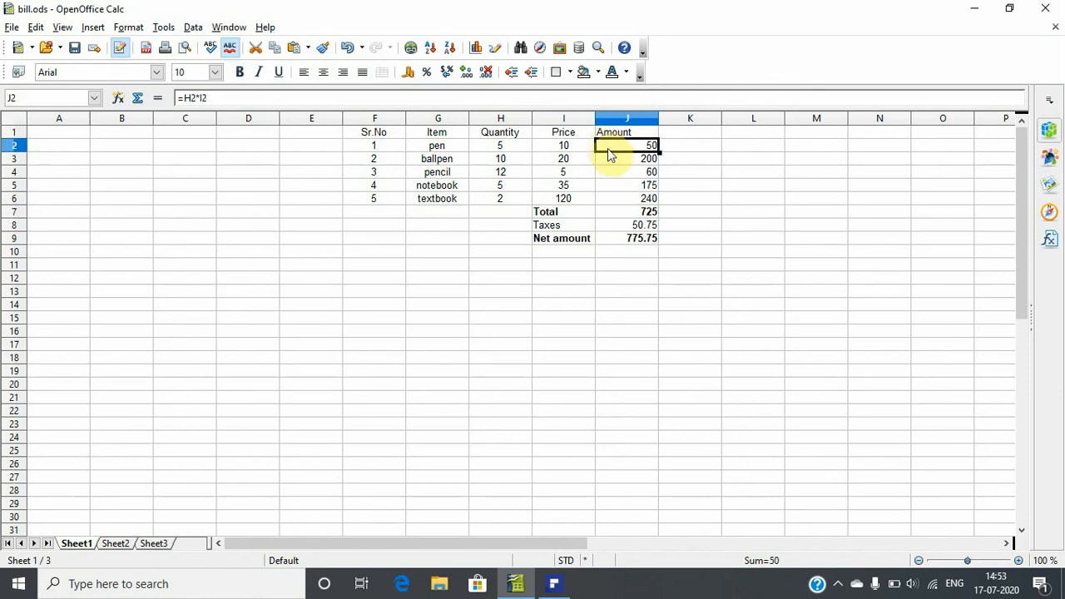
{"action": "left_click", "coordinate": [626, 172]}
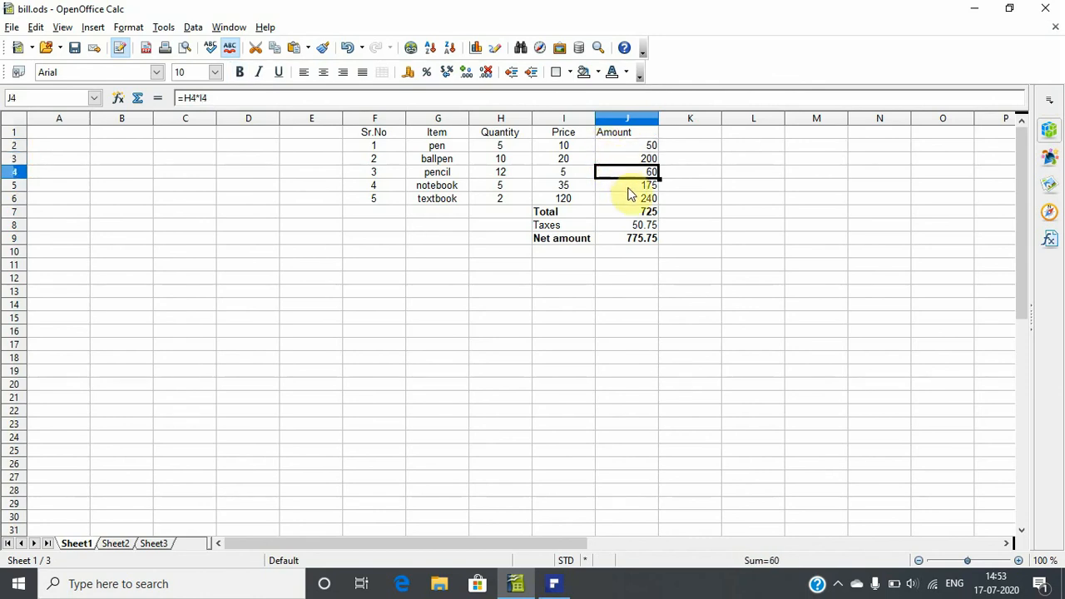
{"action": "left_click", "coordinate": [626, 211]}
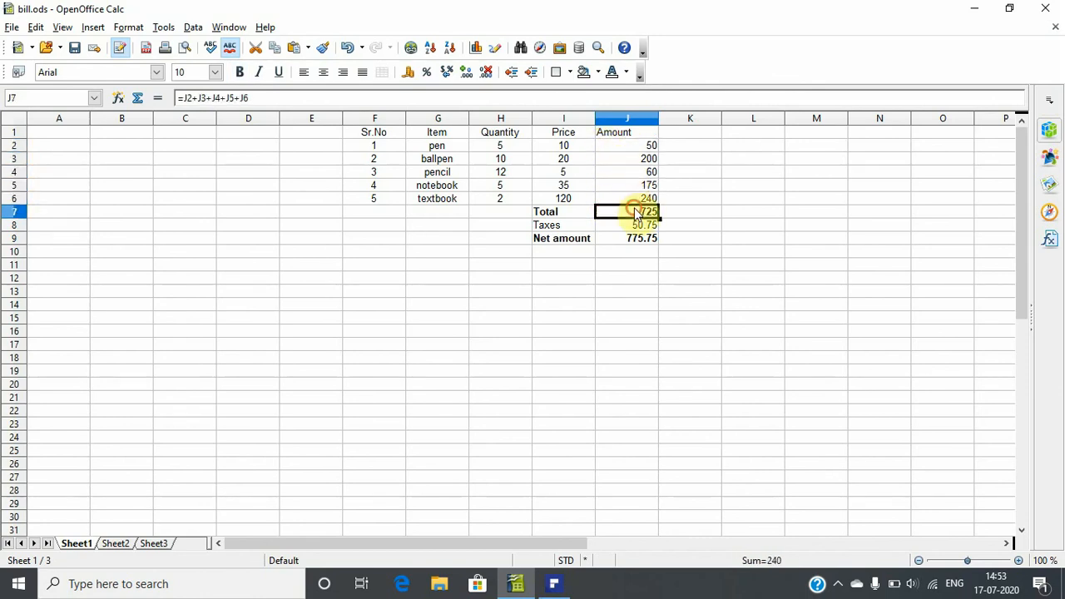
{"action": "left_click", "coordinate": [627, 238]}
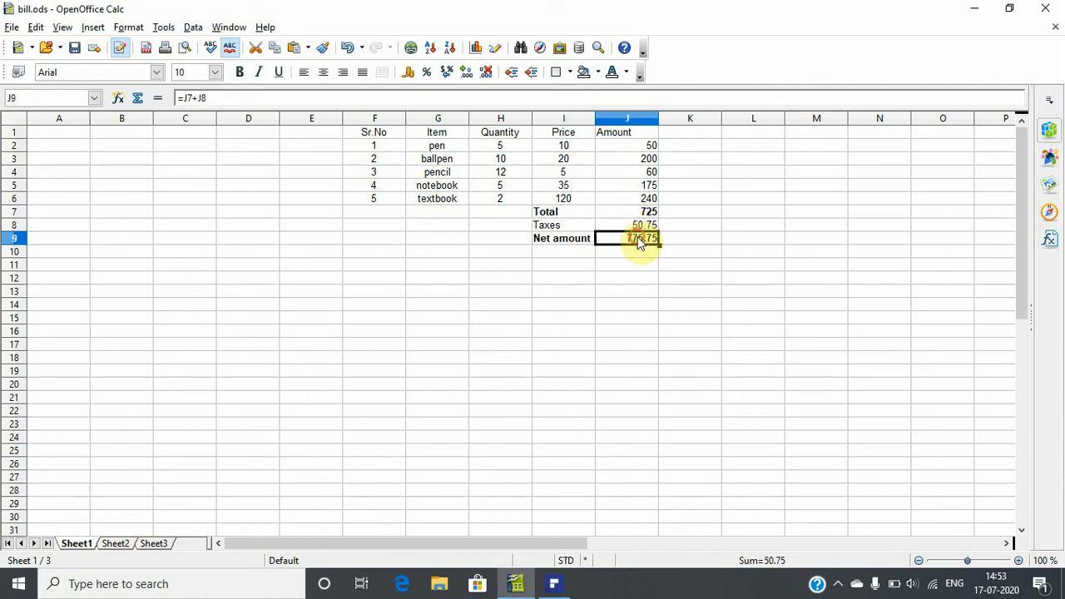
{"action": "left_click", "coordinate": [627, 225]}
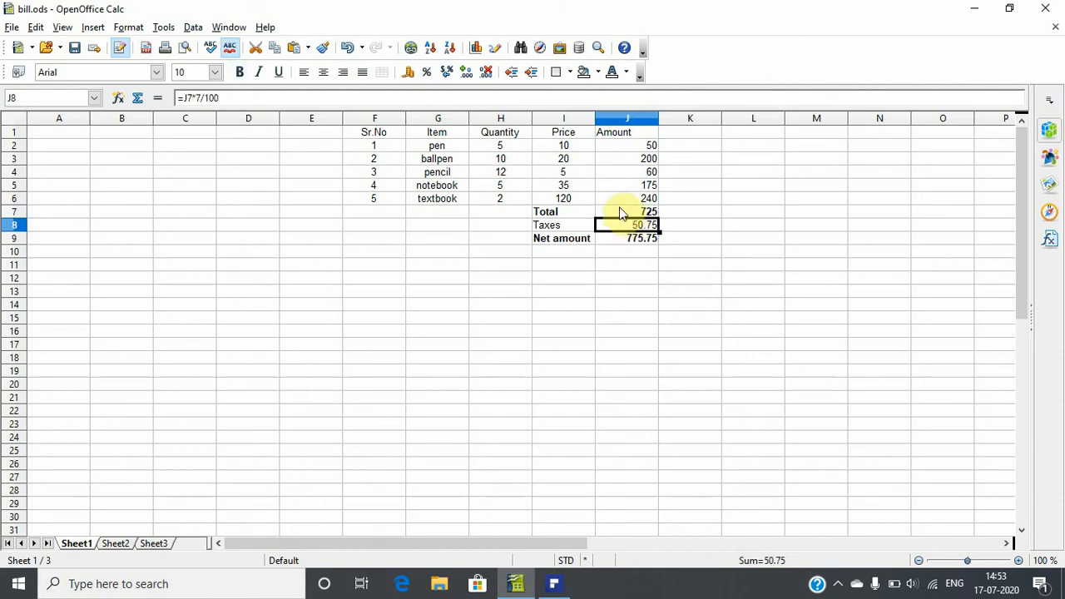
{"action": "left_click", "coordinate": [627, 212]}
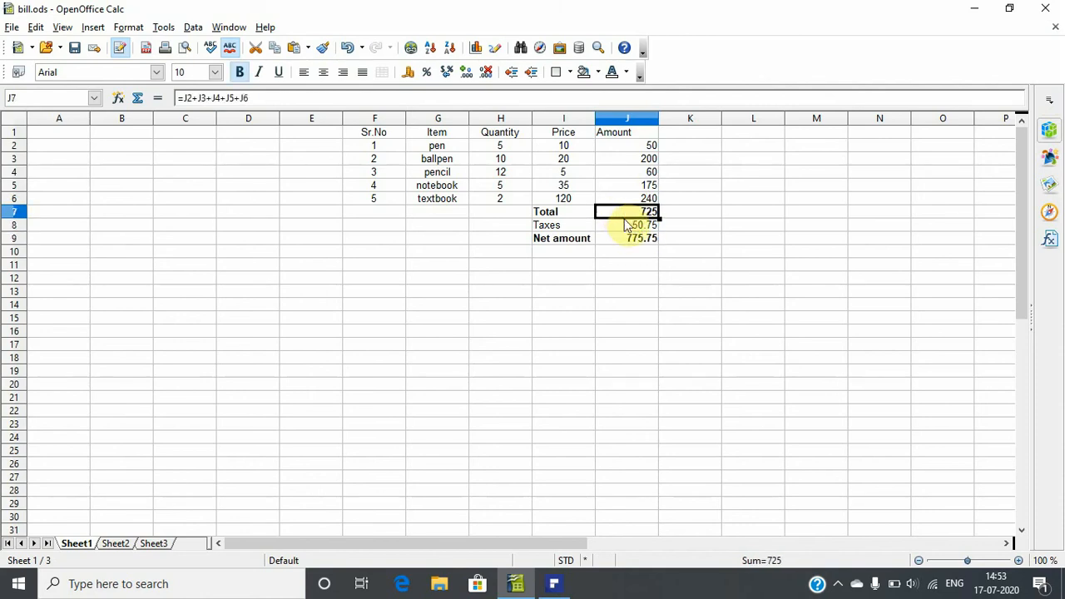
{"action": "left_click", "coordinate": [627, 238]}
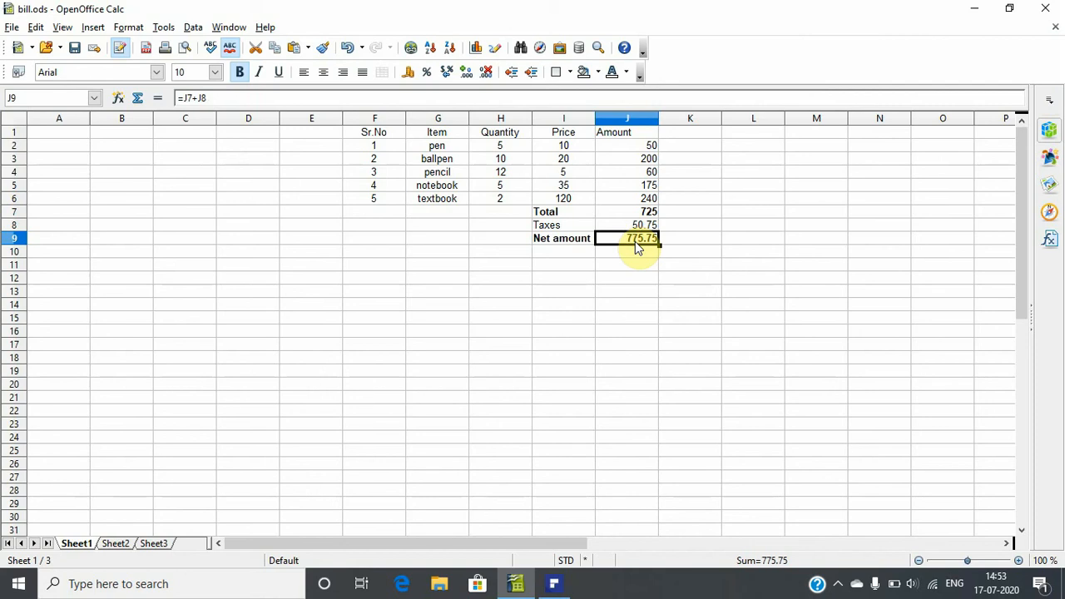
{"action": "left_click", "coordinate": [628, 224]}
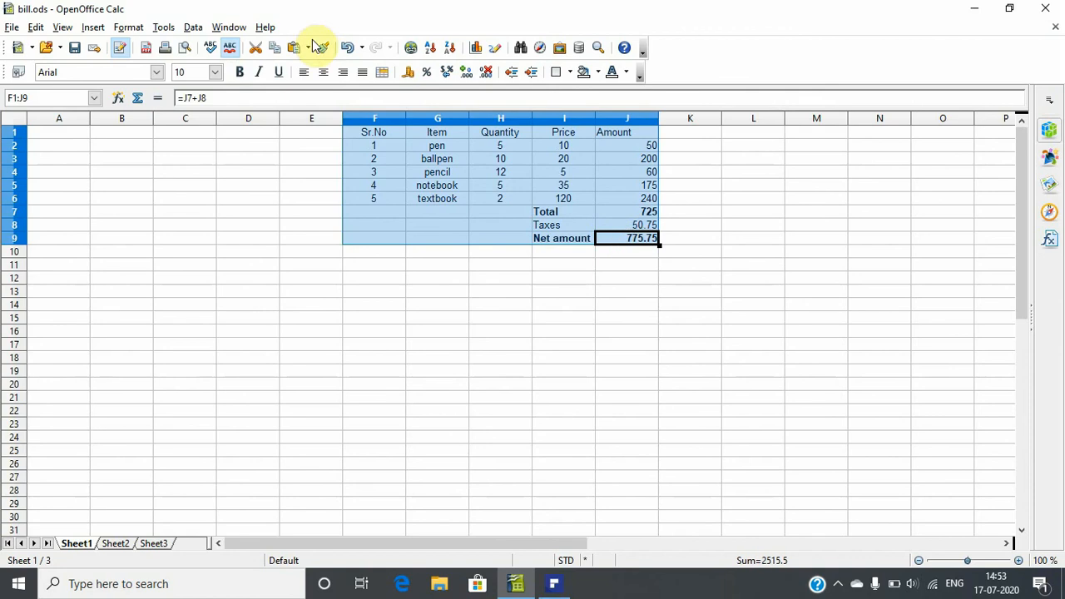
Scroll the PDF chapter down to page 14's Total, Taxes and Net Amount section.
{"action": "left_click", "coordinate": [239, 71]}
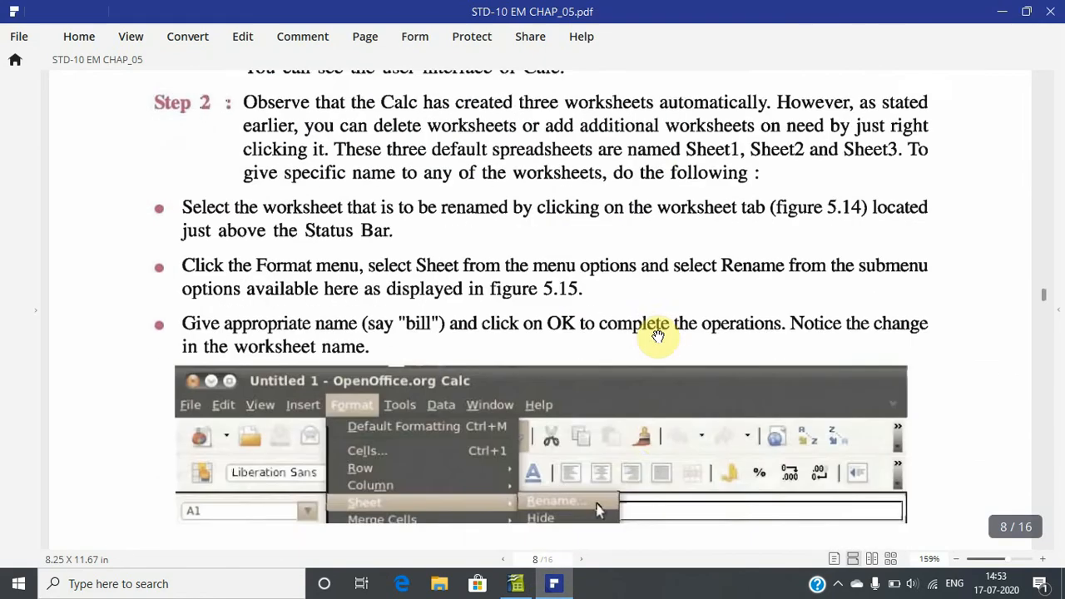
{"action": "scroll", "scroll_direction": "down", "scroll_amount": 3}
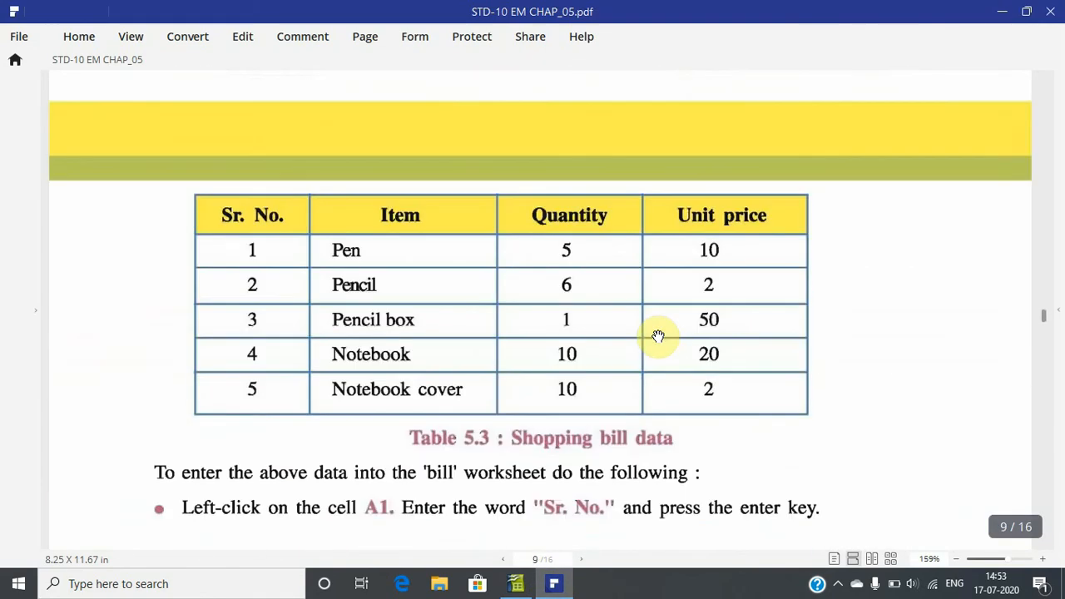
{"action": "scroll", "scroll_direction": "down", "scroll_amount": 3}
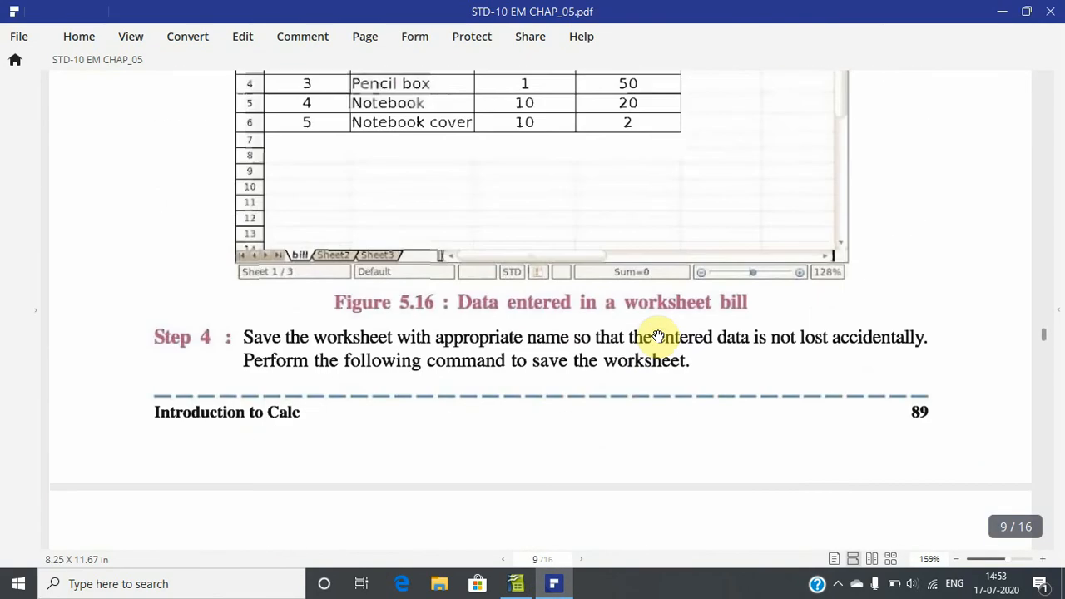
{"action": "scroll", "scroll_direction": "down", "scroll_amount": 3}
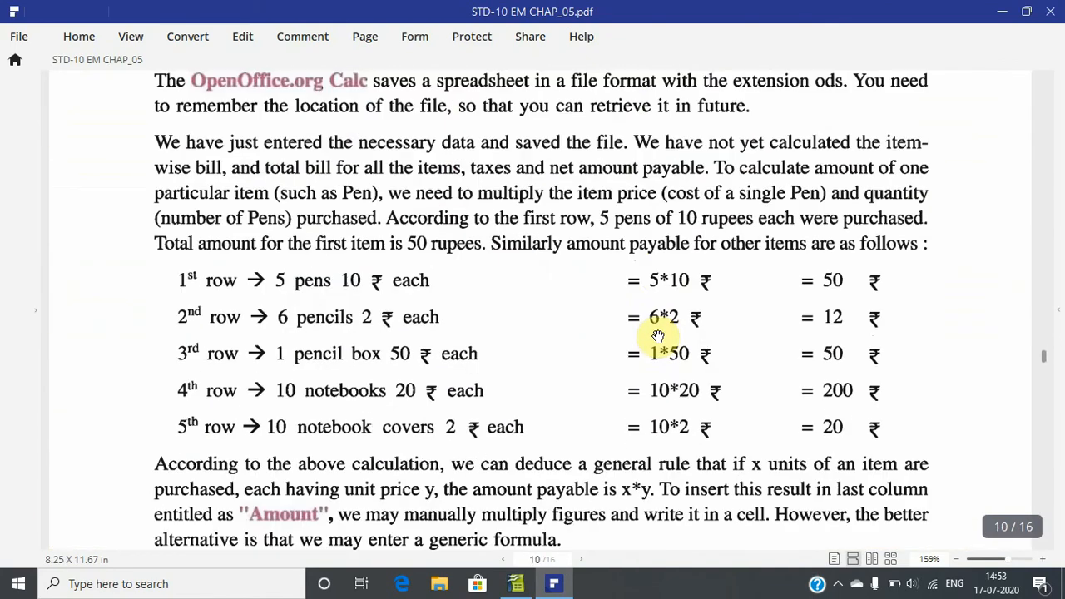
{"action": "scroll", "scroll_direction": "down", "scroll_amount": 3}
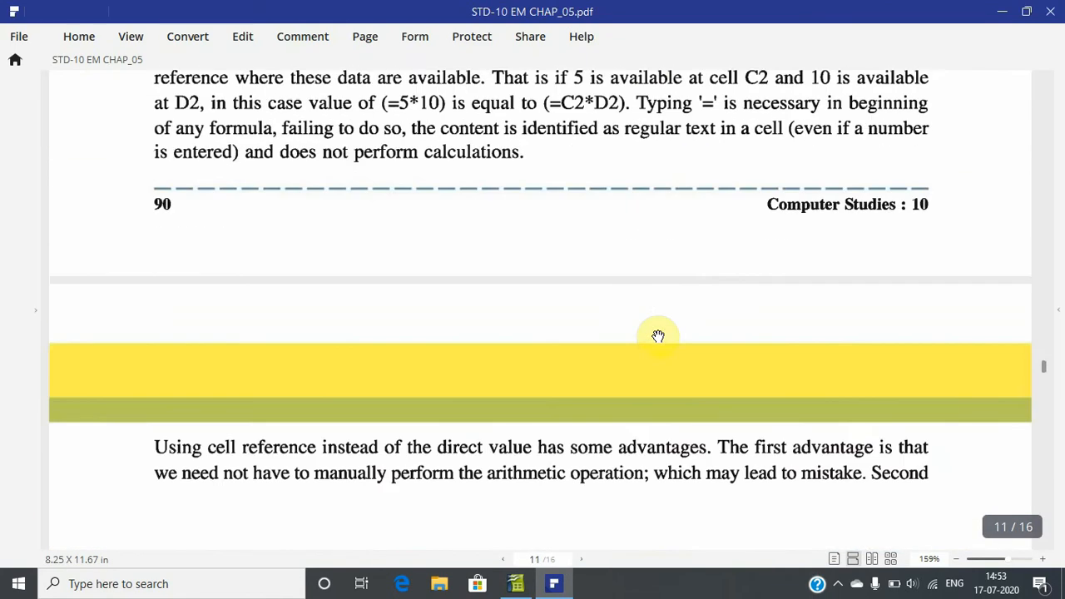
{"action": "scroll", "scroll_direction": "down", "scroll_amount": 3}
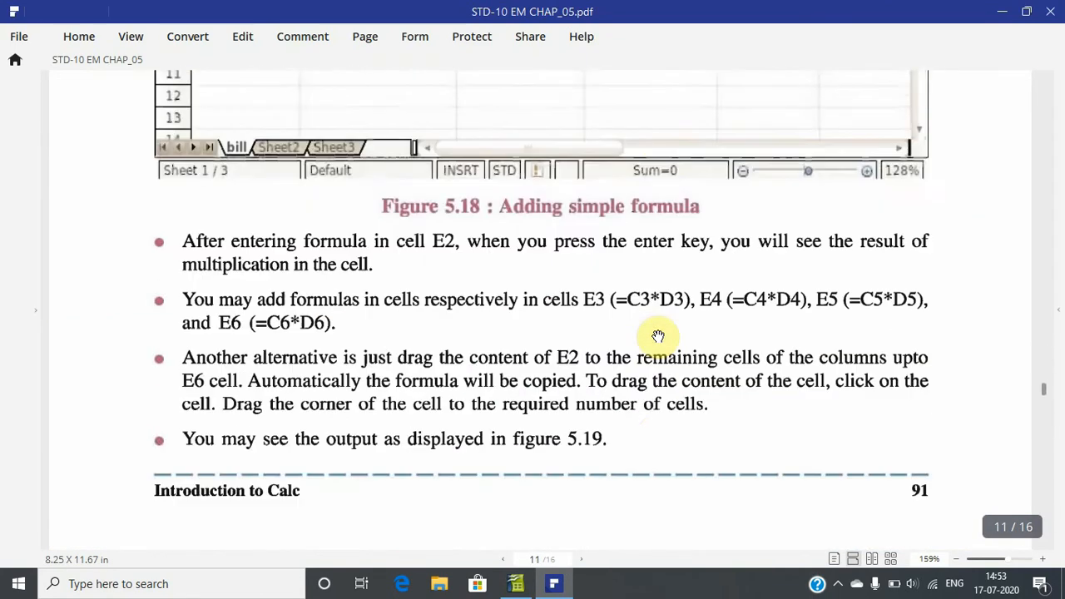
{"action": "scroll", "scroll_direction": "down", "scroll_amount": 3}
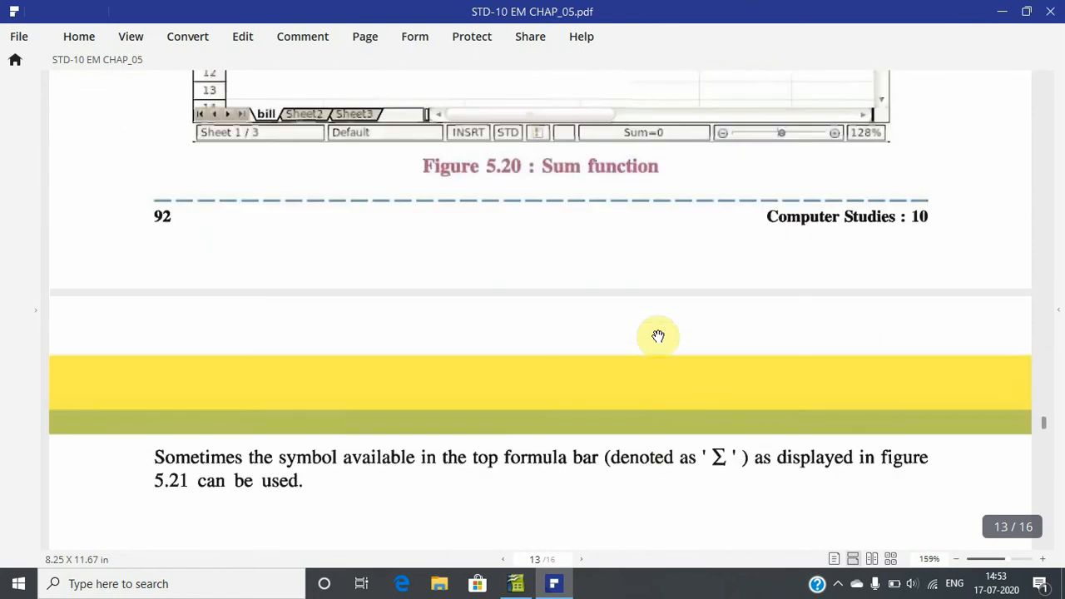
{"action": "scroll", "scroll_direction": "down", "scroll_amount": 3}
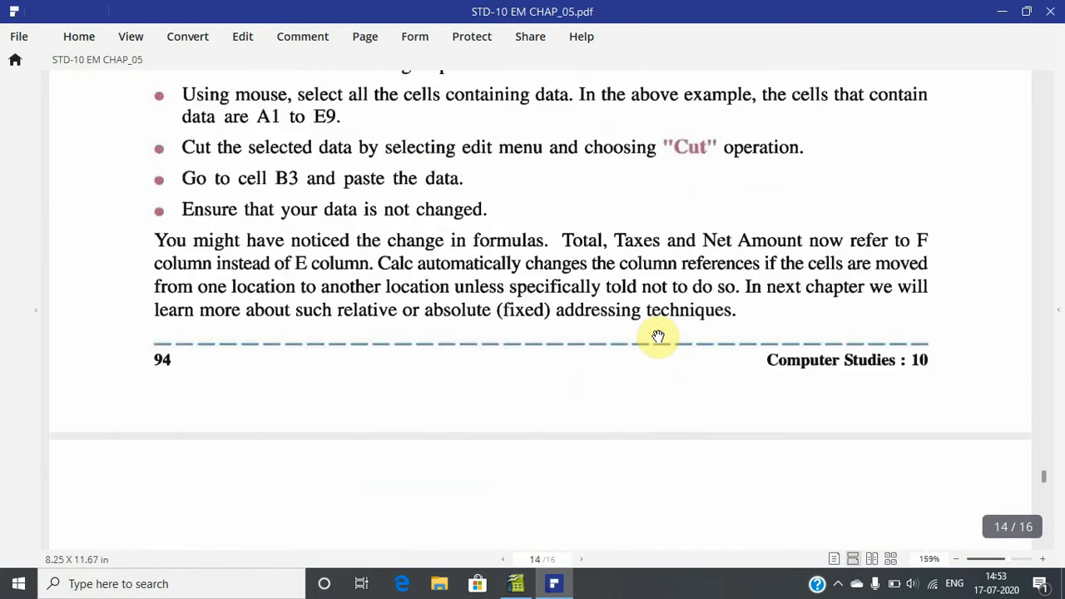
{"action": "scroll", "scroll_direction": "down", "scroll_amount": 3}
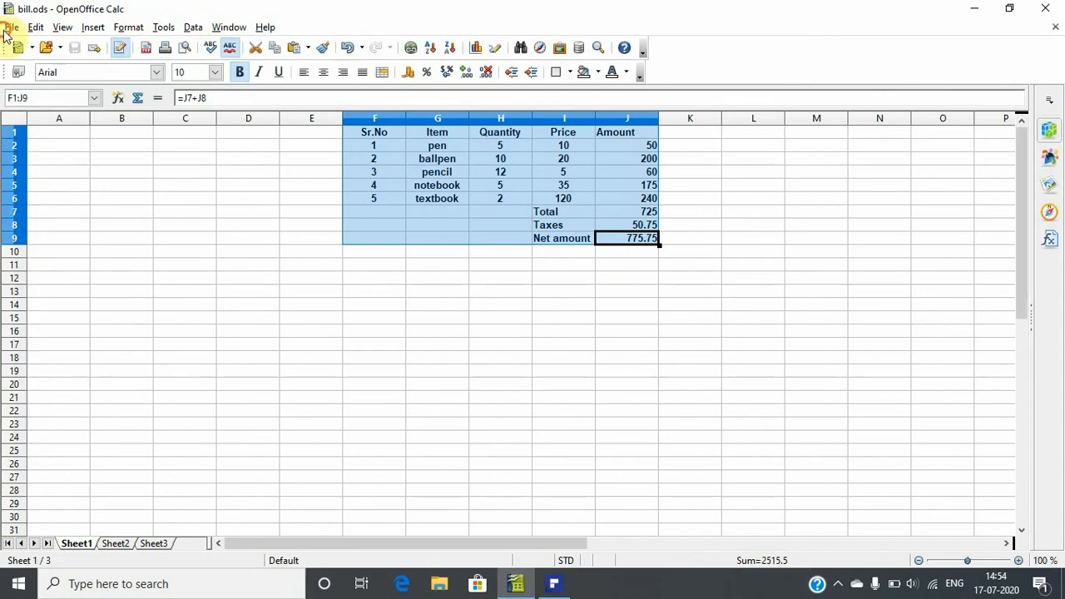
{"action": "mouse_move", "coordinate": [52, 181]}
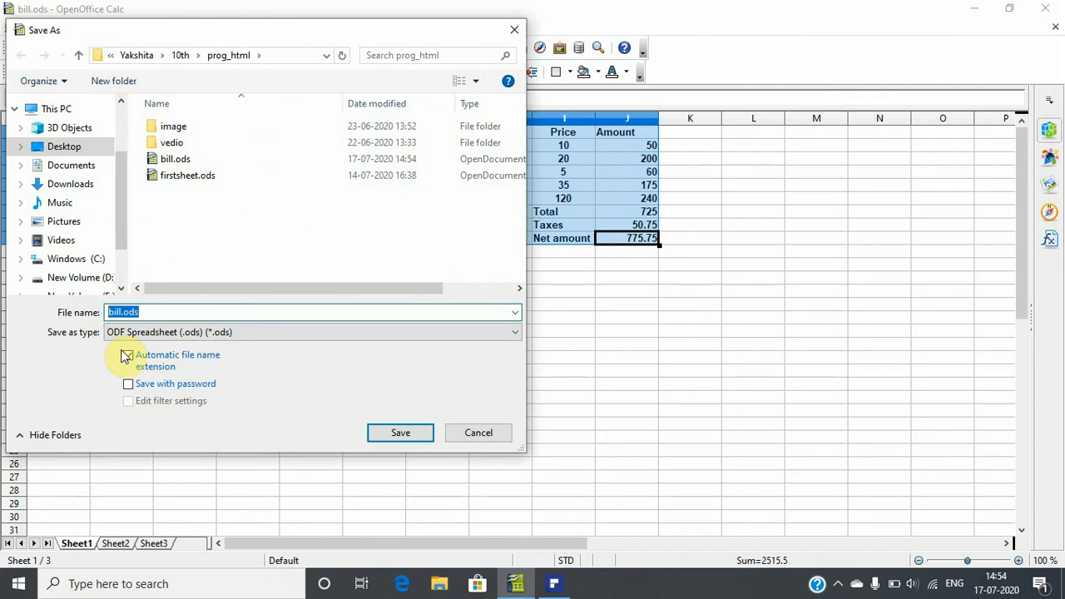
Save the bill workbook as shoppingbill with automatic .ods extension.
{"action": "left_click", "coordinate": [128, 355]}
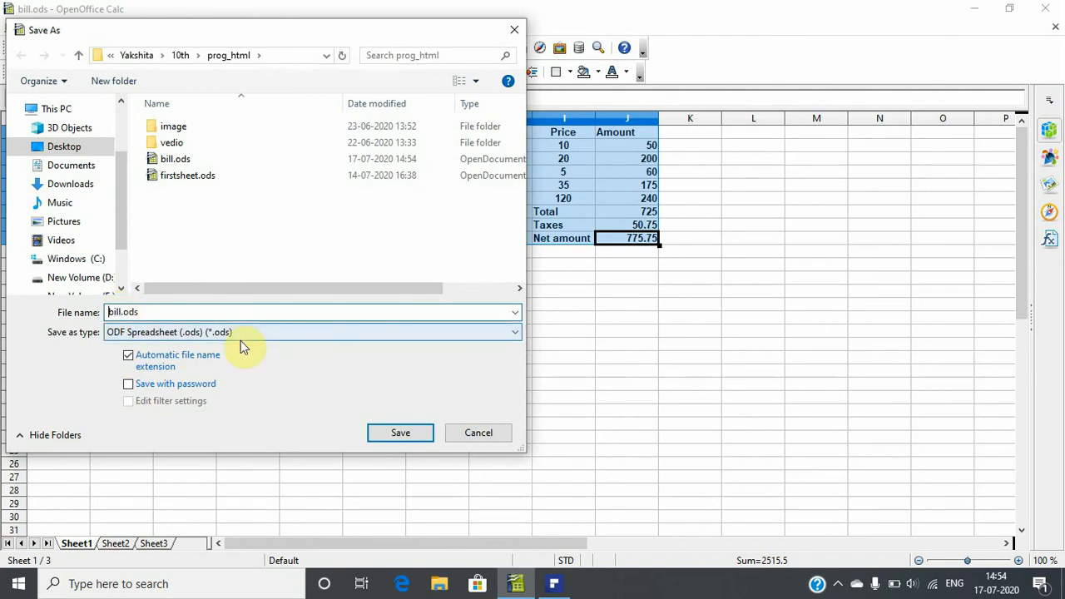
{"action": "type", "text": "shoppi"}
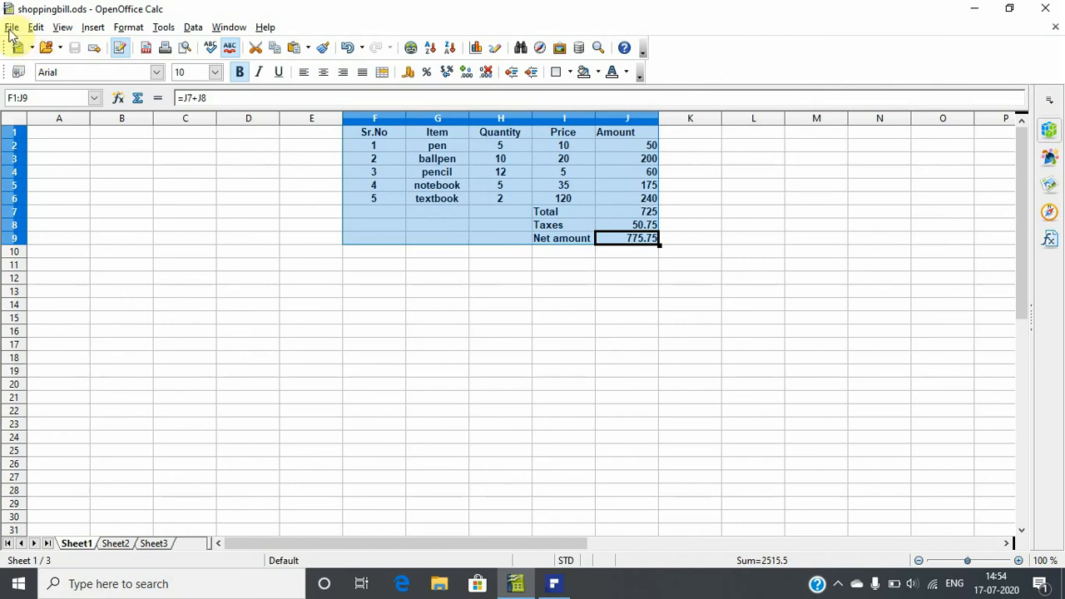
{"action": "left_click", "coordinate": [12, 26]}
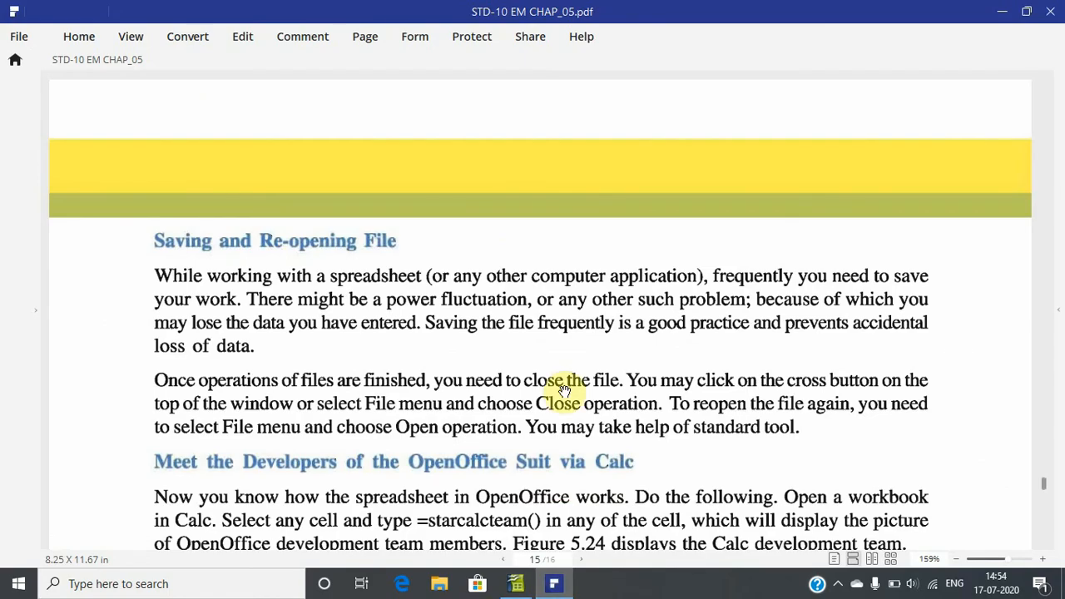
Scroll the PDF down to the Meet the Developers section on page 15.
{"action": "scroll", "scroll_direction": "down", "scroll_amount": 3}
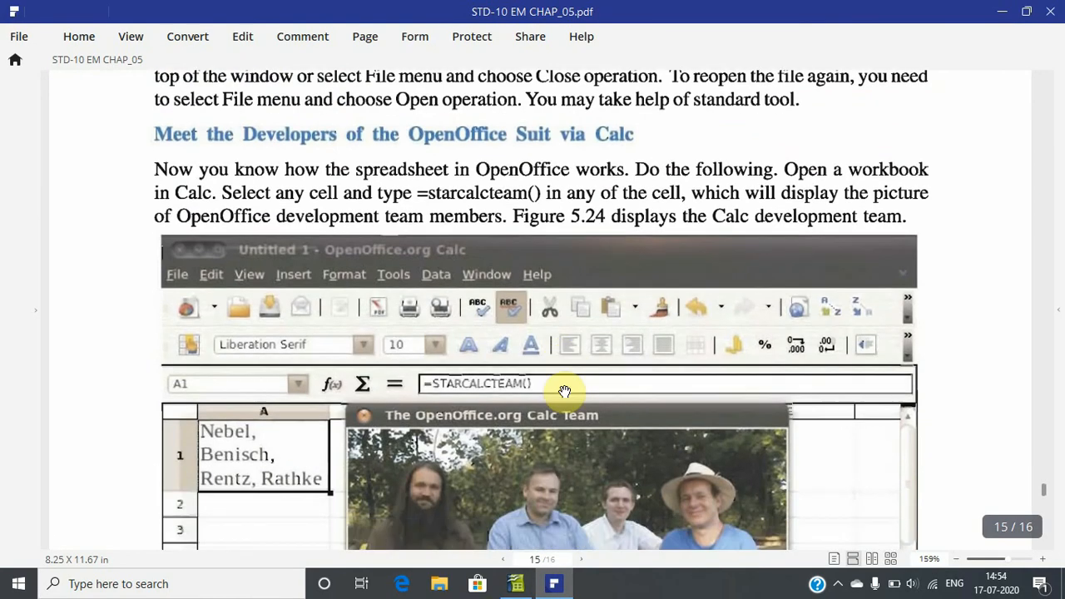
{"action": "scroll", "scroll_direction": "down", "scroll_amount": 3}
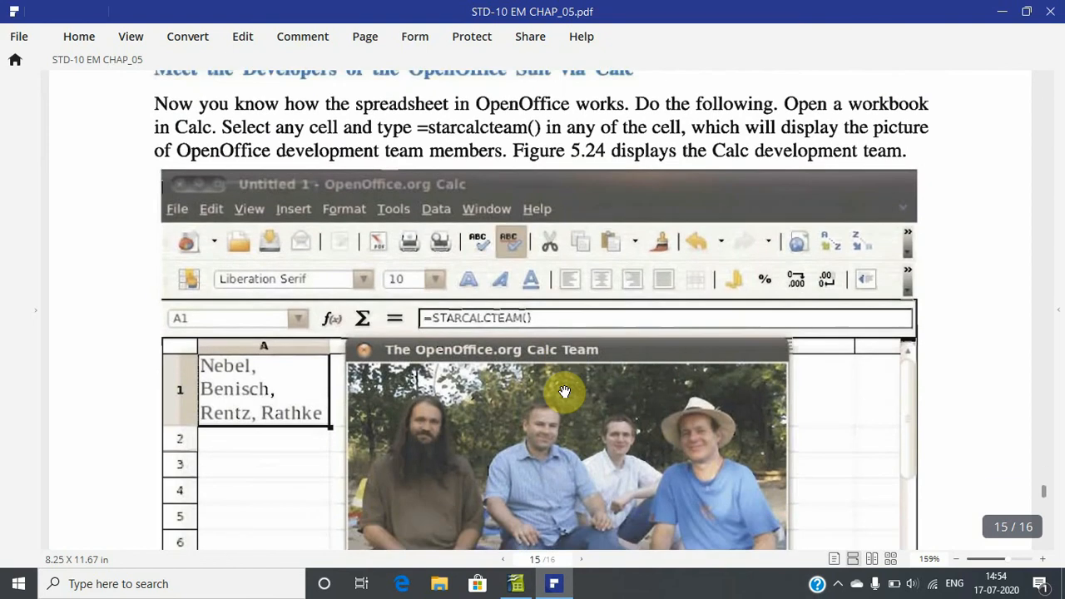
{"action": "scroll", "scroll_direction": "down", "scroll_amount": 3}
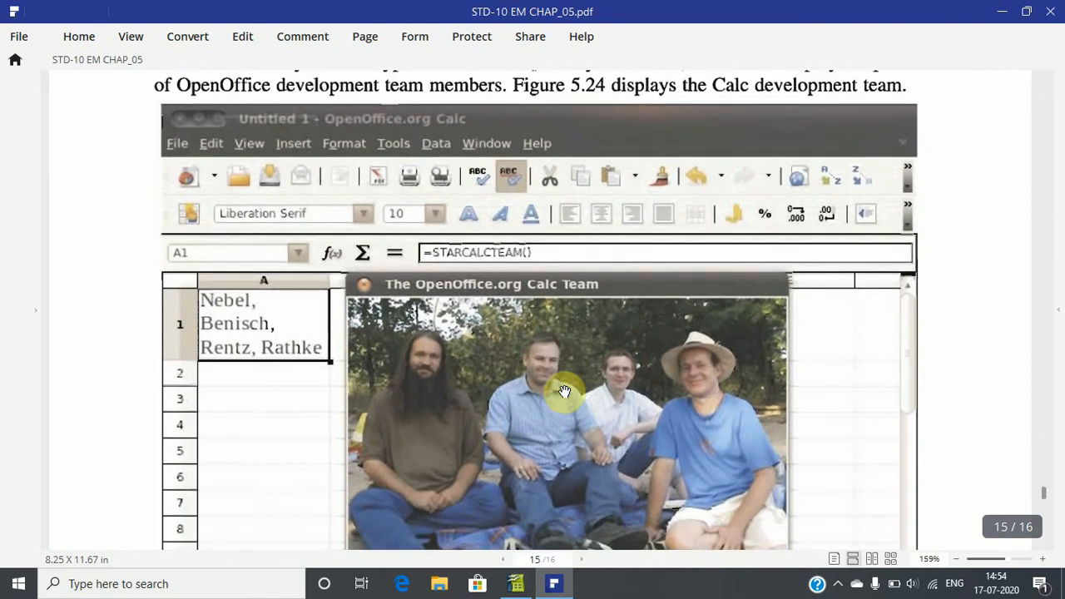
{"action": "scroll", "scroll_direction": "down", "scroll_amount": 3}
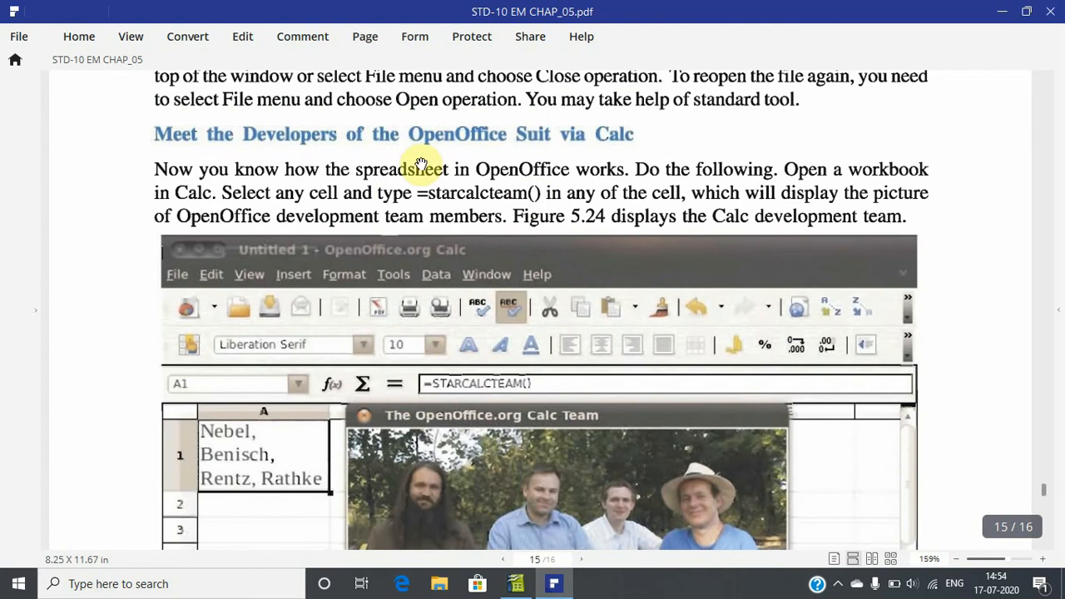
{"action": "mouse_move", "coordinate": [466, 210]}
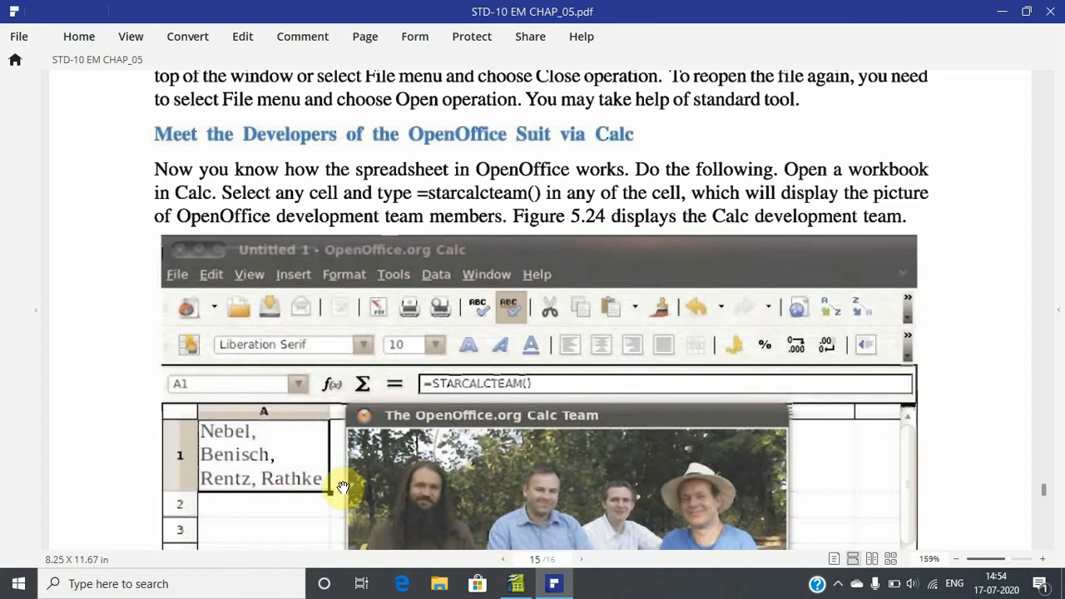
{"action": "mouse_move", "coordinate": [503, 489]}
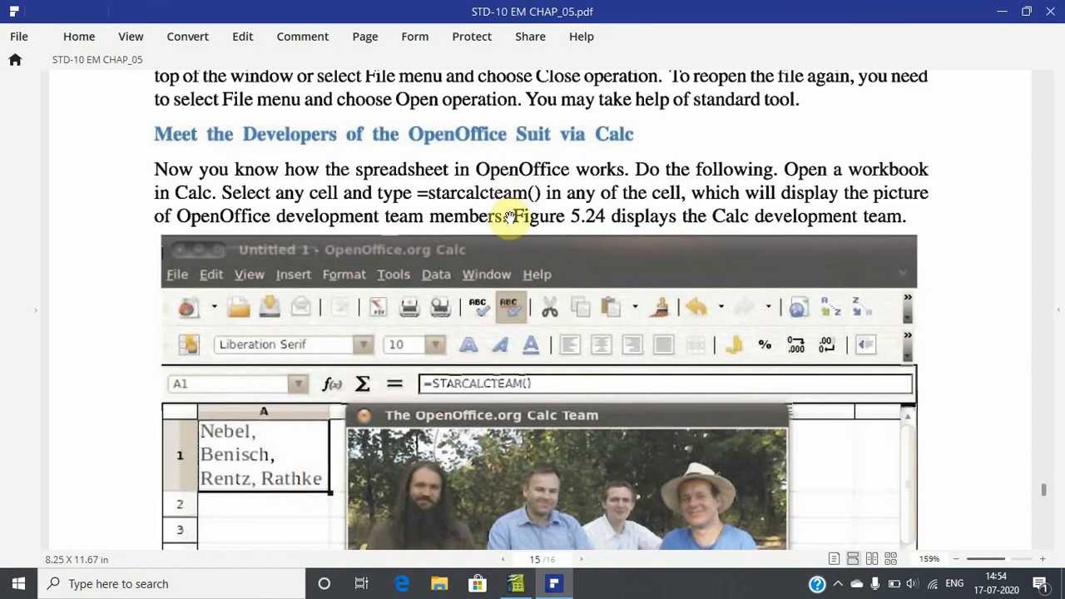
{"action": "mouse_move", "coordinate": [542, 158]}
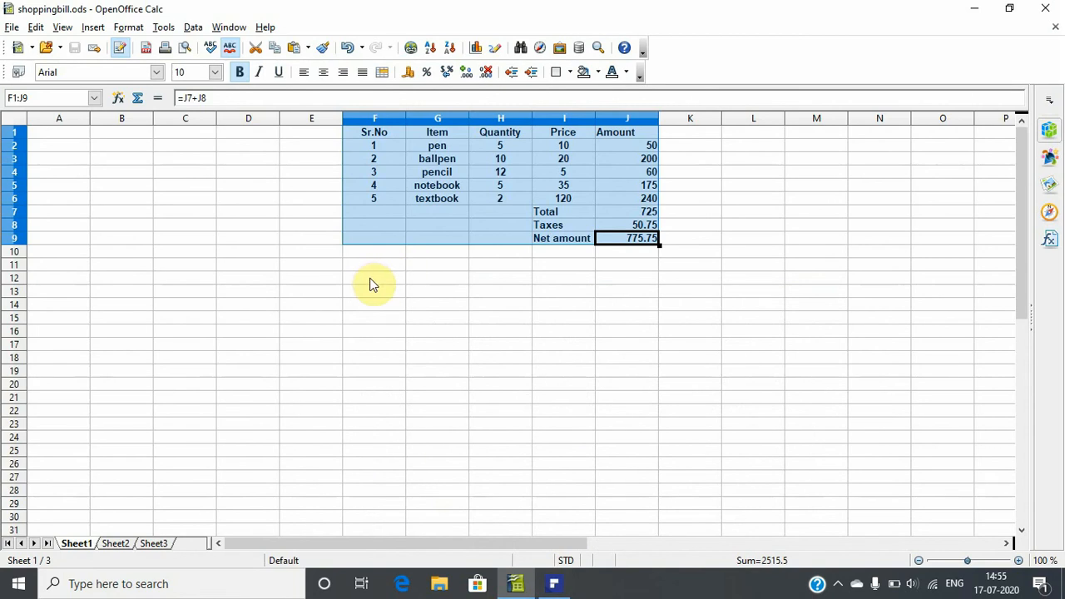
Type the =starcalcteam() formula below the bill table.
{"action": "type", "text": "=s"}
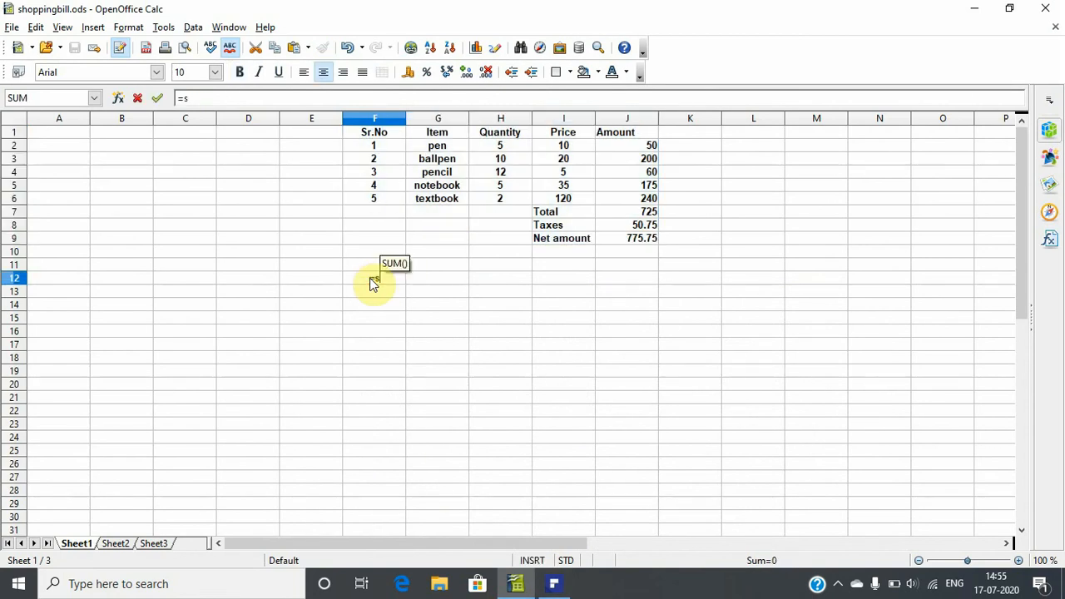
{"action": "type", "text": "tarcalcte"}
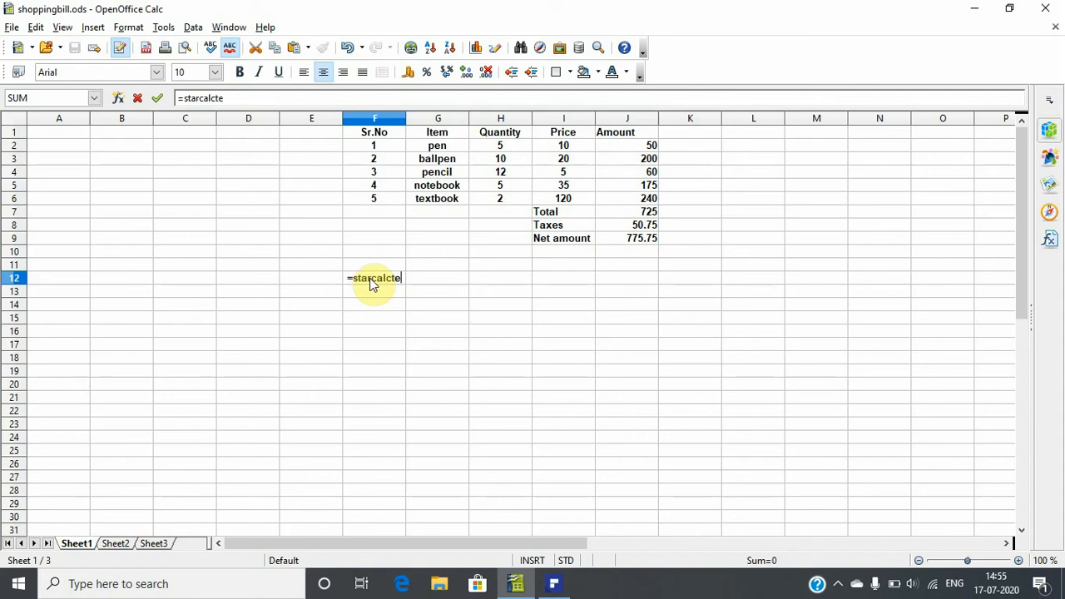
{"action": "type", "text": "am()"}
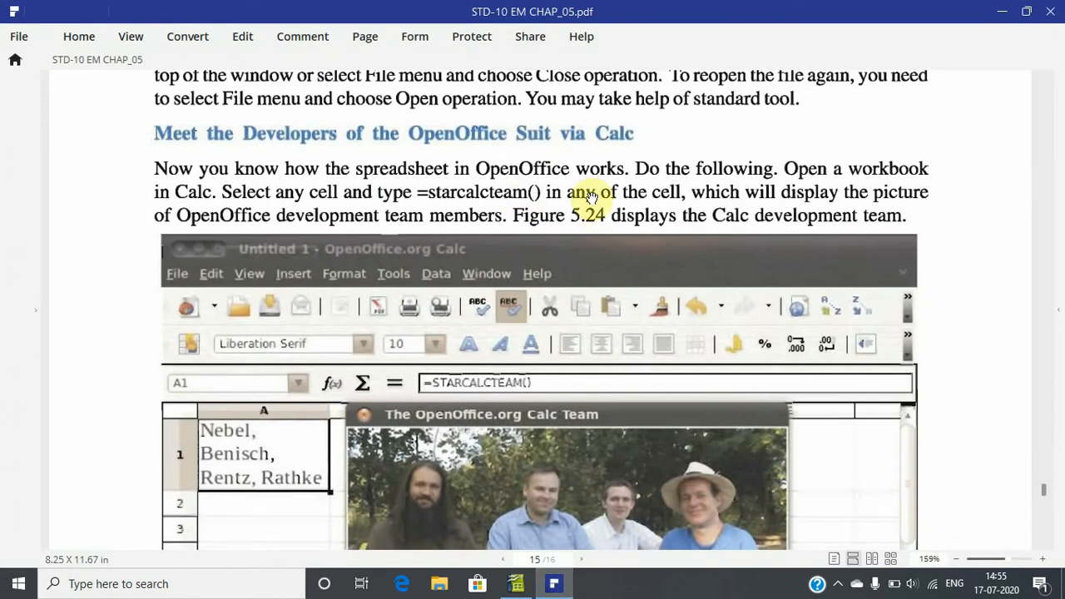
{"action": "mouse_move", "coordinate": [940, 177]}
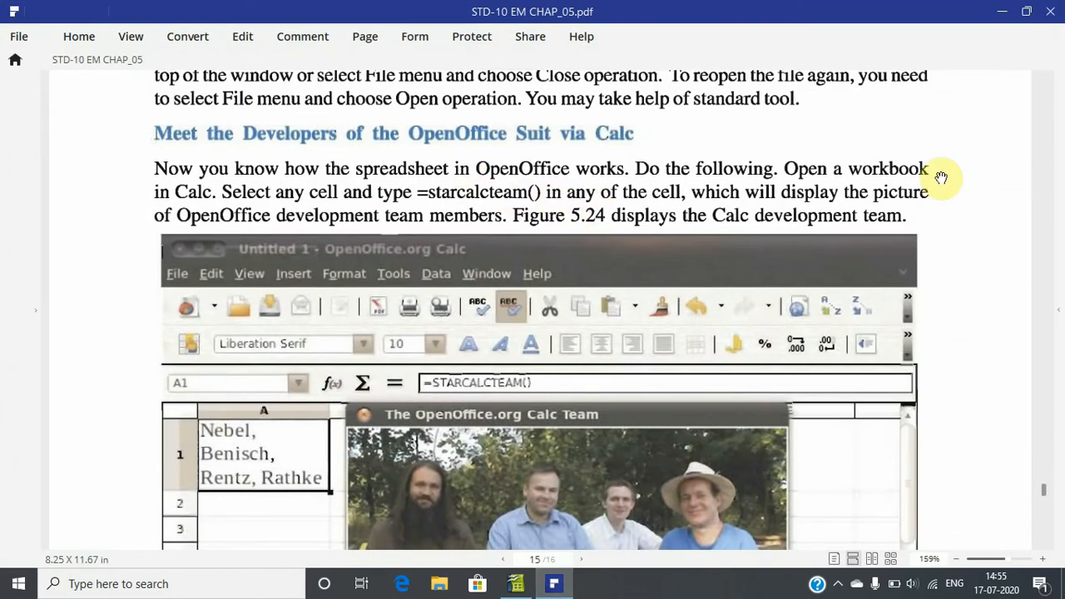
{"action": "mouse_move", "coordinate": [817, 407]}
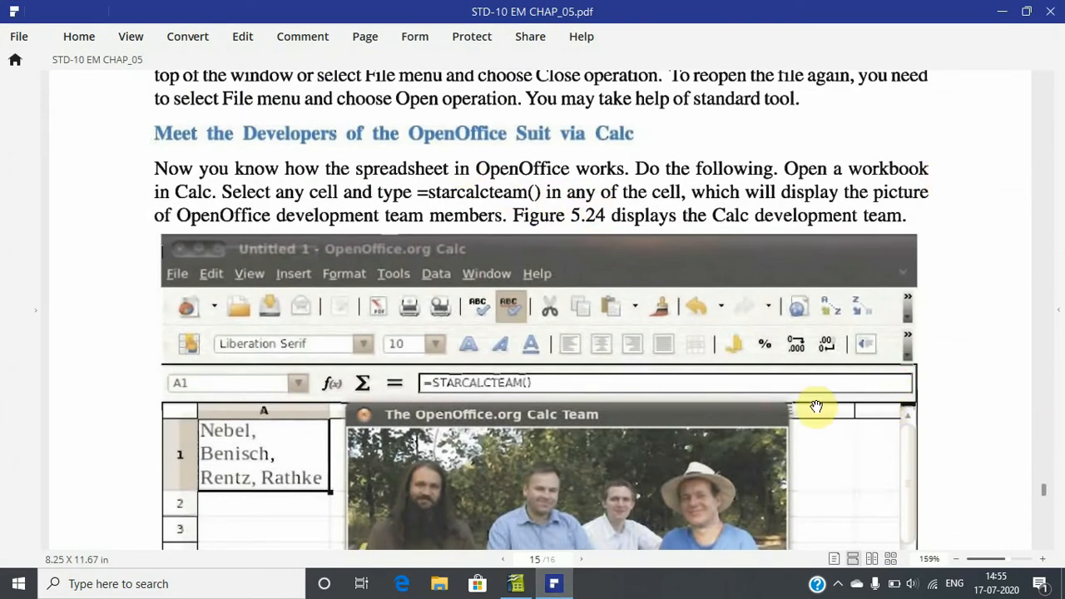
{"action": "mouse_move", "coordinate": [656, 498]}
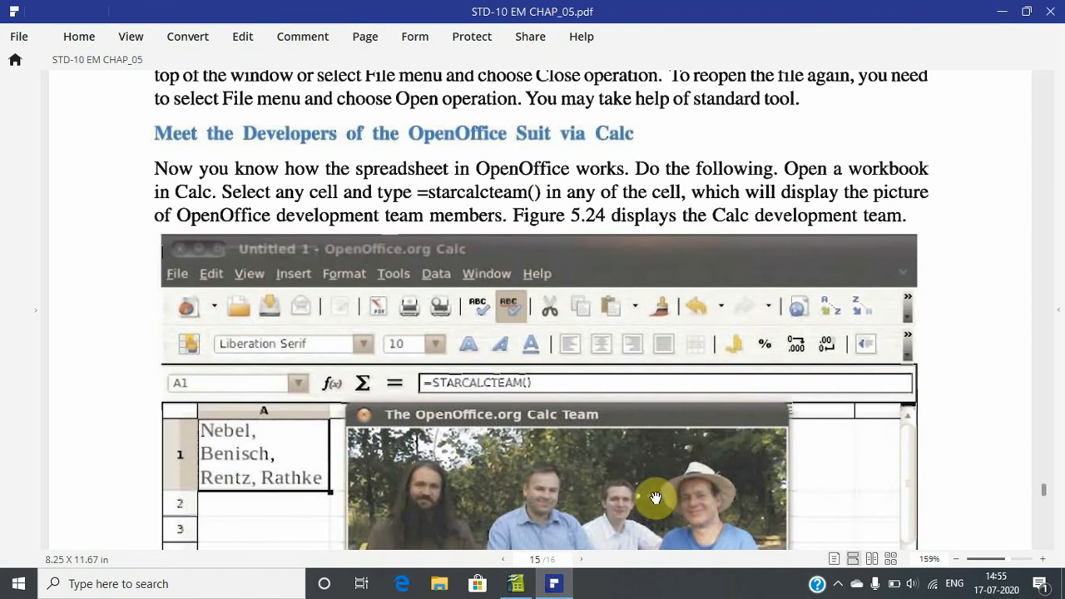
{"action": "mouse_move", "coordinate": [933, 459]}
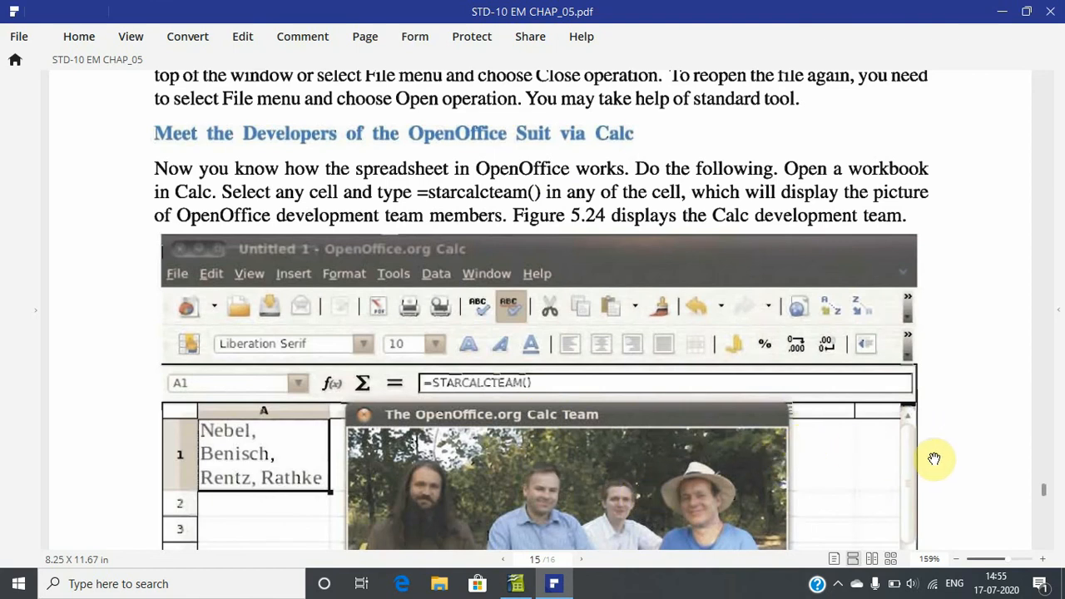
{"action": "mouse_move", "coordinate": [916, 424]}
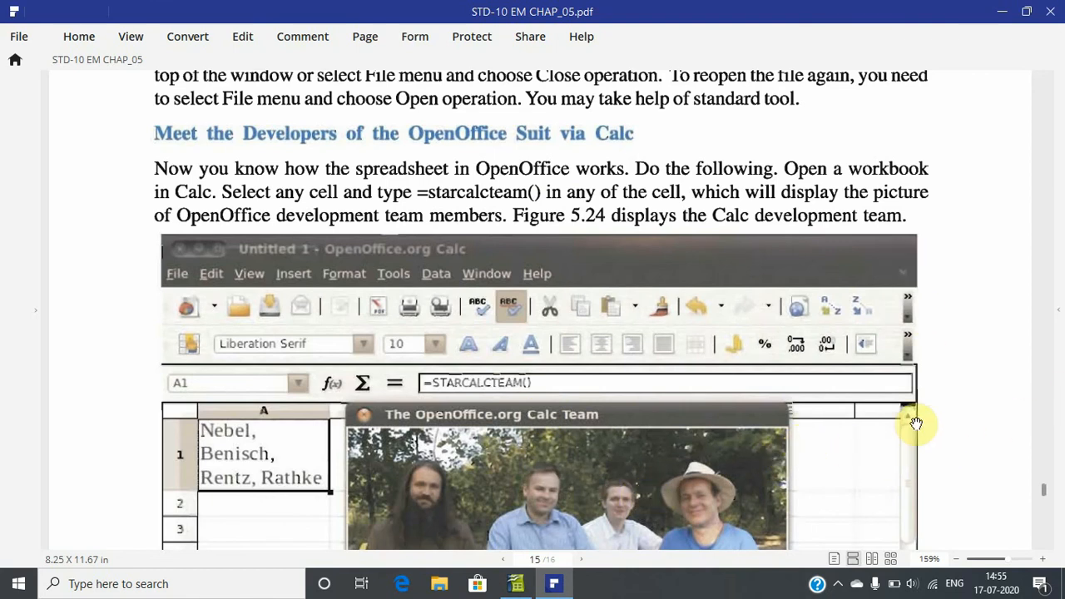
Scroll to Figure 5.24 and the Summary, then show hidden tray icons.
{"action": "scroll", "scroll_direction": "down", "scroll_amount": 3}
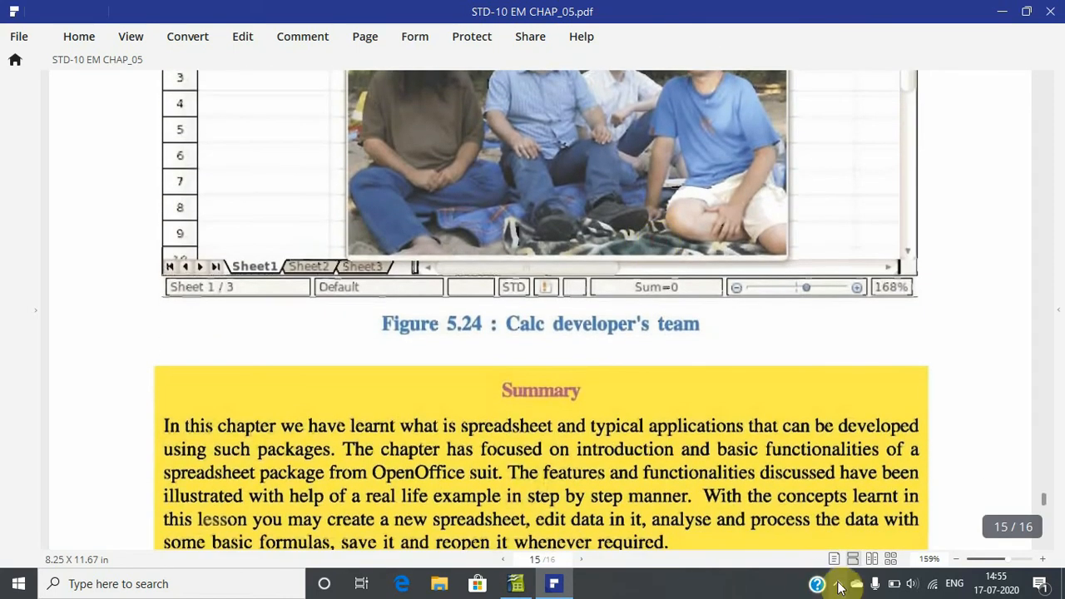
{"action": "left_click", "coordinate": [840, 584]}
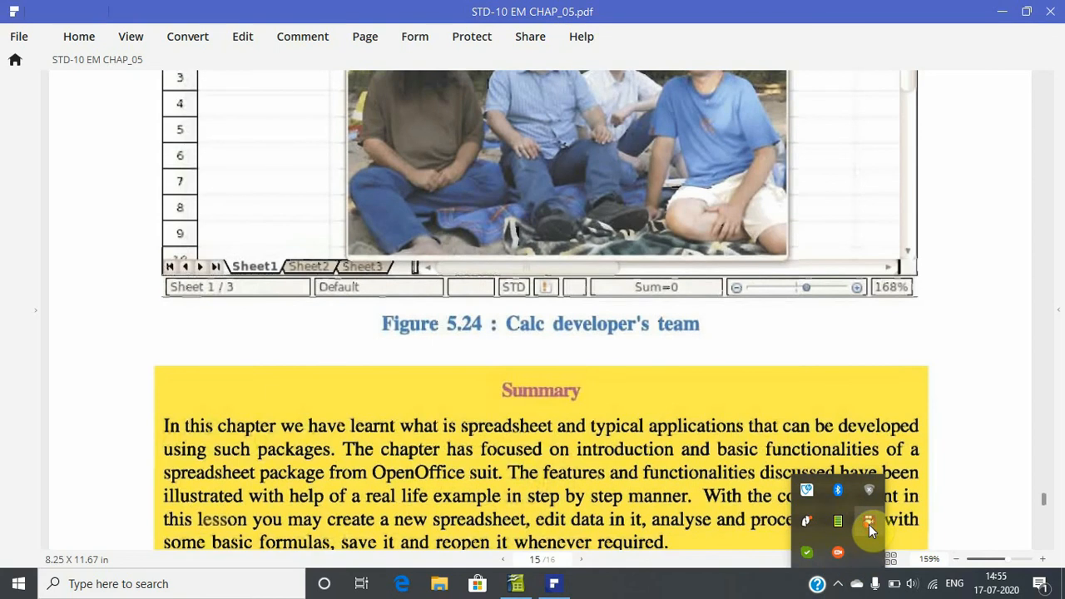